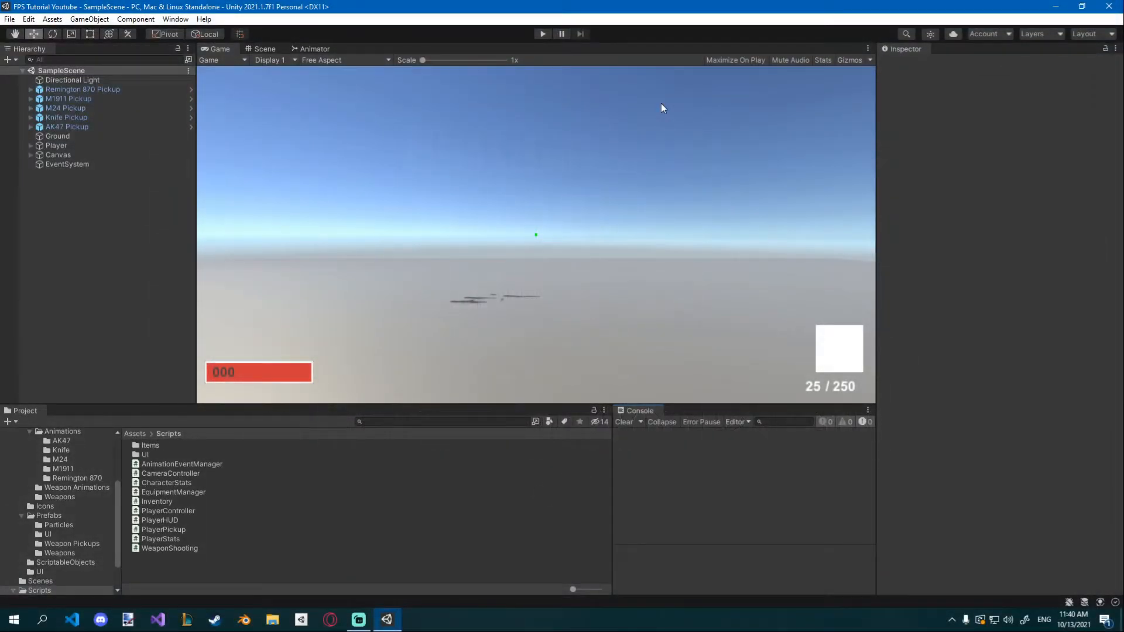
{"action": "mouse_move", "coordinate": [655, 108]}
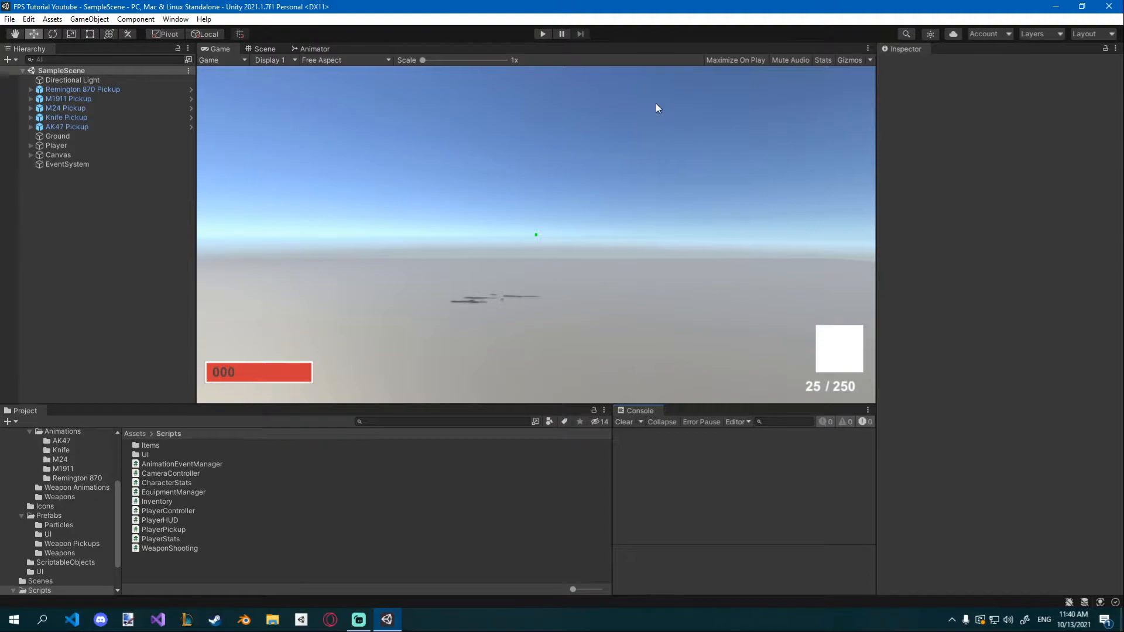
{"action": "mouse_move", "coordinate": [491, 115]}
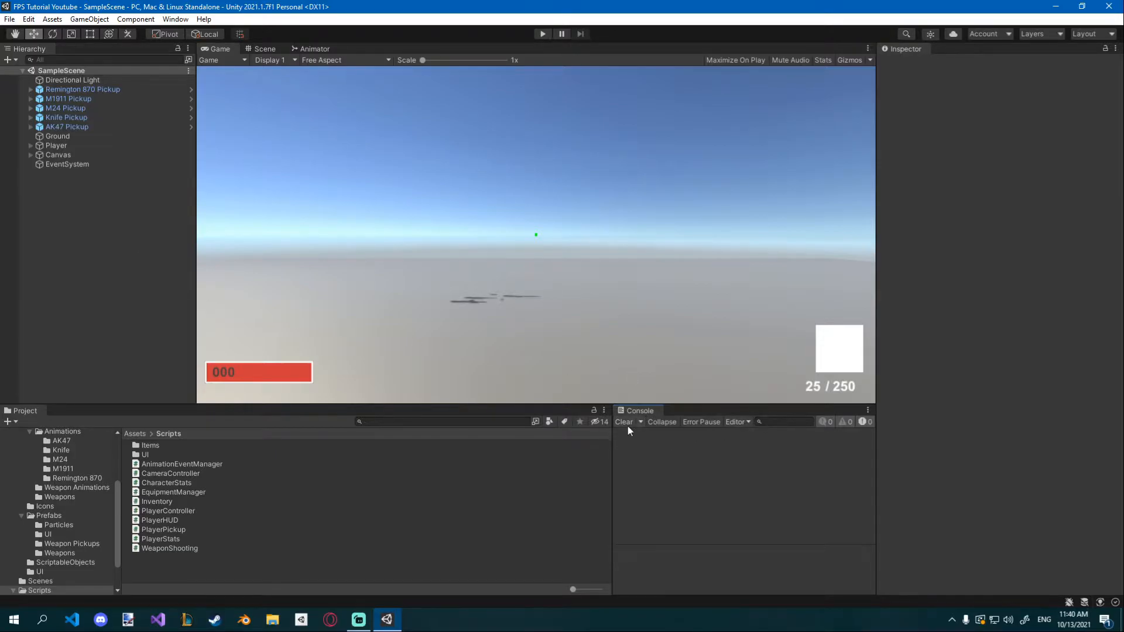
- Create a new Enemies folder under Resources/FBX in the Unity project
{"action": "left_click", "coordinate": [329, 619]}
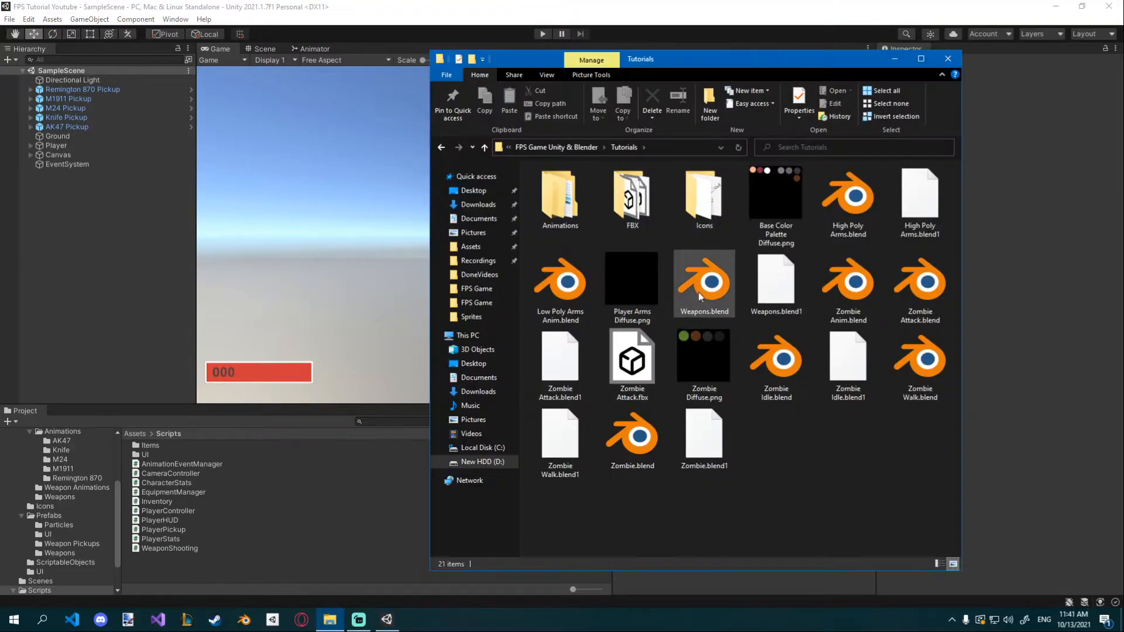
{"action": "double_click", "coordinate": [631, 197]}
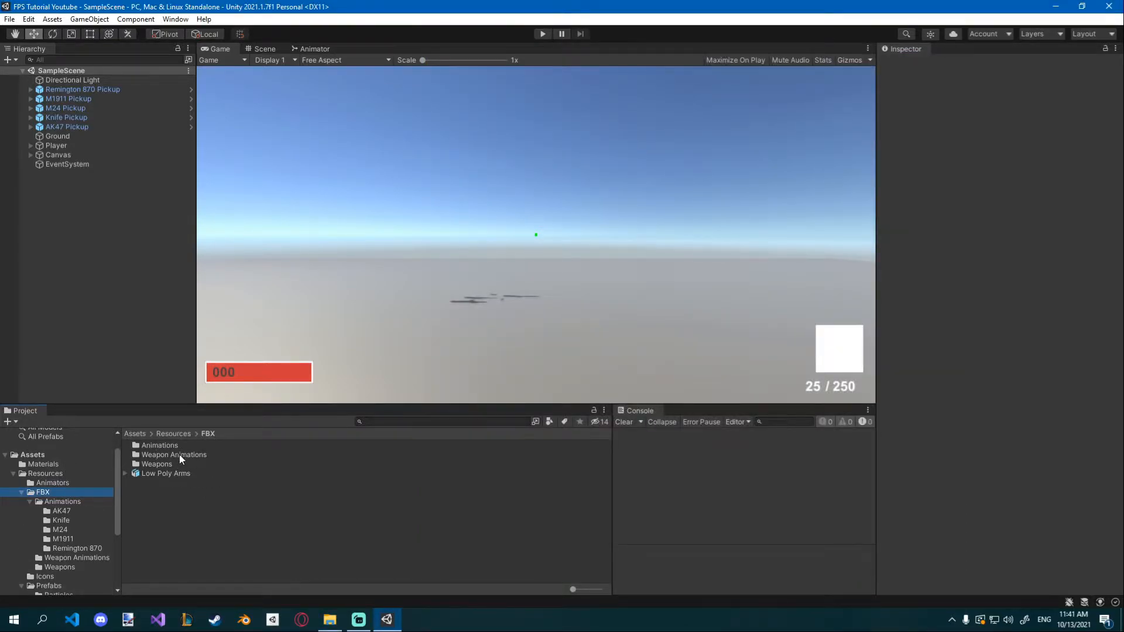
{"action": "right_click", "coordinate": [172, 473]}
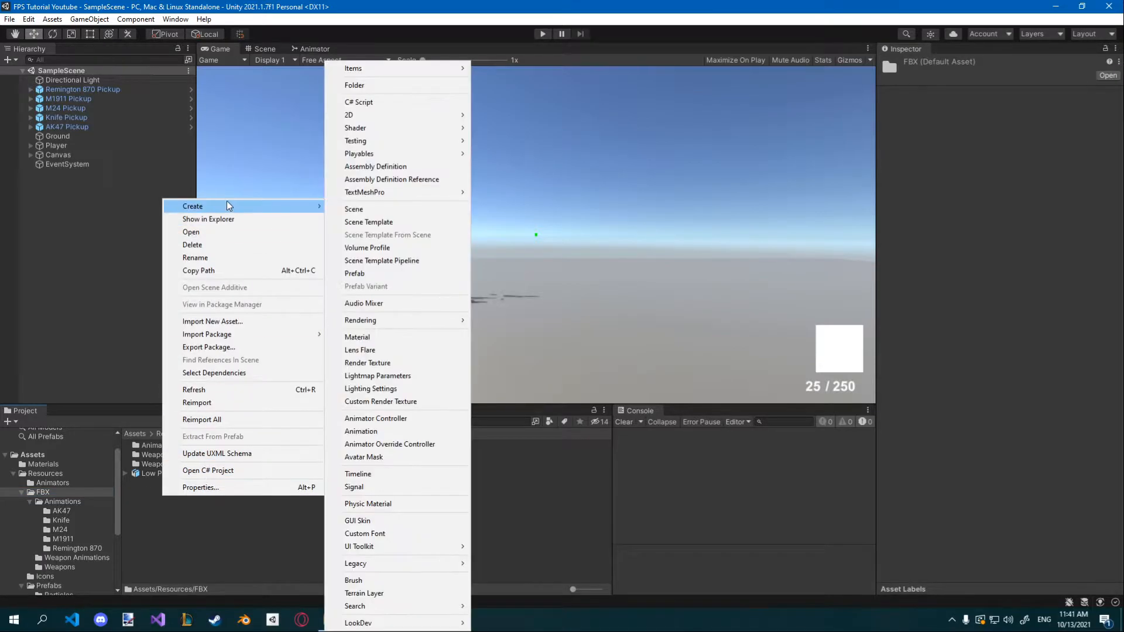
{"action": "left_click", "coordinate": [353, 84]}
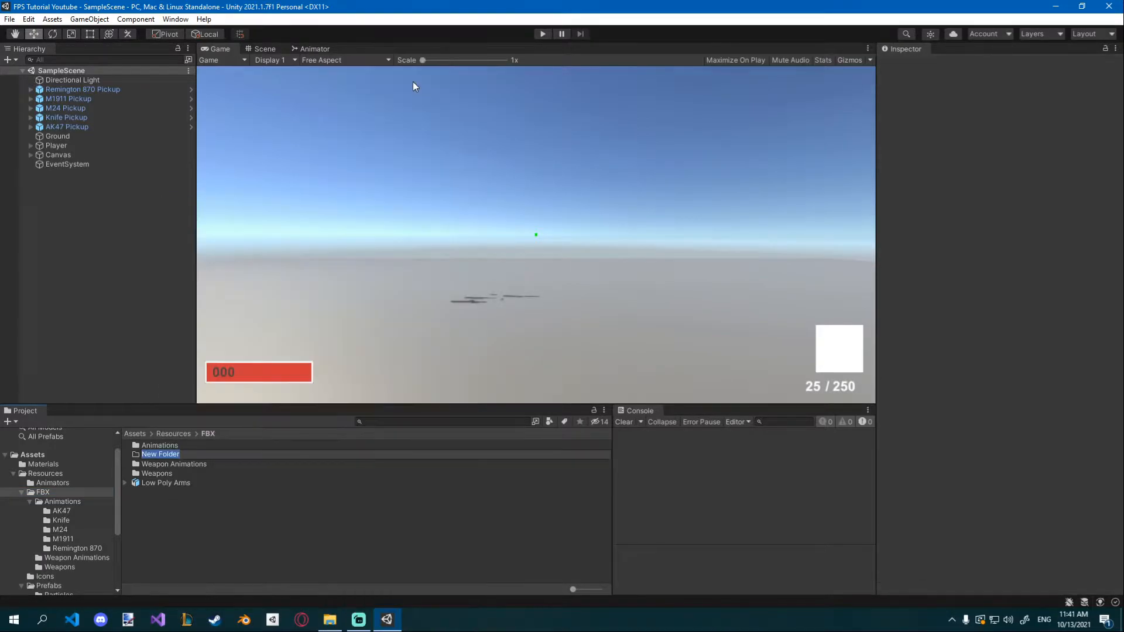
{"action": "type", "text": "Enemies"}
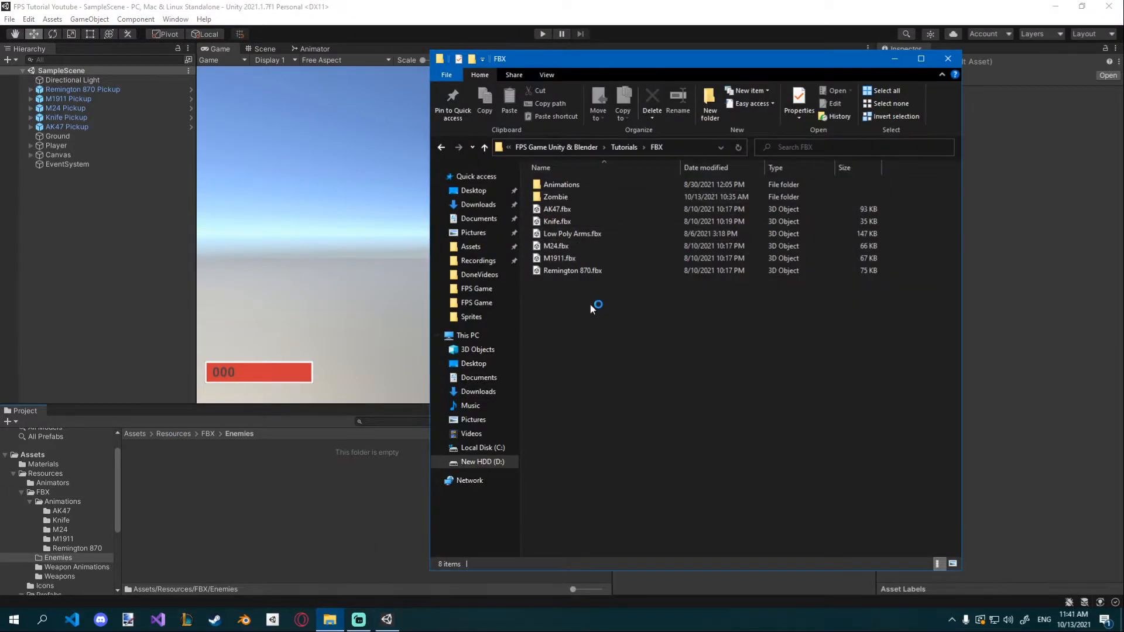
- Browse to the Zombie folder of FBX files and the project's Animations folder
{"action": "double_click", "coordinate": [555, 196]}
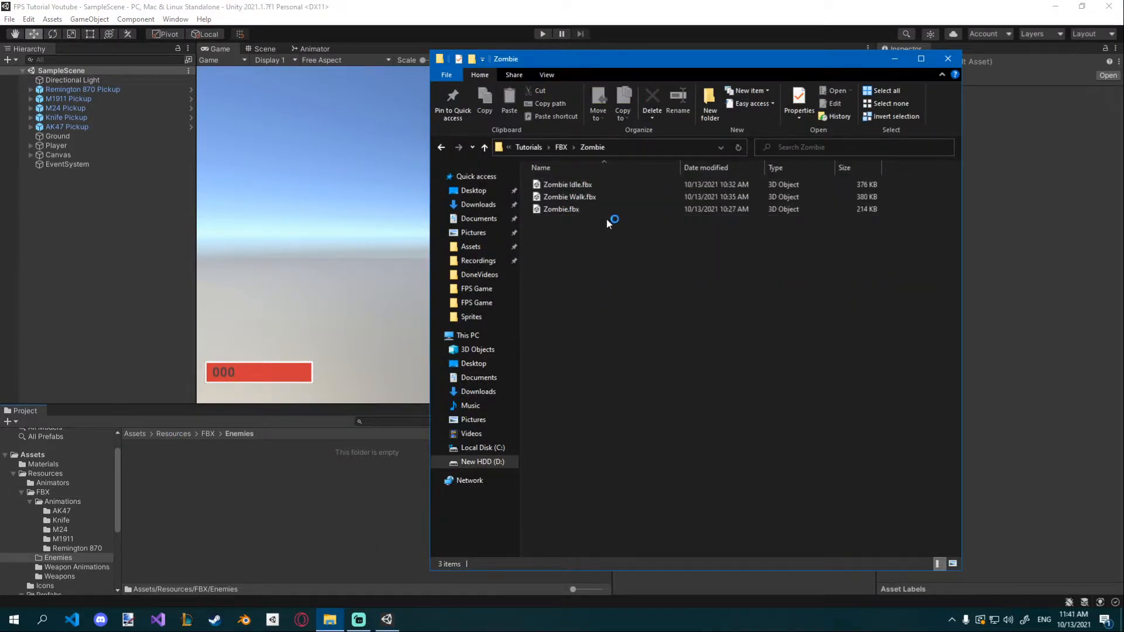
{"action": "left_click", "coordinate": [561, 209]}
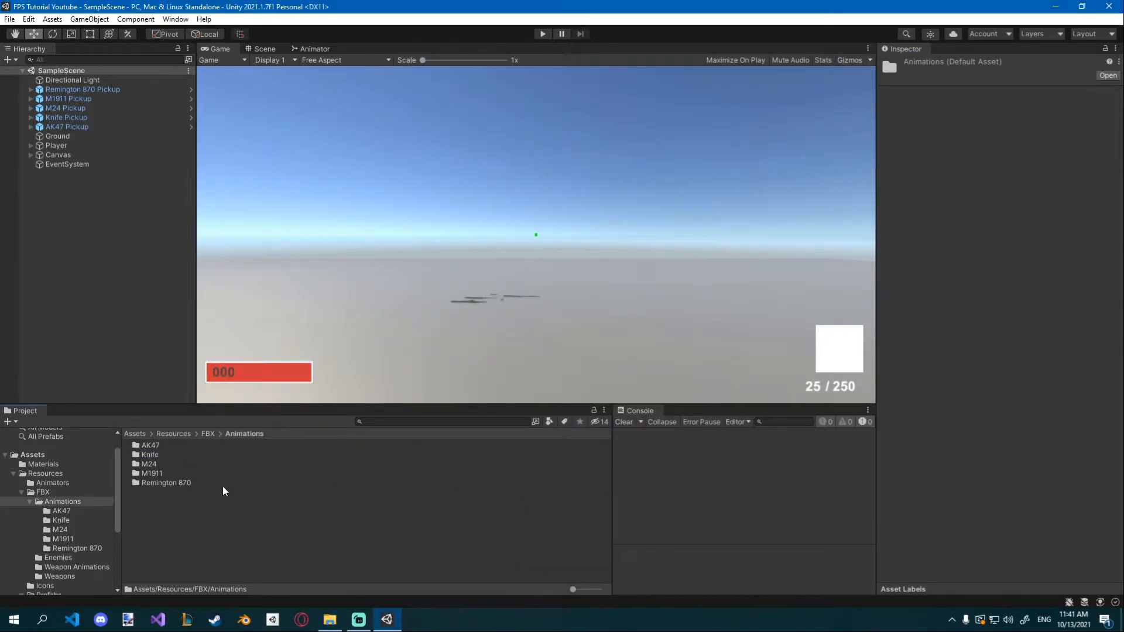
- Bring Zombie Idle, Zombie Walk and Zombie Attack FBX files into a new Animations/Zombie folder
{"action": "right_click", "coordinate": [222, 491]}
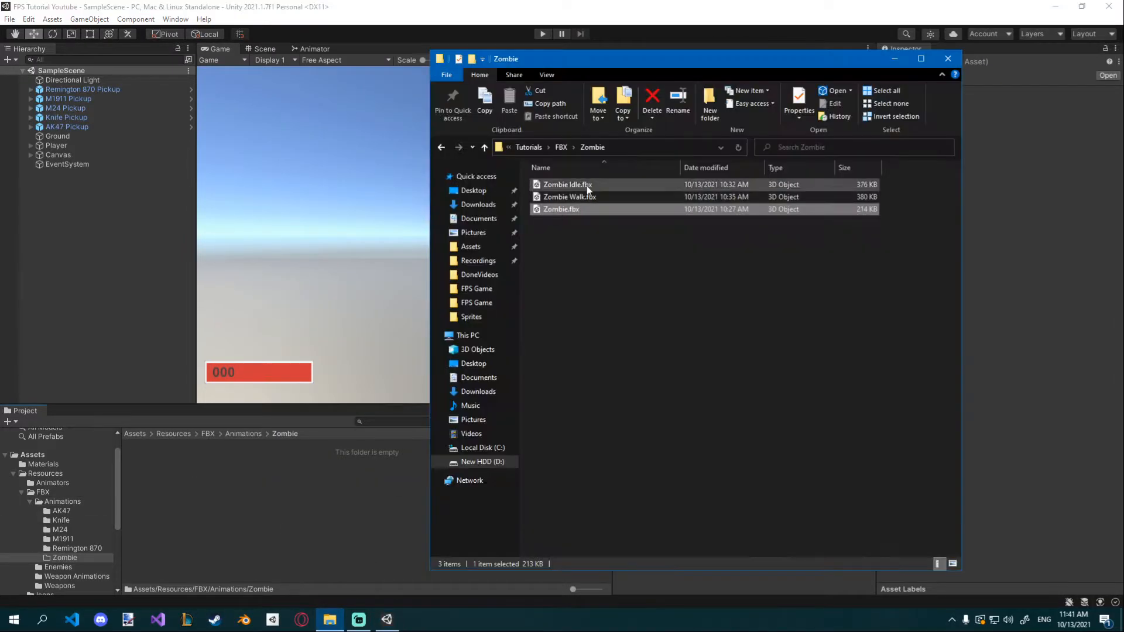
{"action": "left_click", "coordinate": [570, 196]}
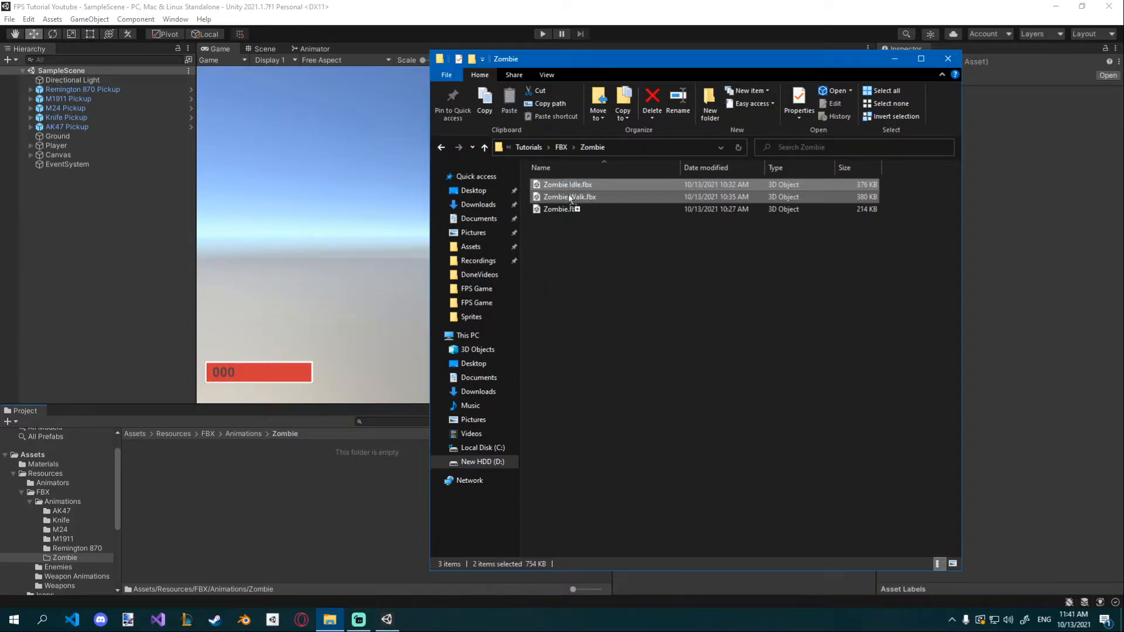
{"action": "left_click", "coordinate": [483, 147]}
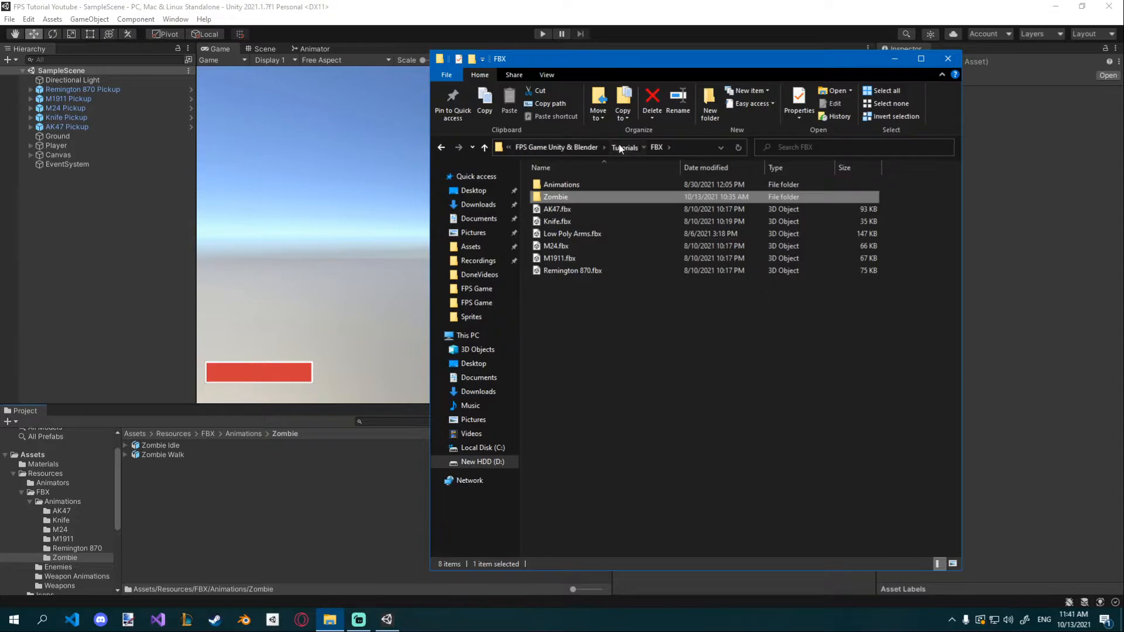
{"action": "left_click", "coordinate": [623, 148]}
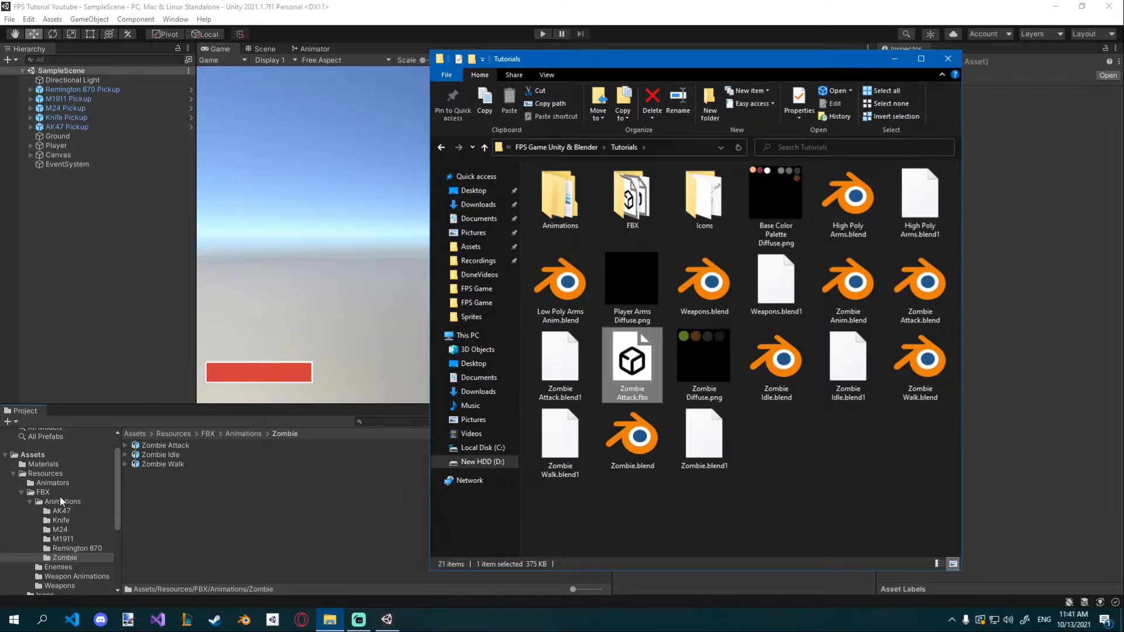
{"action": "scroll", "scroll_direction": "down", "scroll_amount": 3}
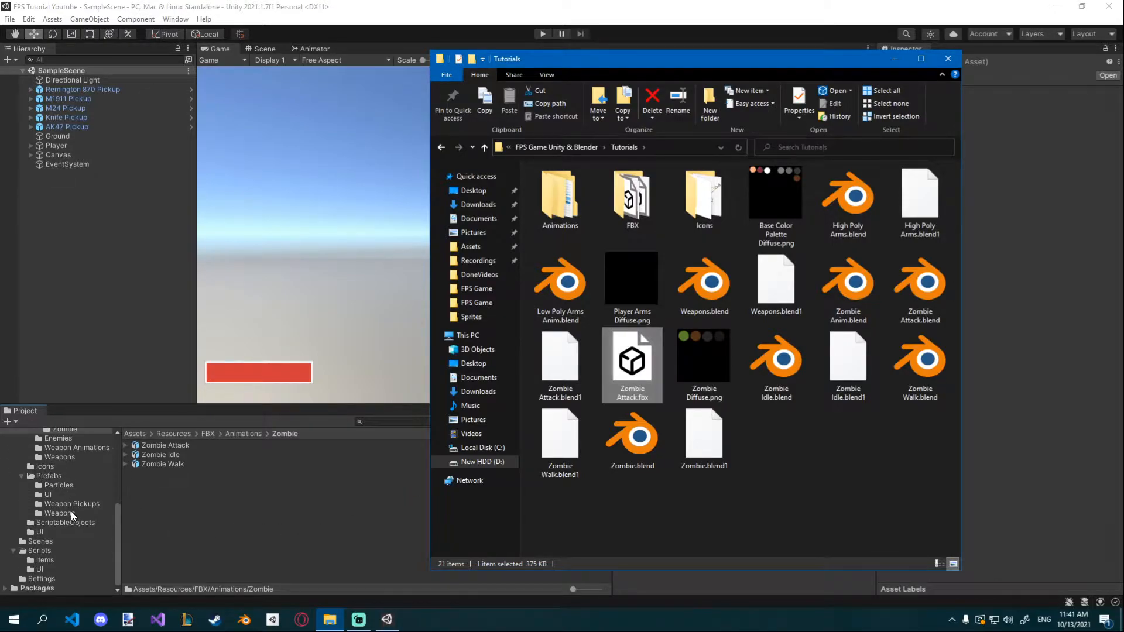
{"action": "mouse_move", "coordinate": [52, 526]}
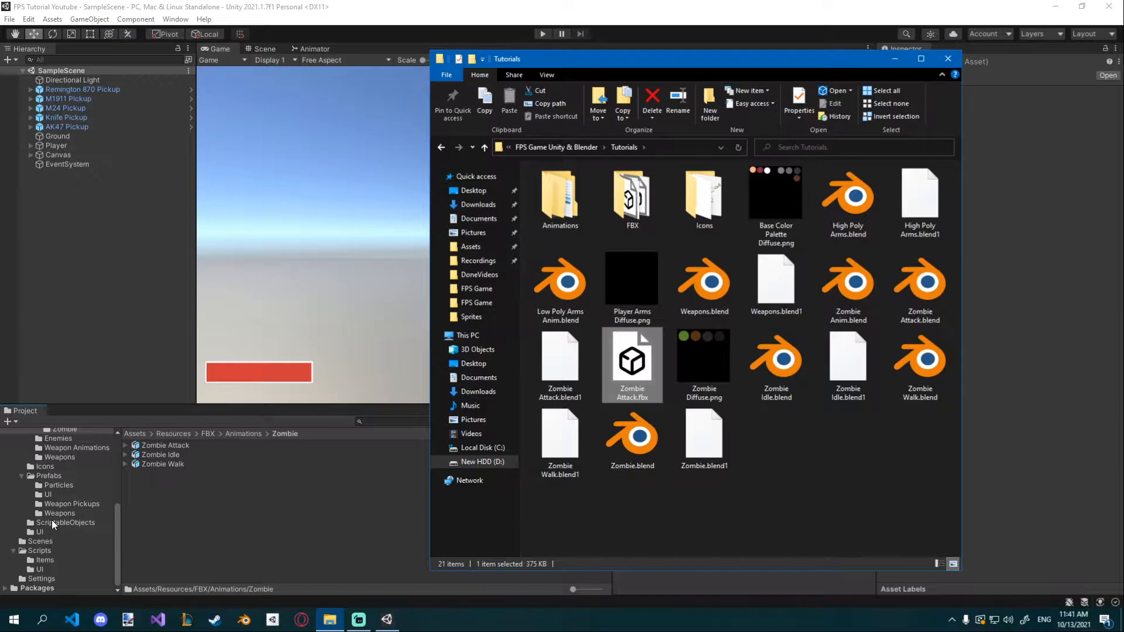
{"action": "left_click", "coordinate": [947, 58]}
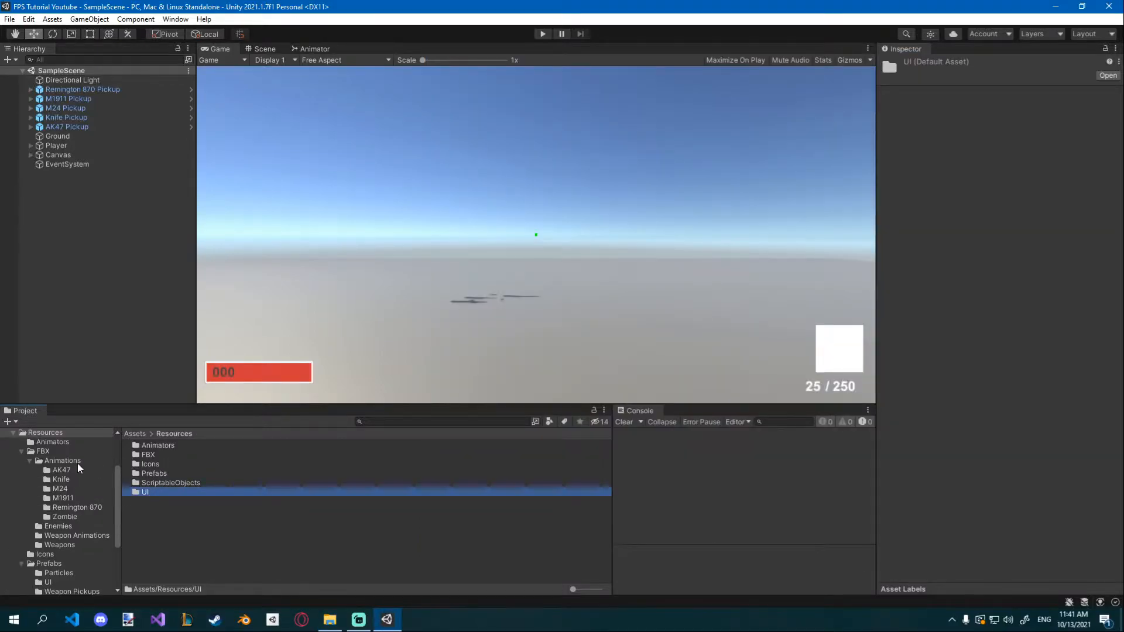
- Import Zombie Diffuse into Materials and set its Max Size to 512
{"action": "left_click", "coordinate": [329, 618]}
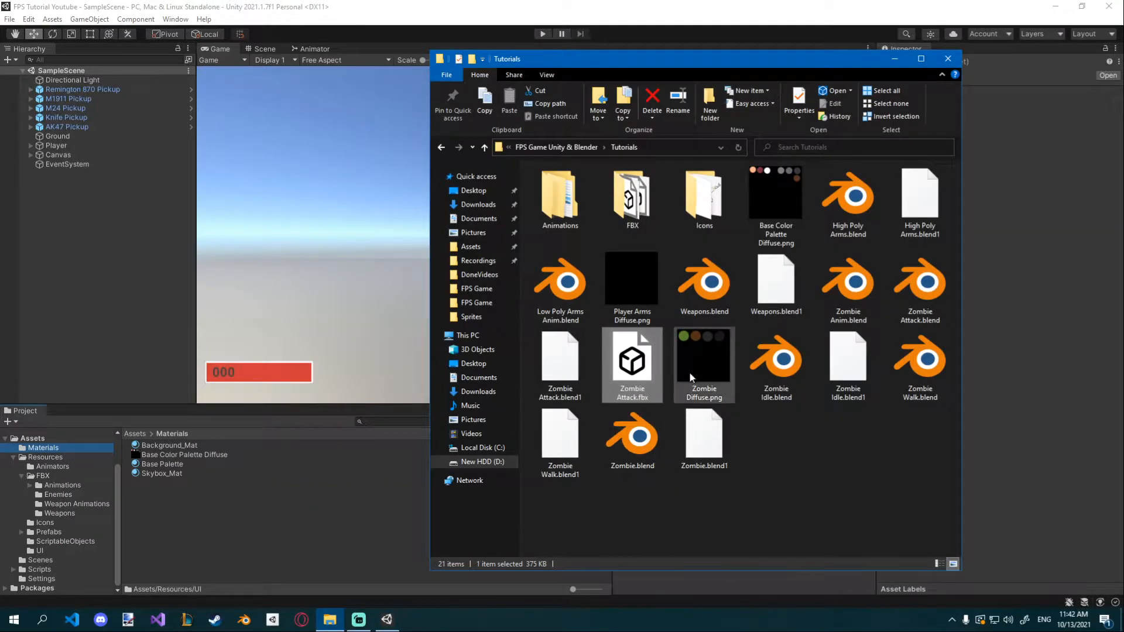
{"action": "left_click", "coordinate": [948, 59]}
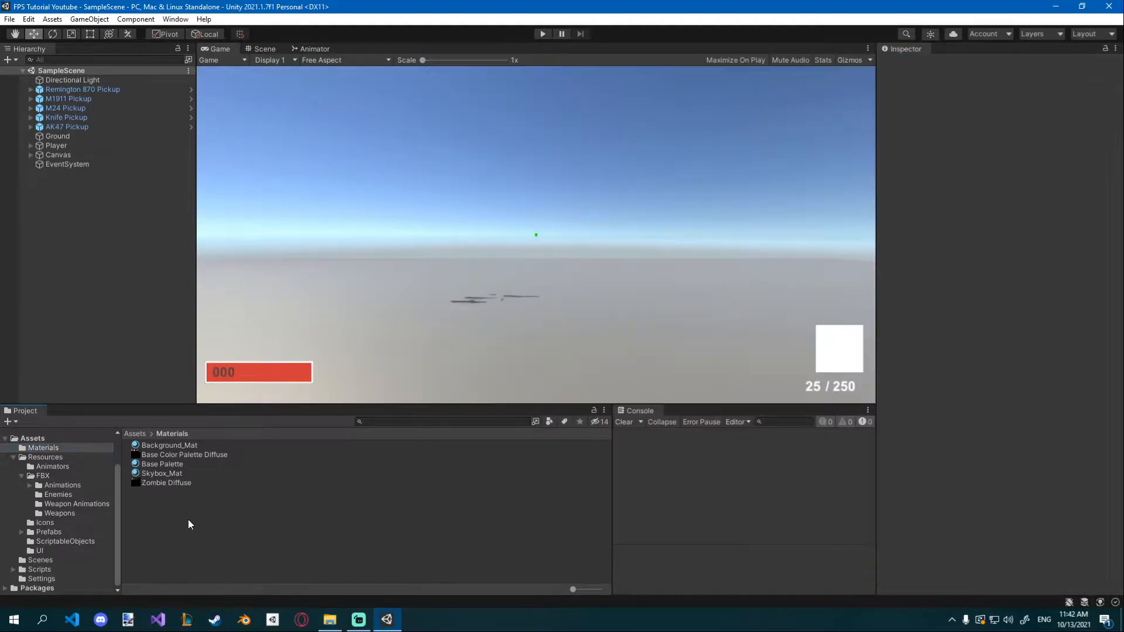
{"action": "left_click", "coordinate": [165, 483]}
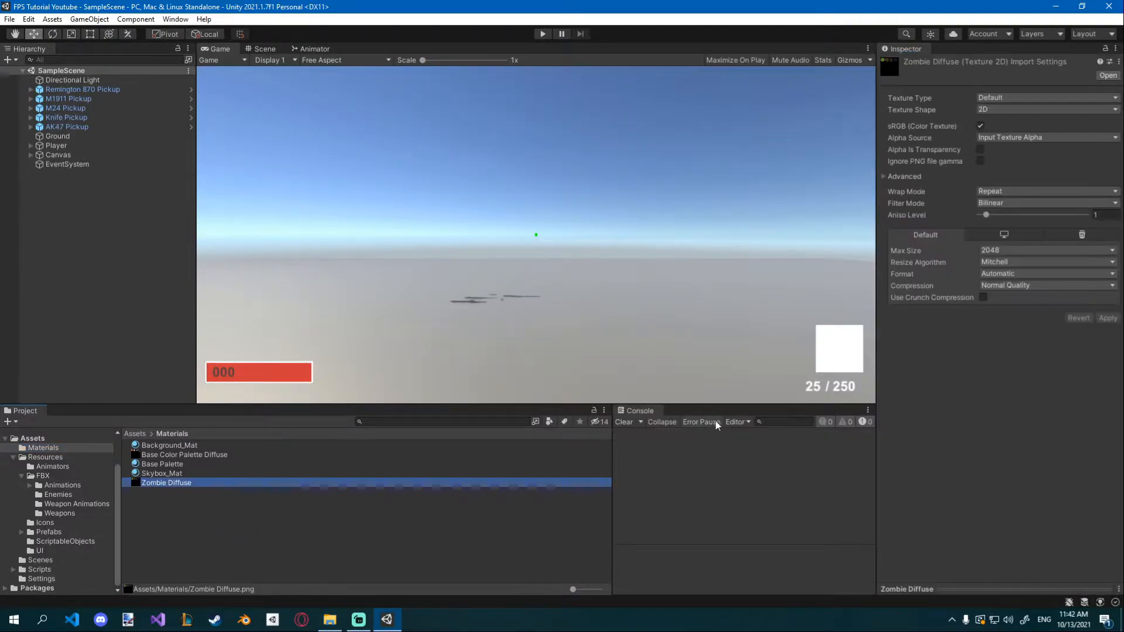
{"action": "left_click", "coordinate": [1046, 251]}
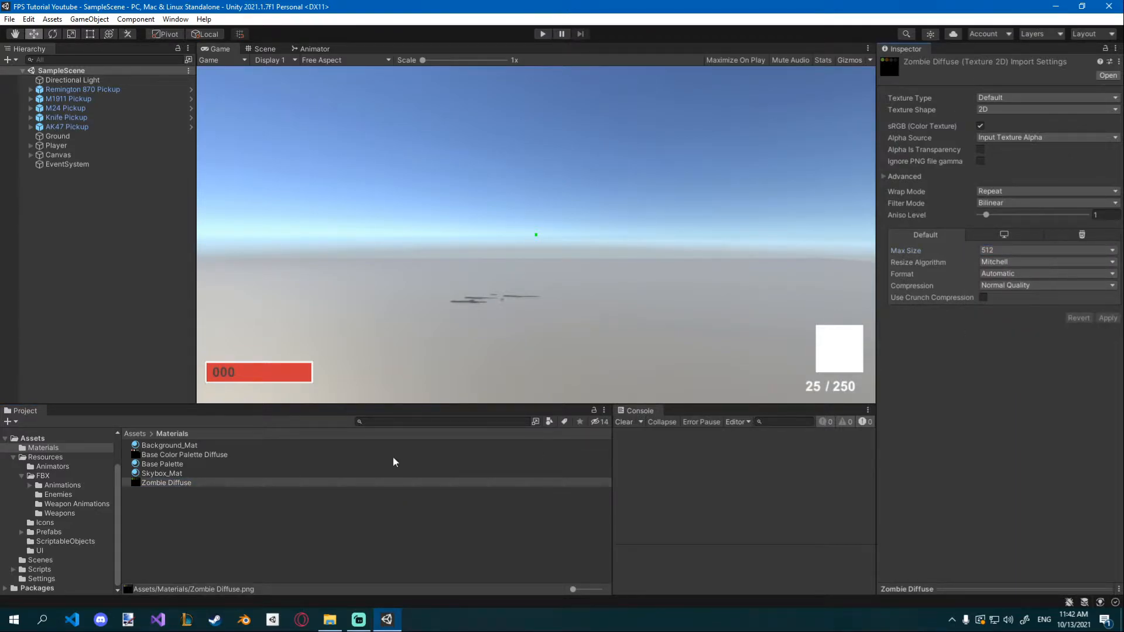
{"action": "left_click", "coordinate": [44, 476]}
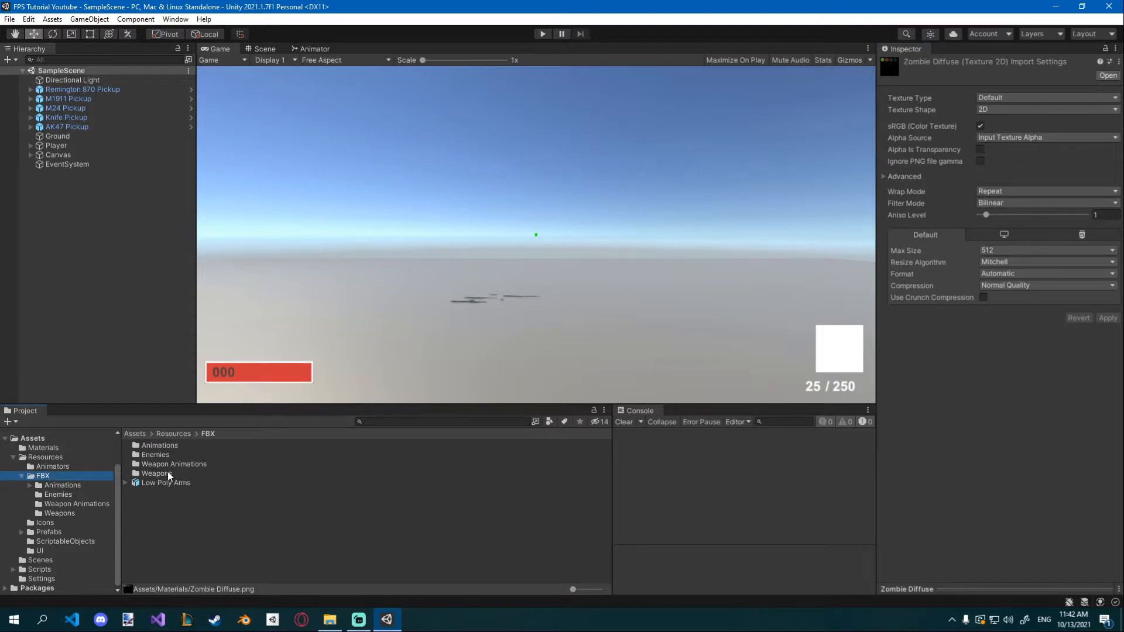
- Stop the Zombie model generating materials on import and apply the change
{"action": "left_click", "coordinate": [154, 455]}
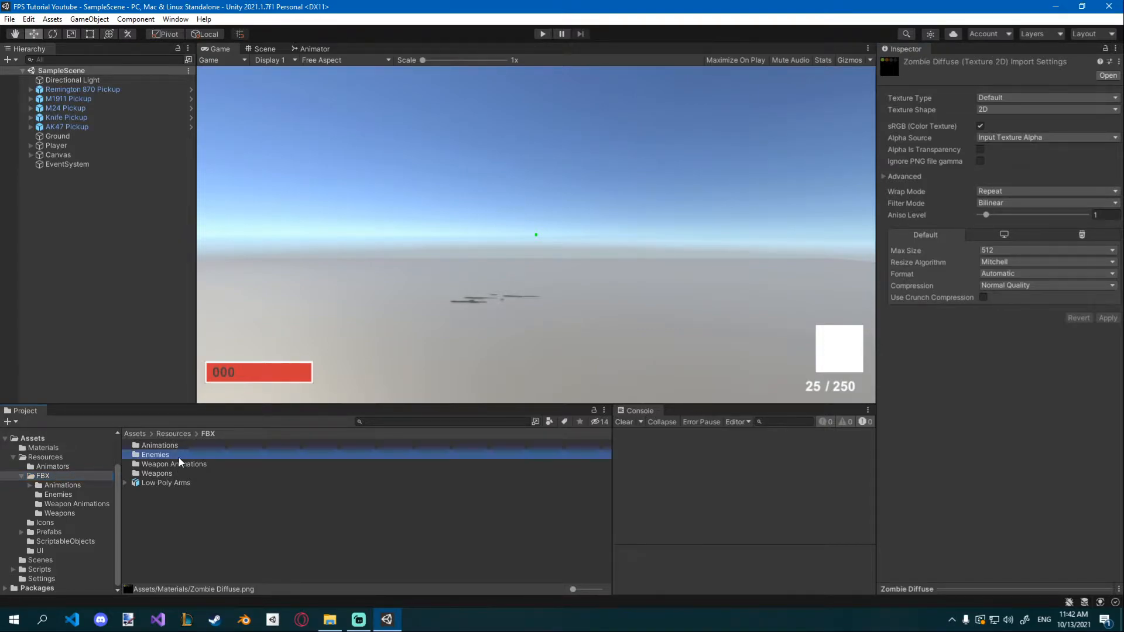
{"action": "double_click", "coordinate": [154, 454]}
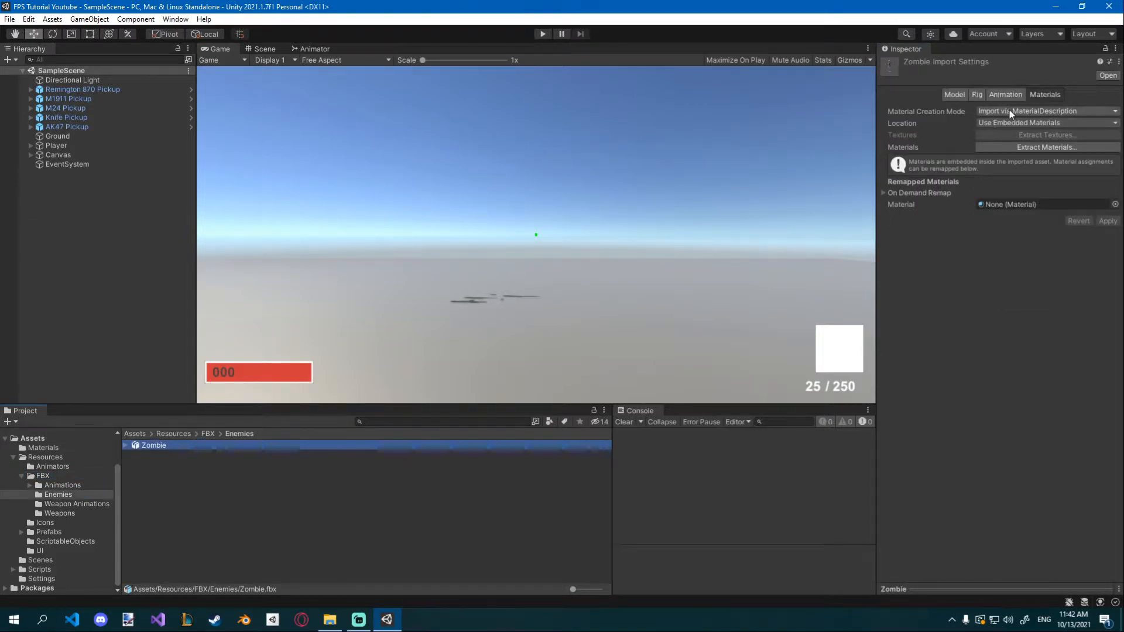
{"action": "left_click", "coordinate": [1045, 111]}
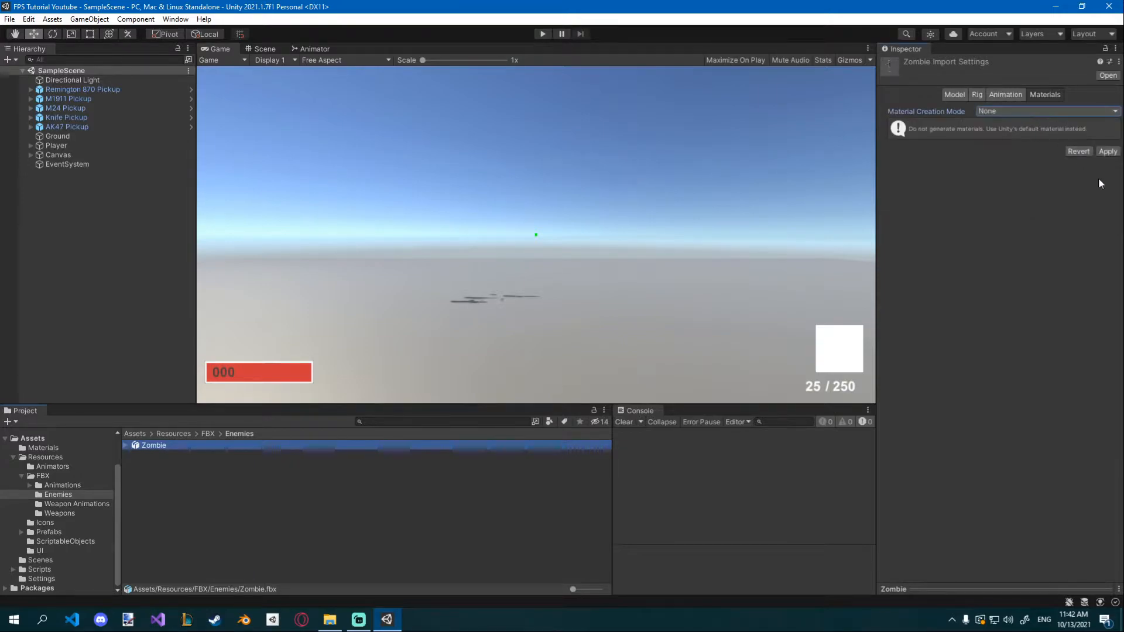
{"action": "left_click", "coordinate": [1005, 93]}
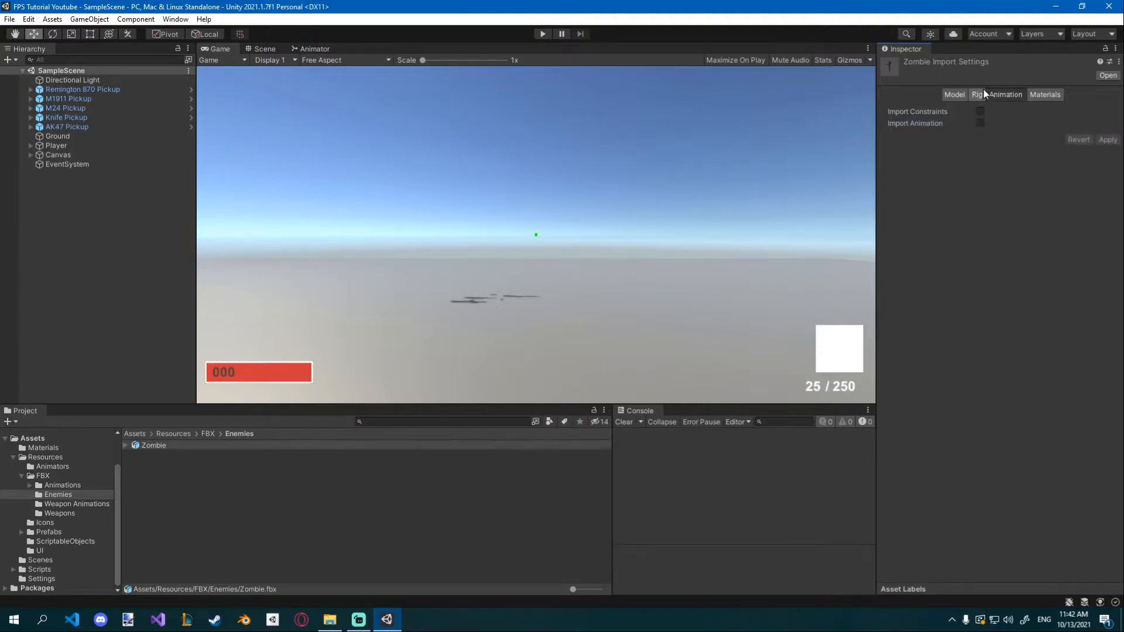
- Uncheck Import Cameras and Import Lights in the Zombie model's Model settings
{"action": "left_click", "coordinate": [977, 94]}
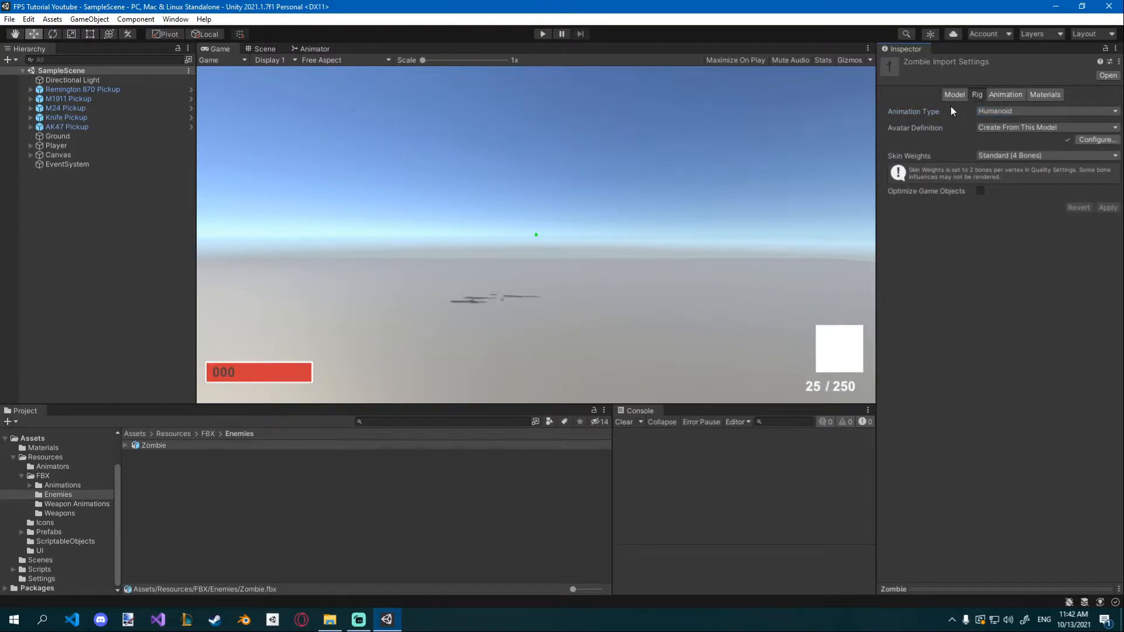
{"action": "left_click", "coordinate": [954, 94]}
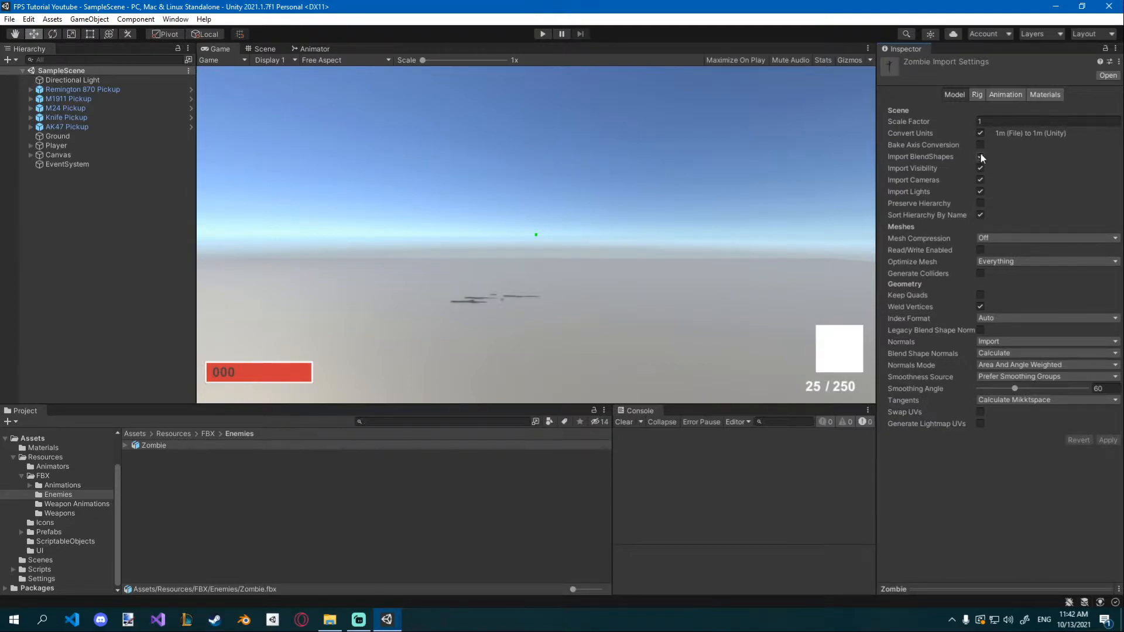
{"action": "left_click", "coordinate": [980, 156]}
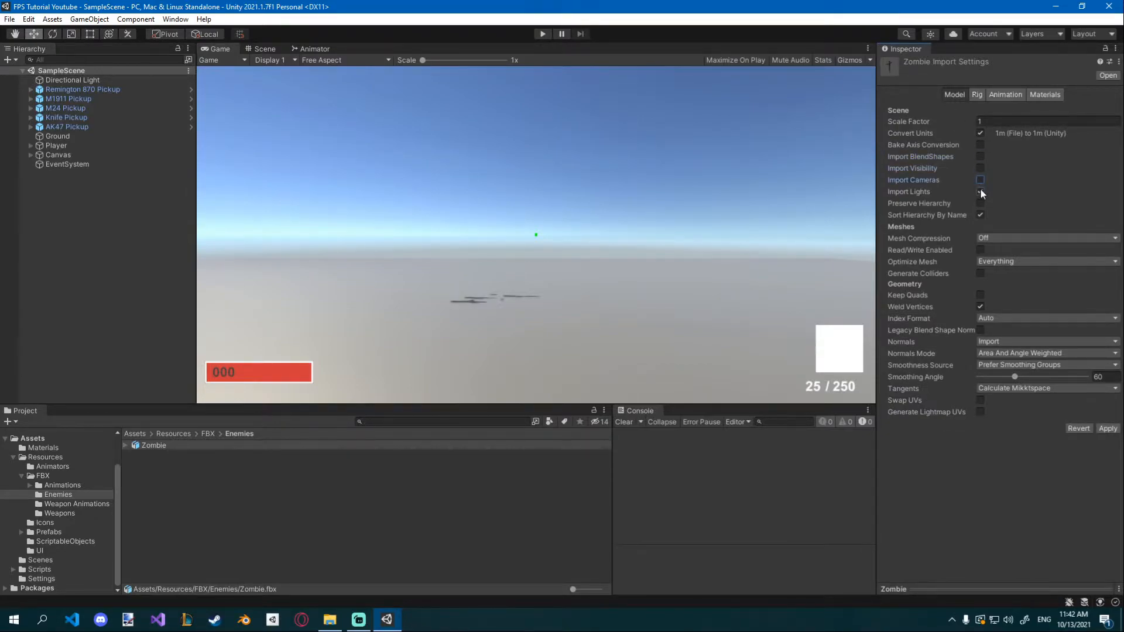
{"action": "left_click", "coordinate": [980, 191]}
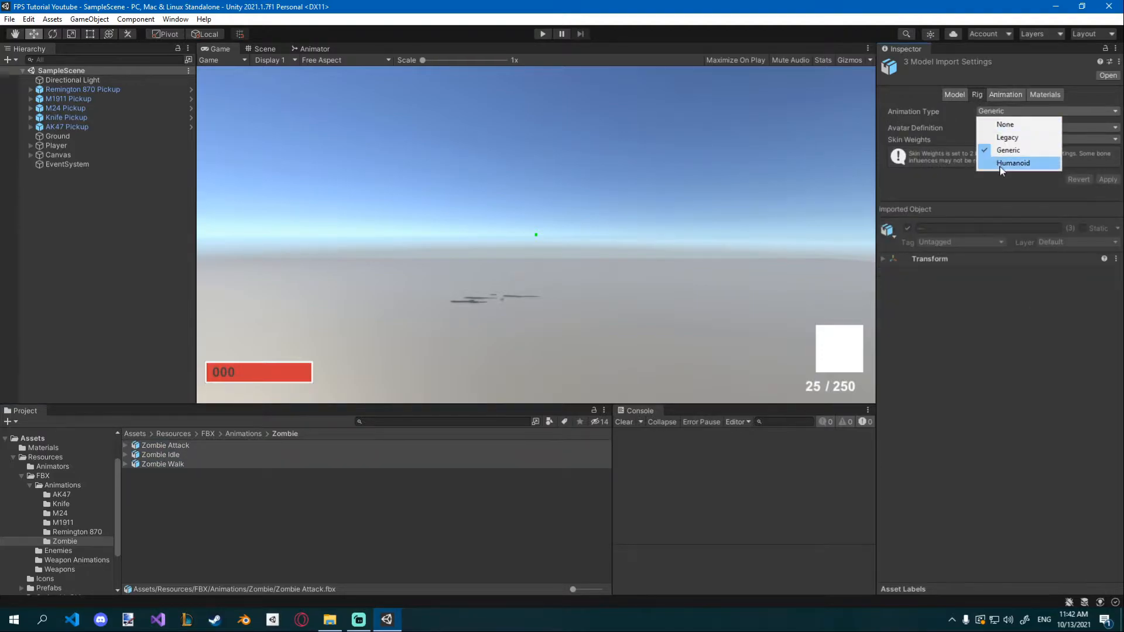
- Give the zombie clips a Humanoid rig copied from ZombieAvatar and set material creation to None
{"action": "left_click", "coordinate": [1013, 163]}
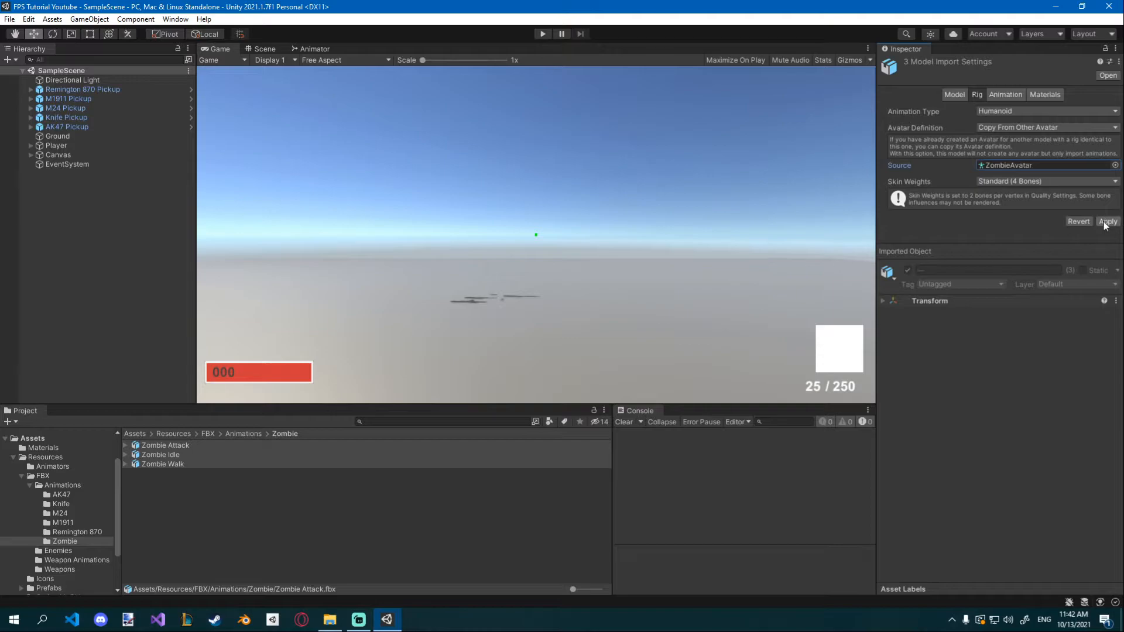
{"action": "left_click", "coordinate": [1108, 221]}
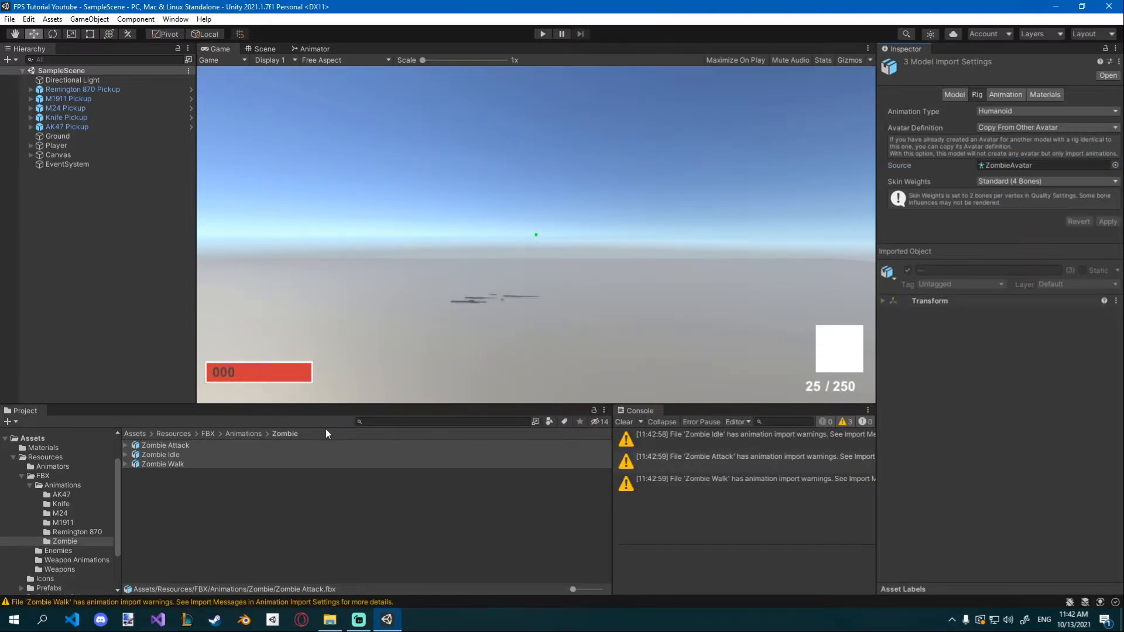
{"action": "left_click", "coordinate": [165, 445]}
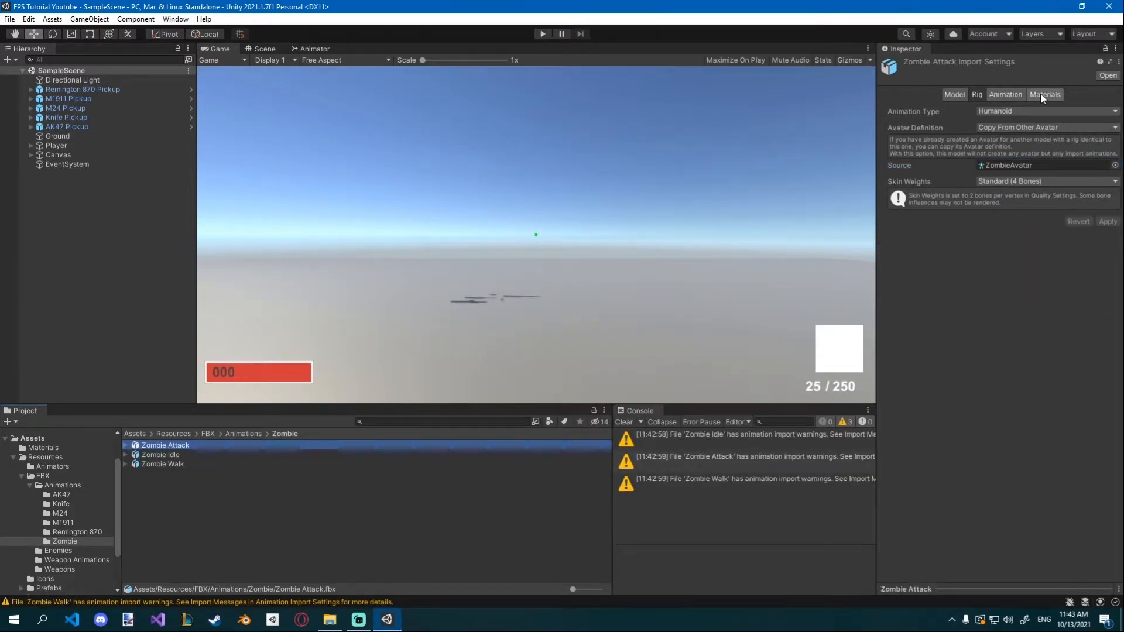
{"action": "left_click", "coordinate": [1045, 94]}
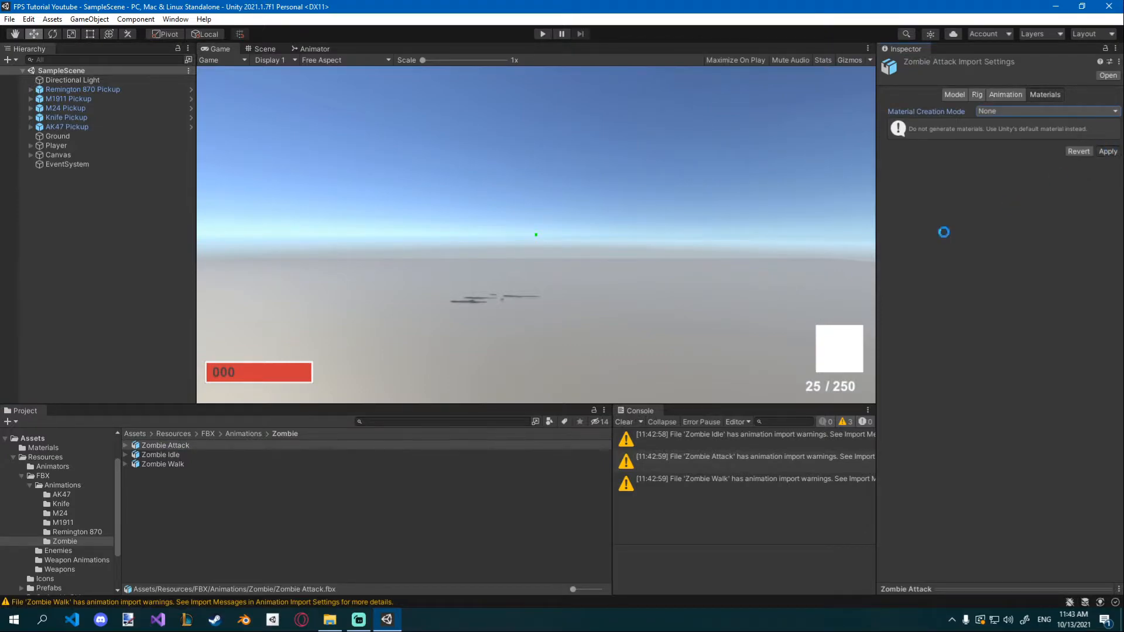
{"action": "left_click", "coordinate": [160, 455]}
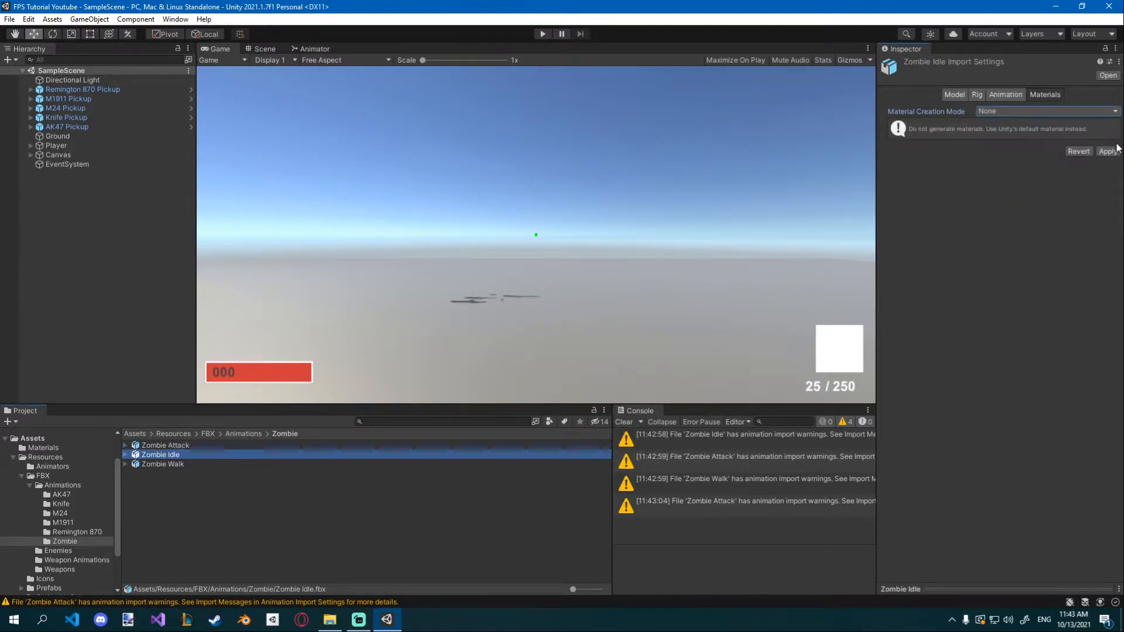
{"action": "left_click", "coordinate": [162, 464]}
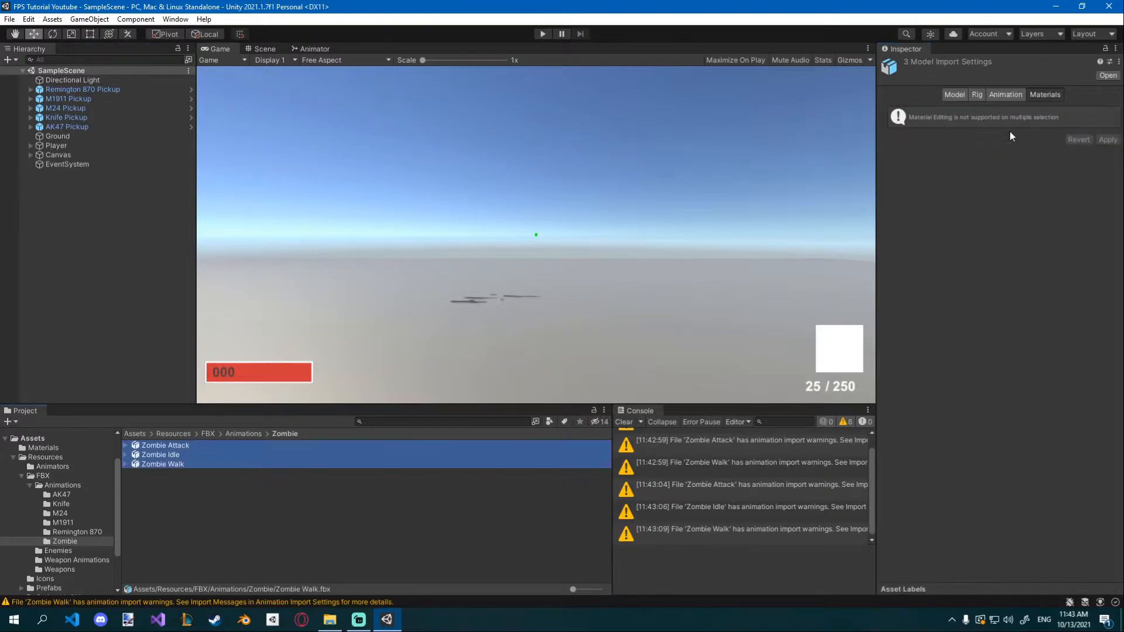
- Turn off camera and light imports for all three zombie clips
{"action": "left_click", "coordinate": [955, 94]}
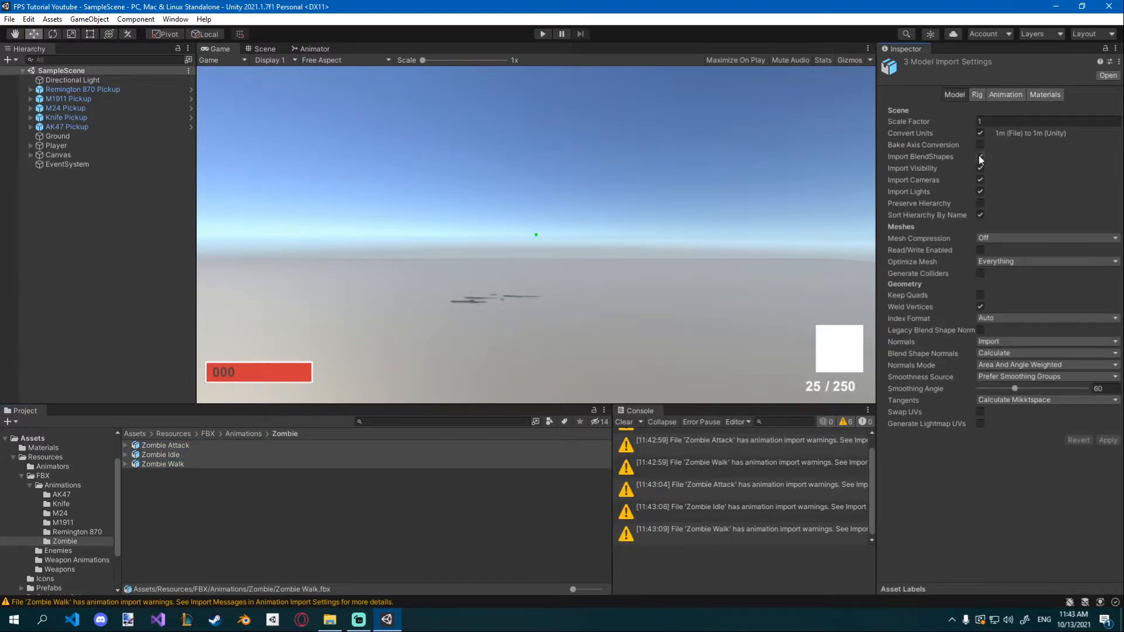
{"action": "left_click", "coordinate": [980, 180]}
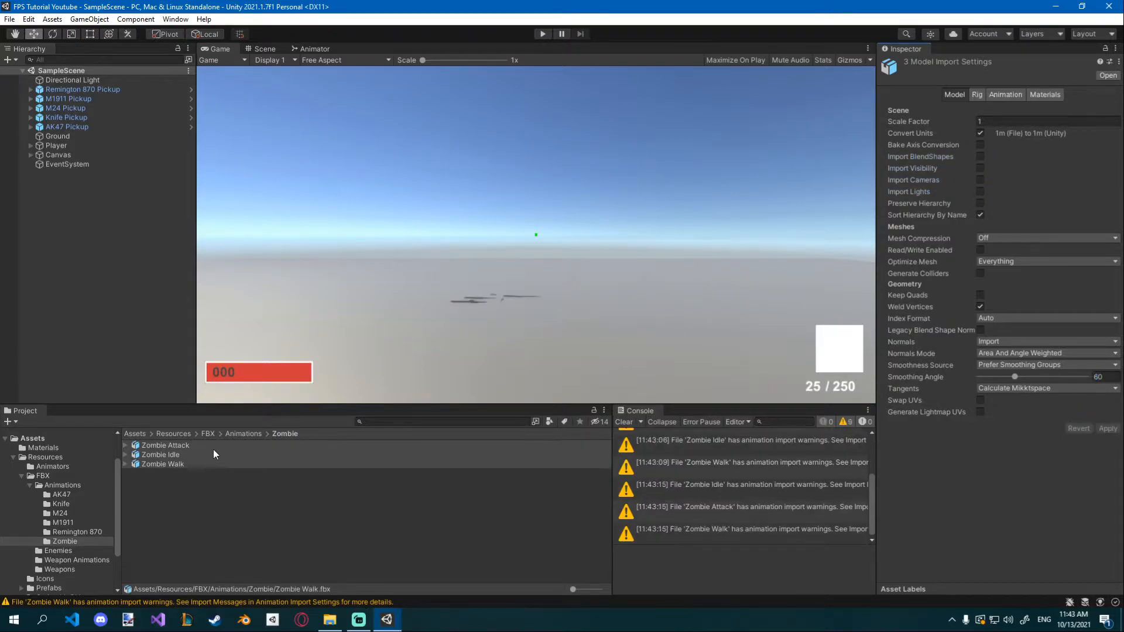
{"action": "left_click", "coordinate": [165, 445]}
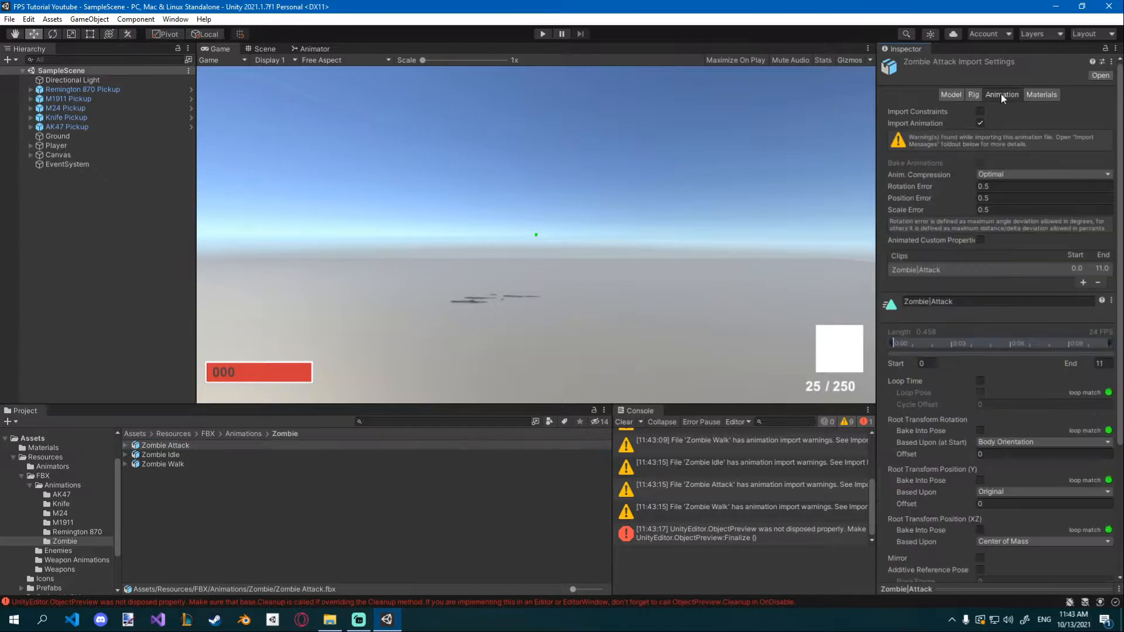
- Enable Loop Time on the Zombie Idle and Zombie Walk clips and clear the console
{"action": "scroll", "scroll_direction": "down", "scroll_amount": 3}
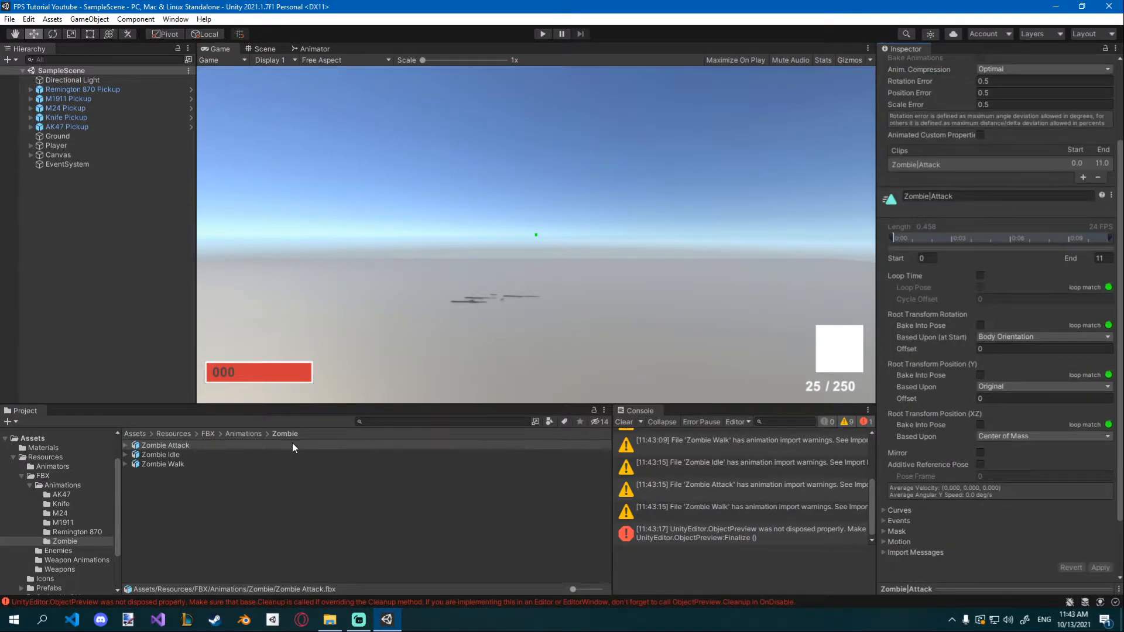
{"action": "mouse_move", "coordinate": [946, 271]}
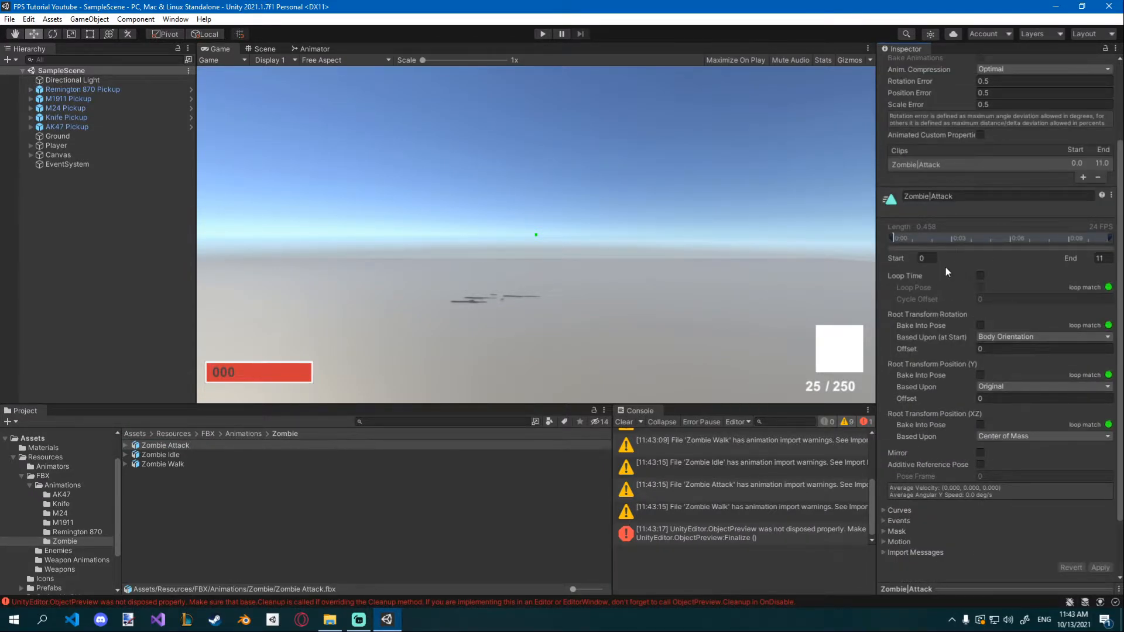
{"action": "left_click", "coordinate": [160, 454]}
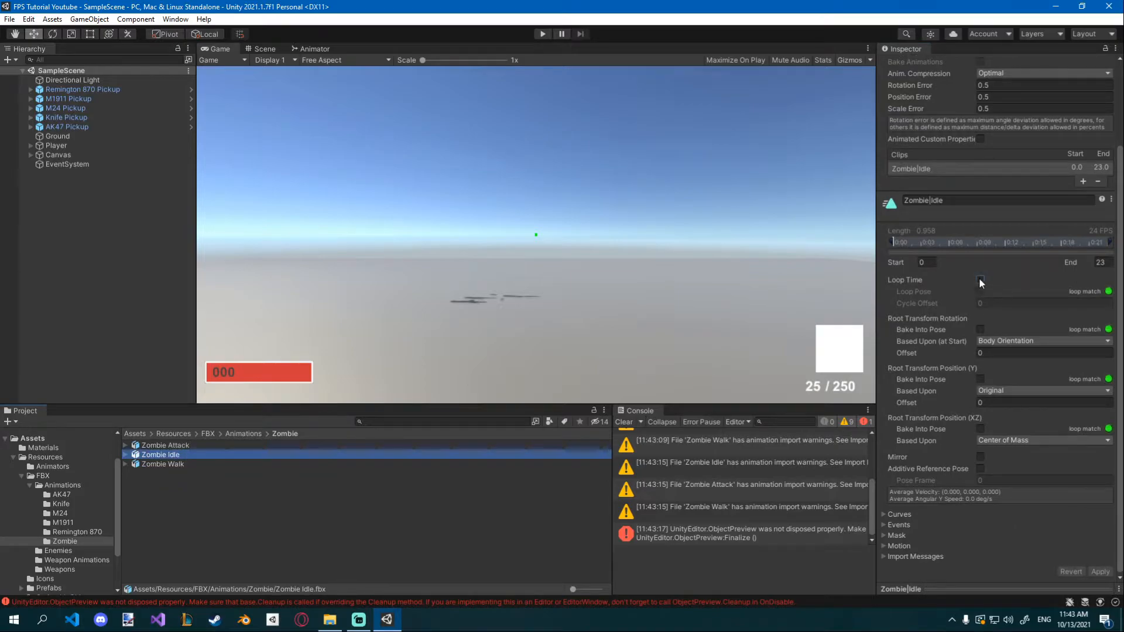
{"action": "left_click", "coordinate": [980, 279]}
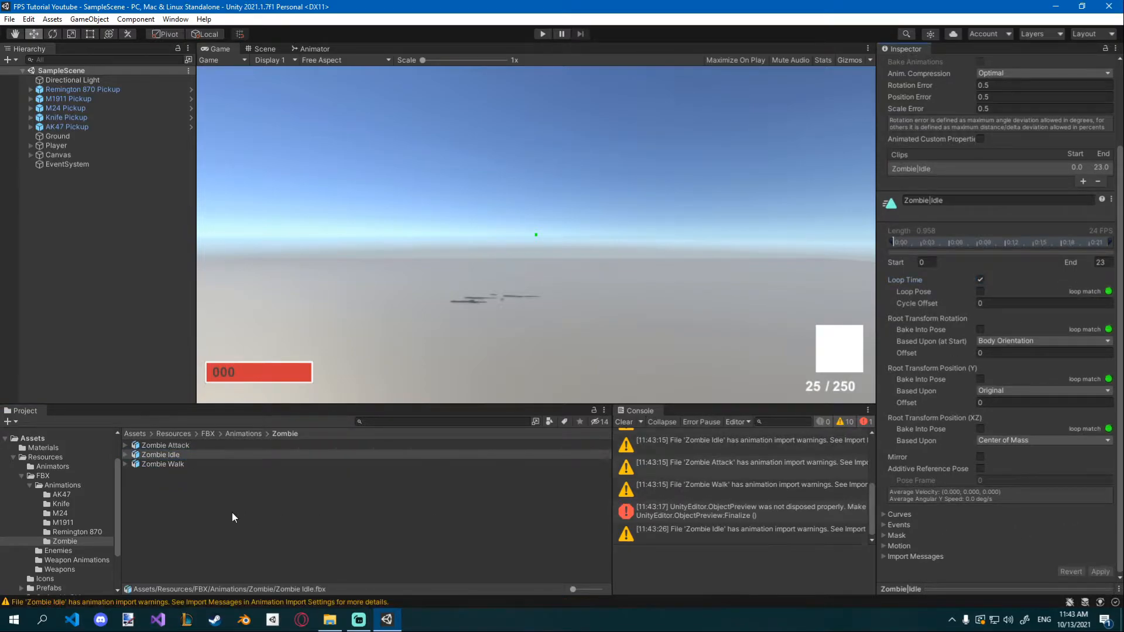
{"action": "left_click", "coordinate": [161, 463]}
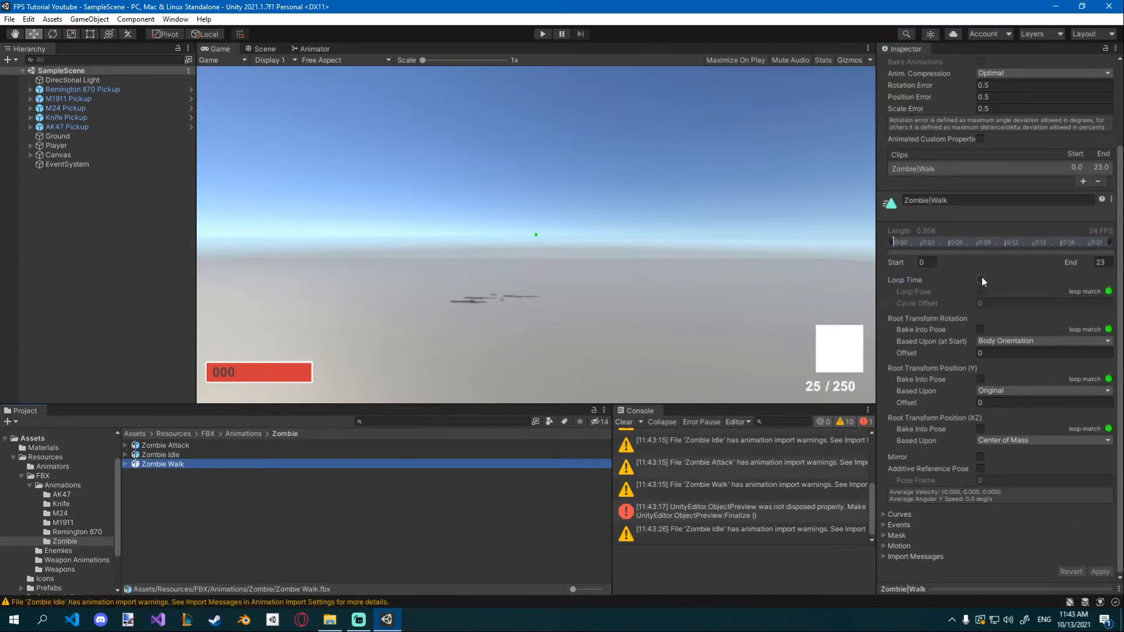
{"action": "left_click", "coordinate": [980, 280]}
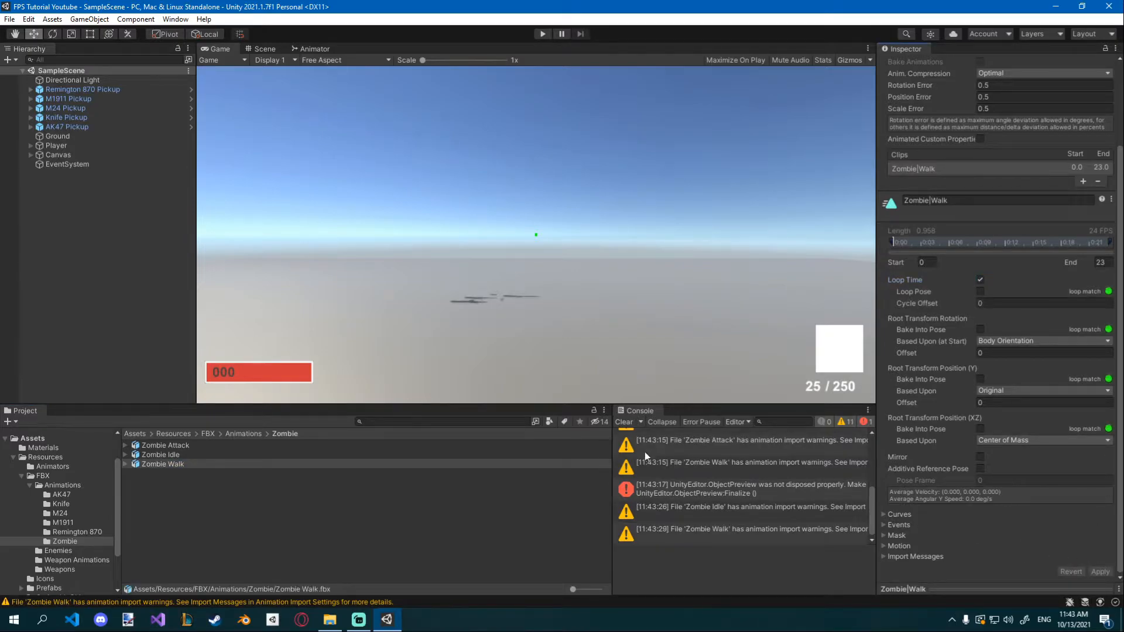
{"action": "left_click", "coordinate": [623, 422]}
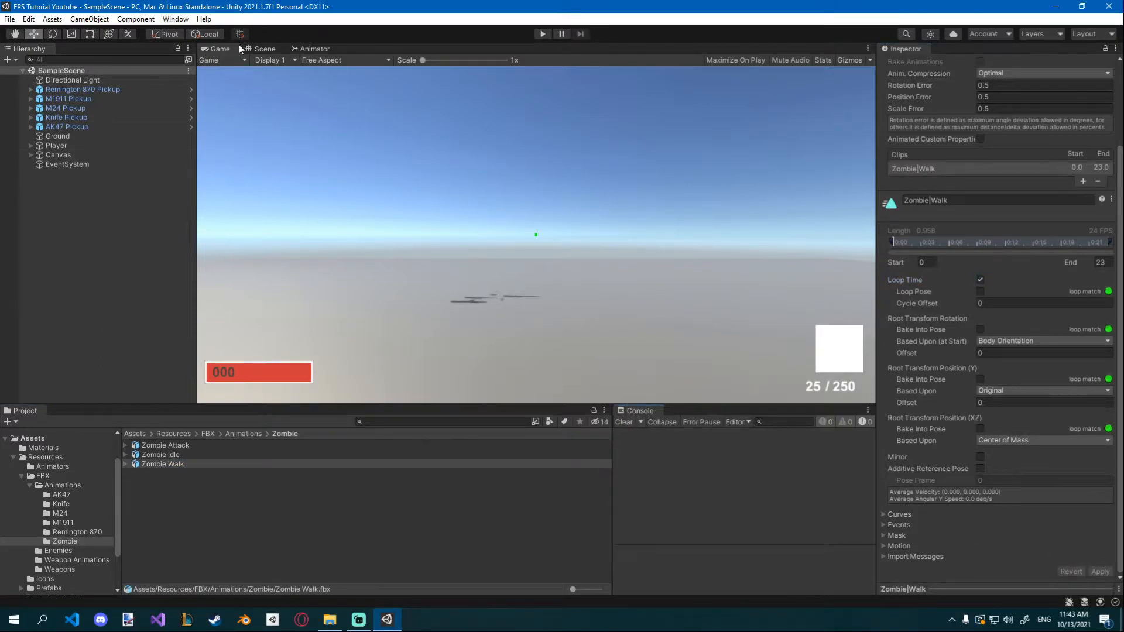
{"action": "left_click", "coordinate": [265, 50]}
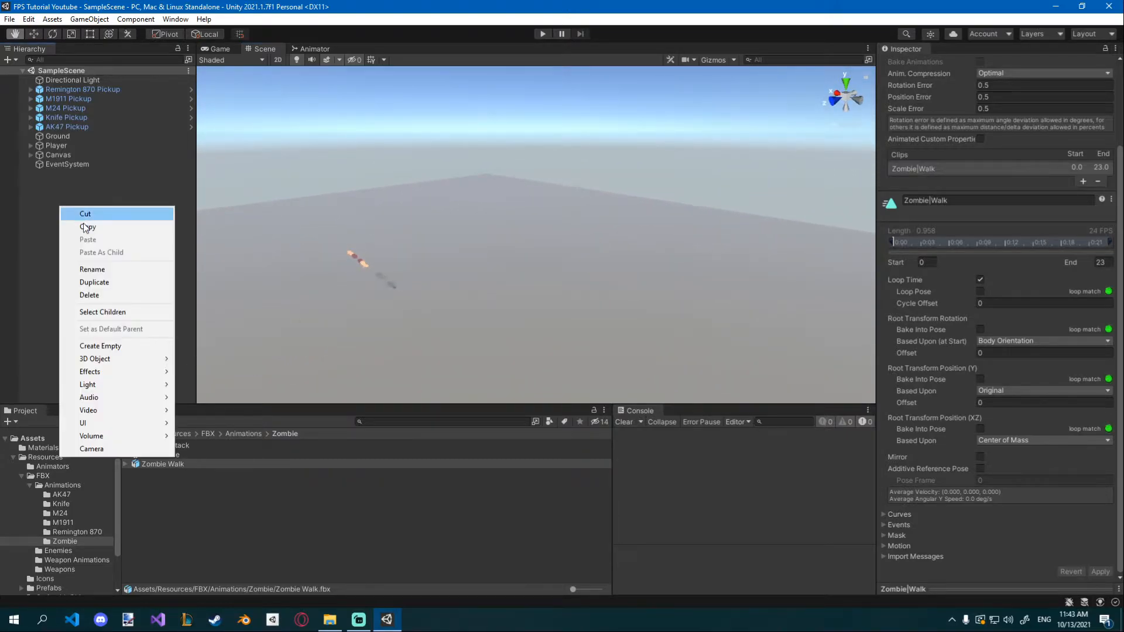
- Create an empty Zombie object holding the Zombie model with Apply Root Motion enabled
{"action": "left_click", "coordinate": [99, 345]}
{"action": "type", "text": "Zombie"}
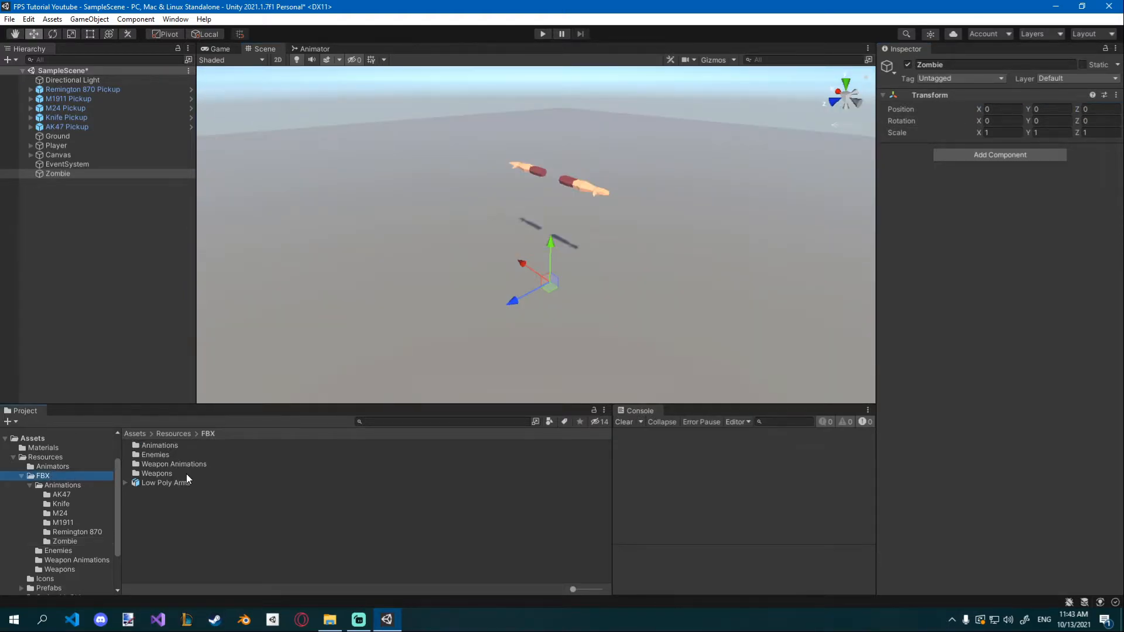
{"action": "double_click", "coordinate": [155, 454]}
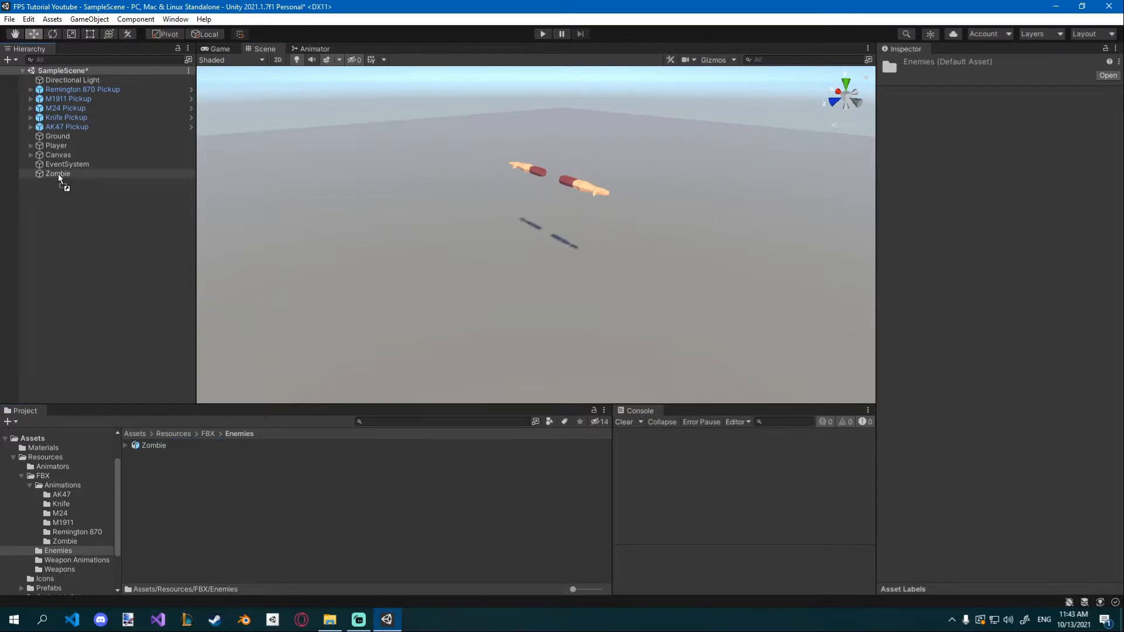
{"action": "left_click", "coordinate": [33, 173]}
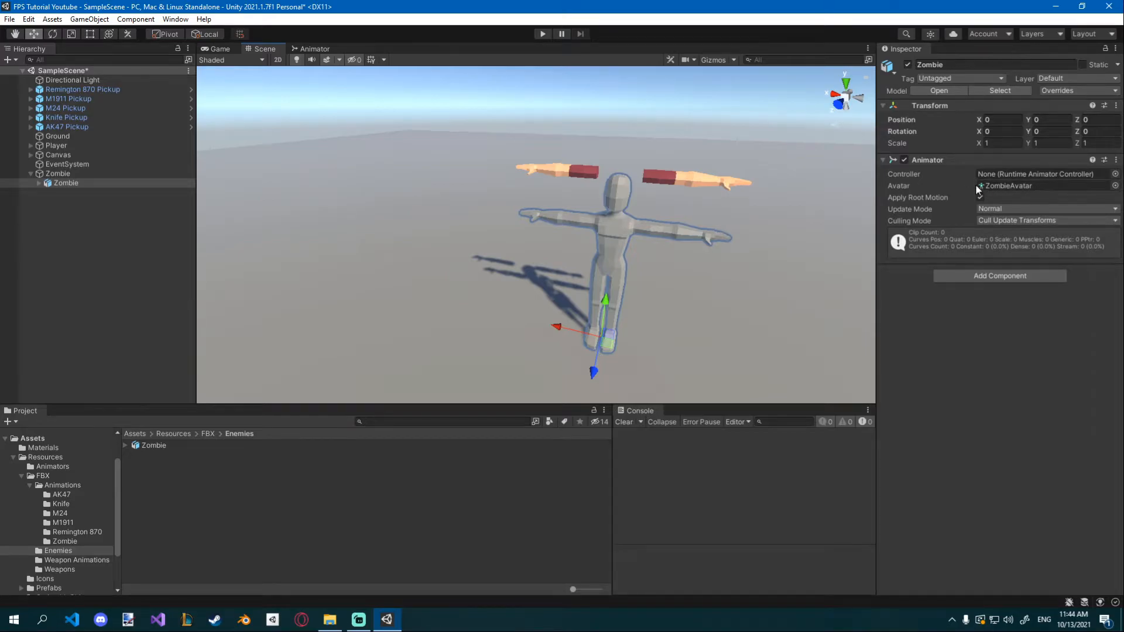
{"action": "left_click", "coordinate": [43, 448]}
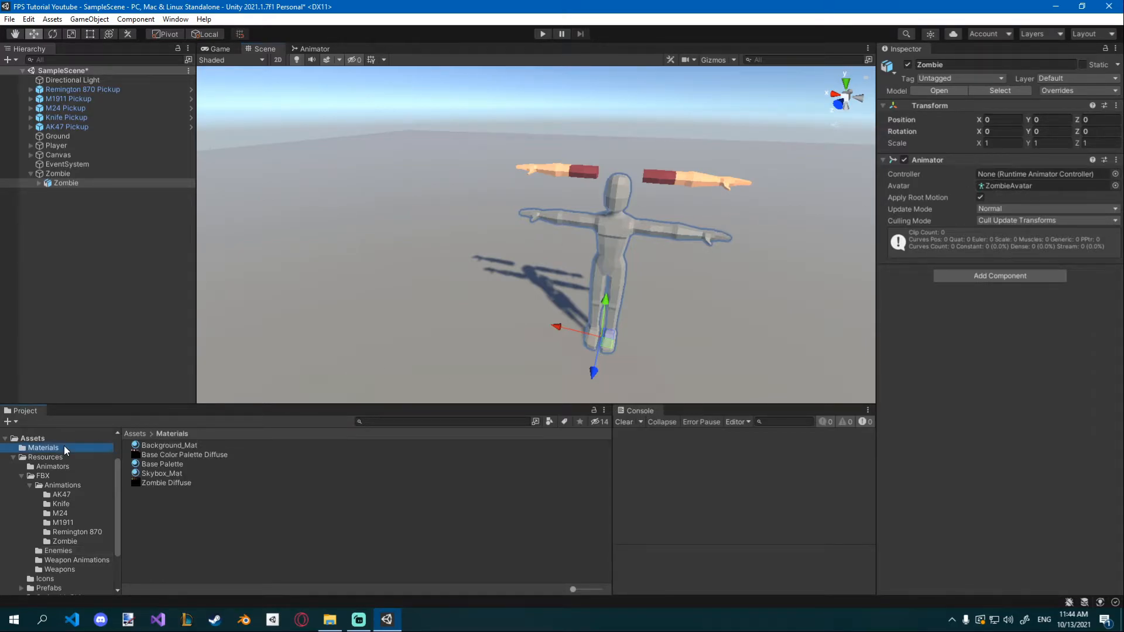
- Create Zombie Mat using the Zombie Diffuse base map with Smoothness 0
{"action": "right_click", "coordinate": [42, 447]}
{"action": "type", "text": "Zombie Mat"}
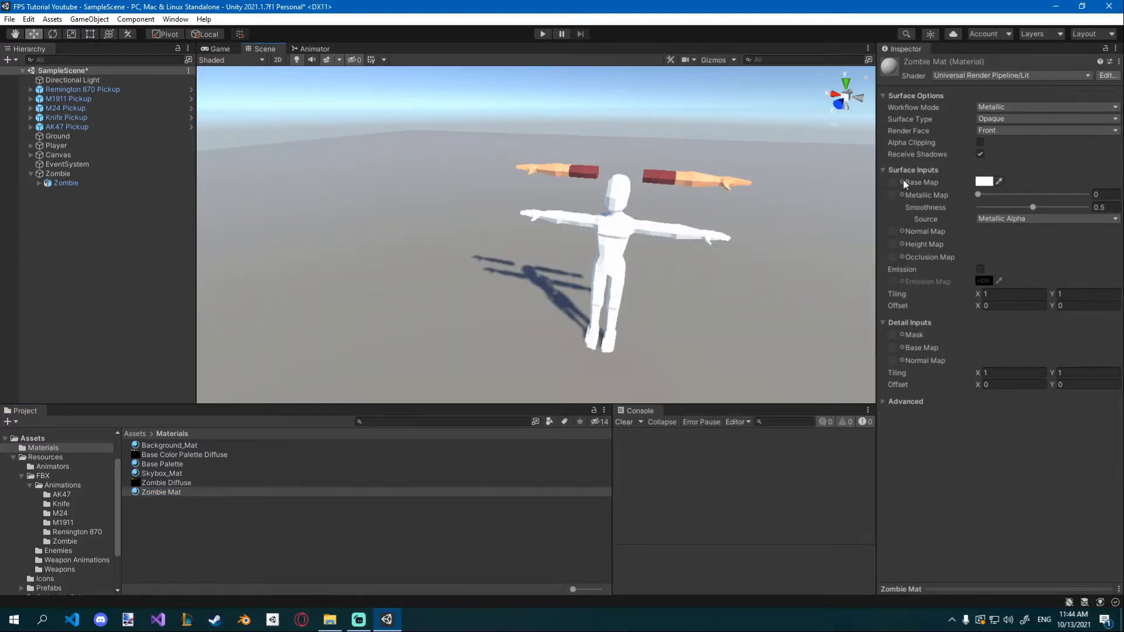
{"action": "left_click", "coordinate": [997, 181]}
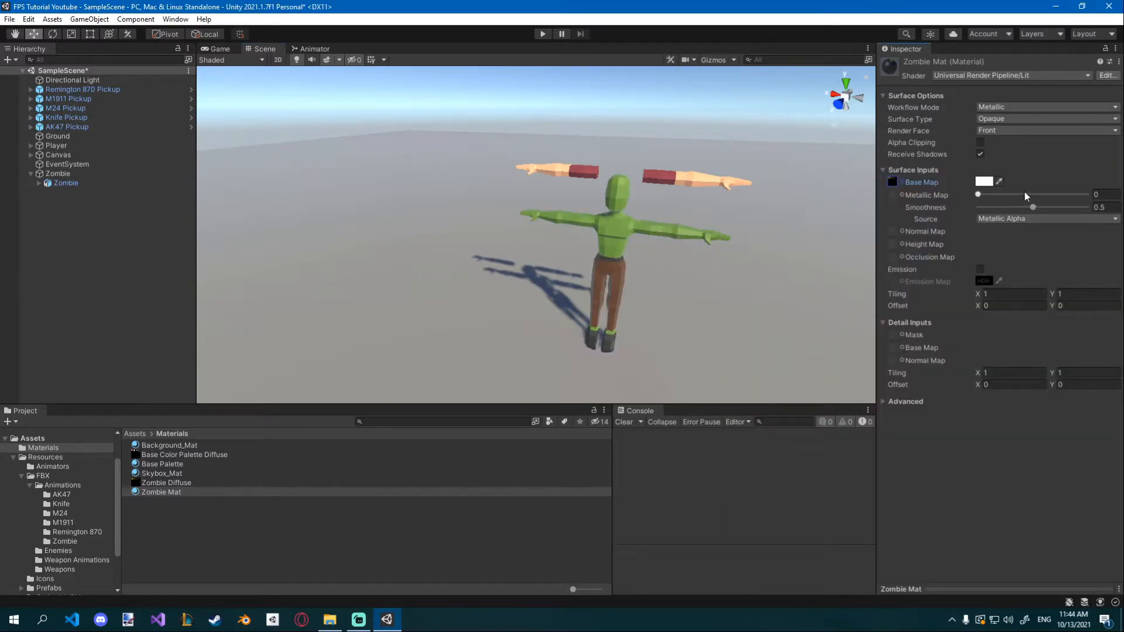
{"action": "left_click_drag", "start_coordinate": [1033, 207], "coordinate": [979, 207]}
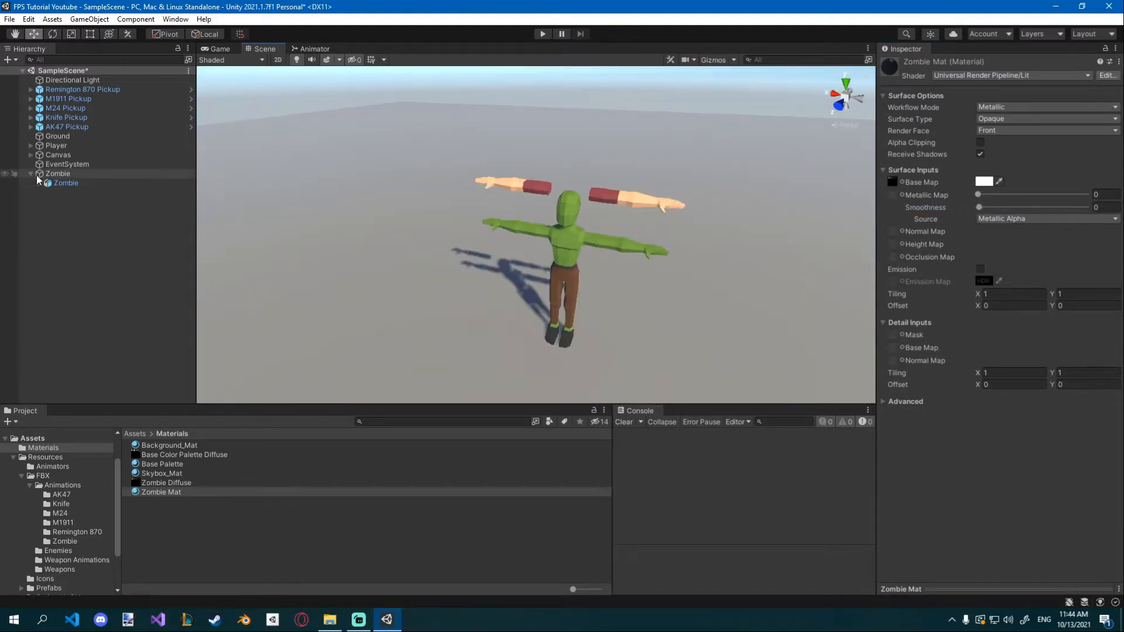
{"action": "left_click", "coordinate": [57, 173]}
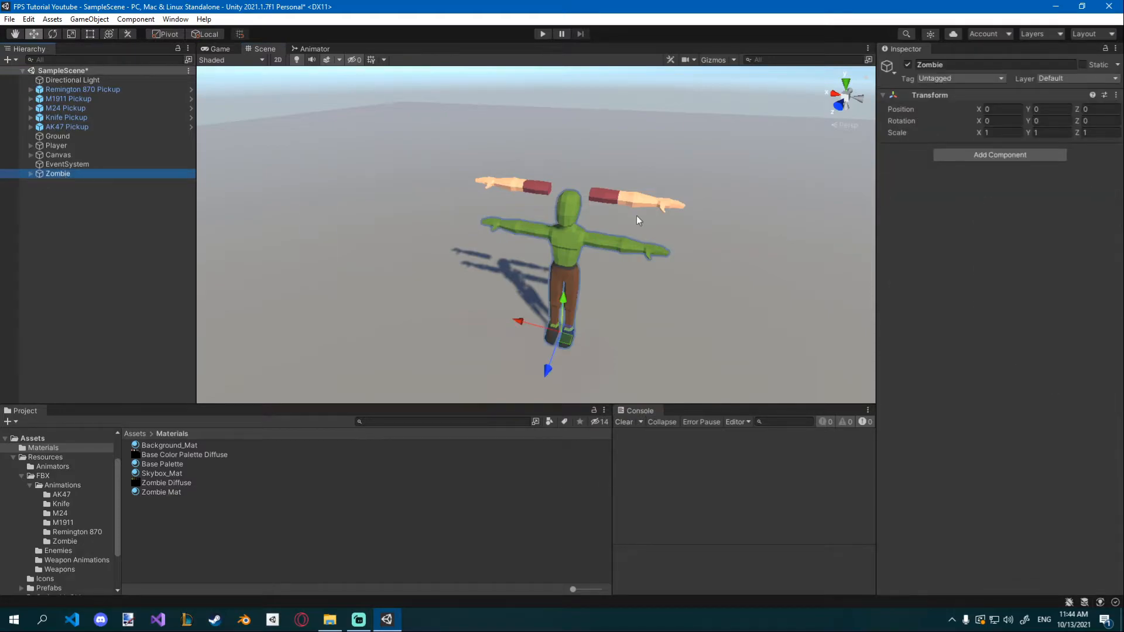
{"action": "mouse_move", "coordinate": [1028, 158]}
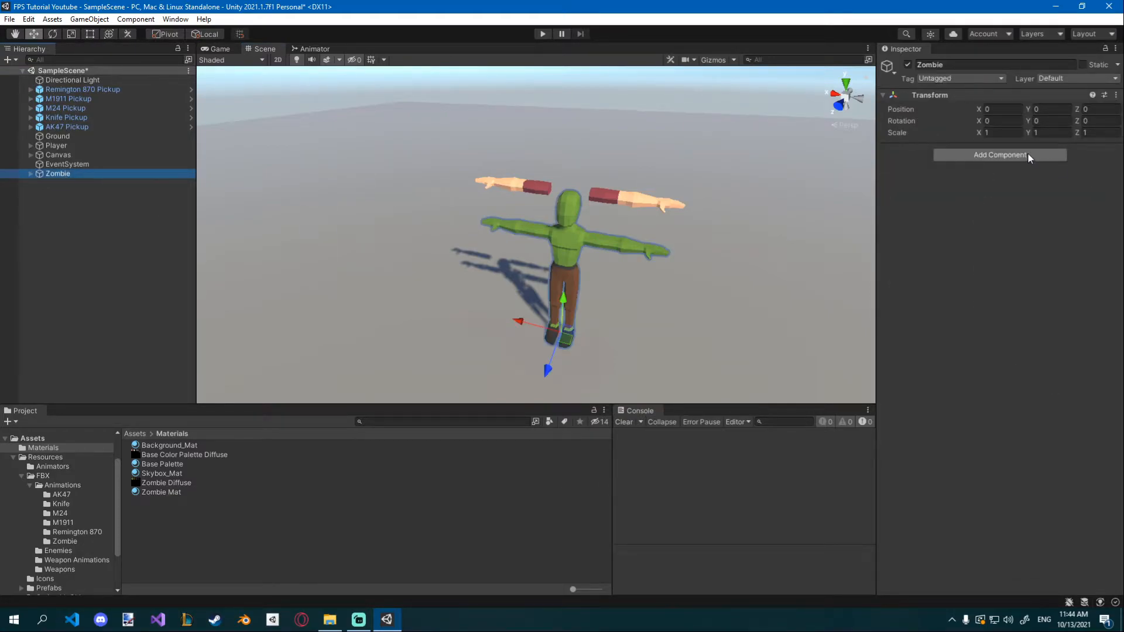
- Add a Capsule Collider (centre Y 1, height 2, radius 0.4) and a Rigidbody to the Zombie
{"action": "type", "text": "capsu"}
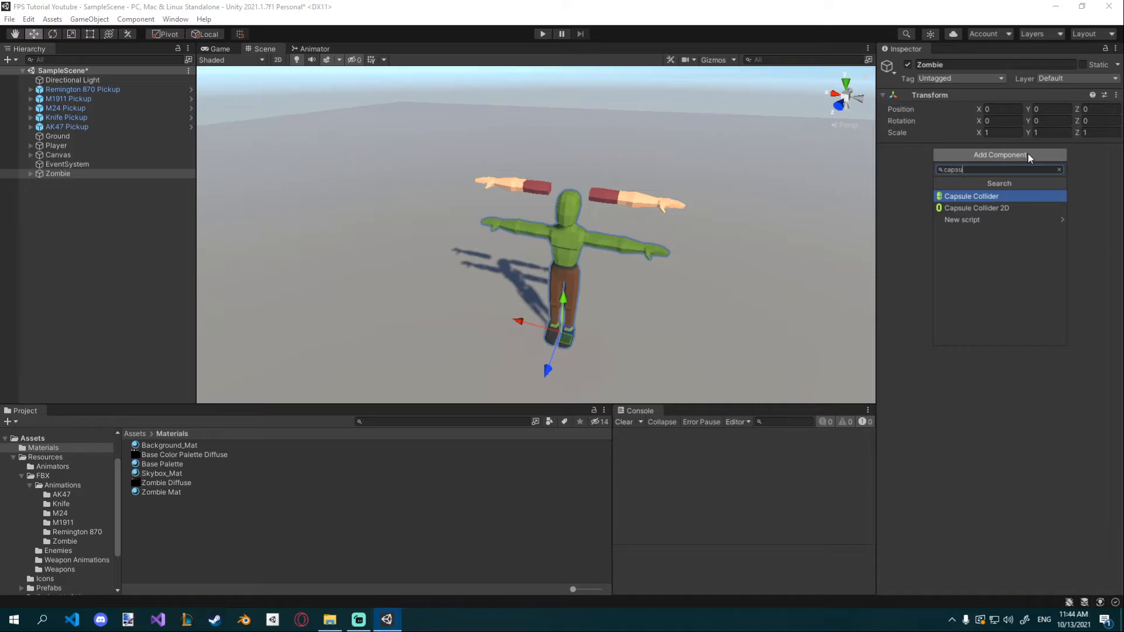
{"action": "left_click", "coordinate": [970, 195]}
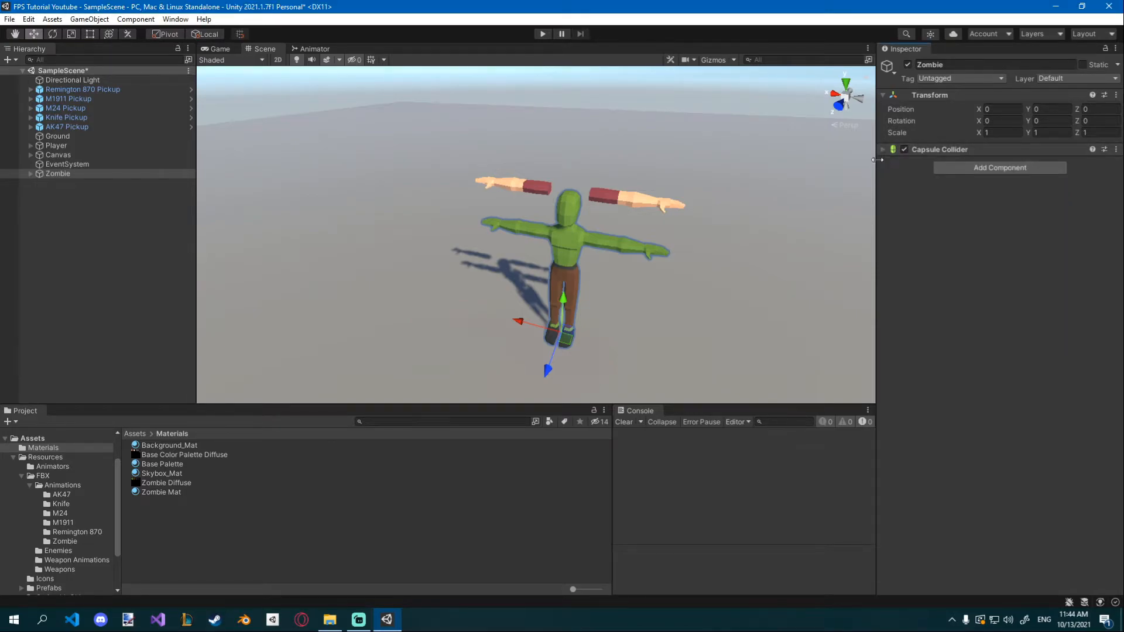
{"action": "left_click", "coordinate": [882, 149]}
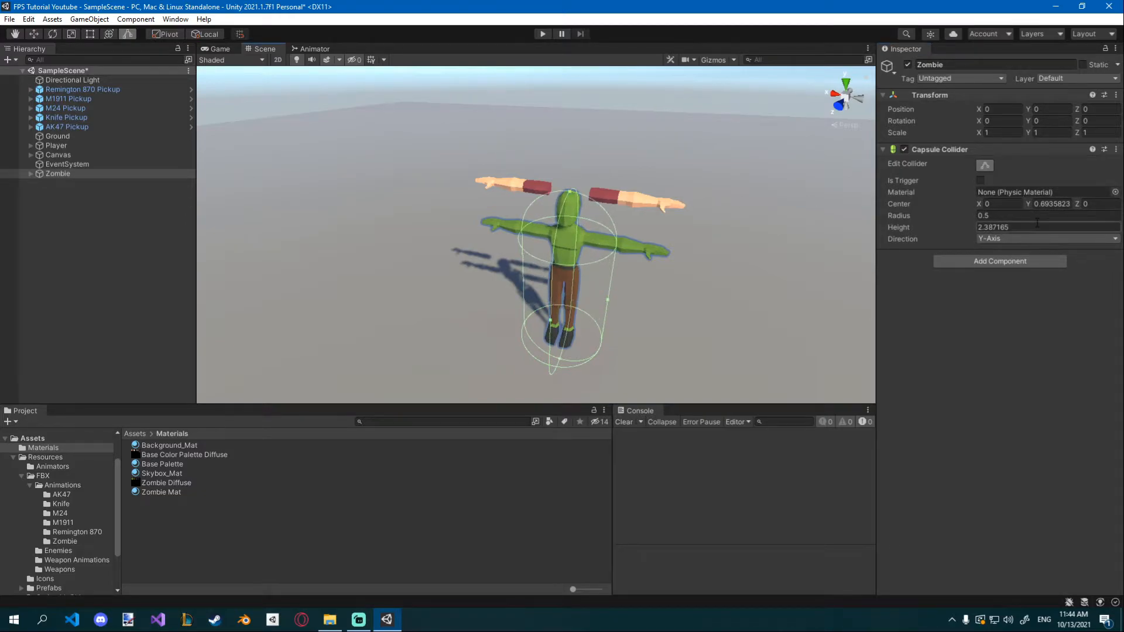
{"action": "type", "text": "2"}
{"action": "left_click", "coordinate": [1048, 203]}
{"action": "type", "text": "1"}
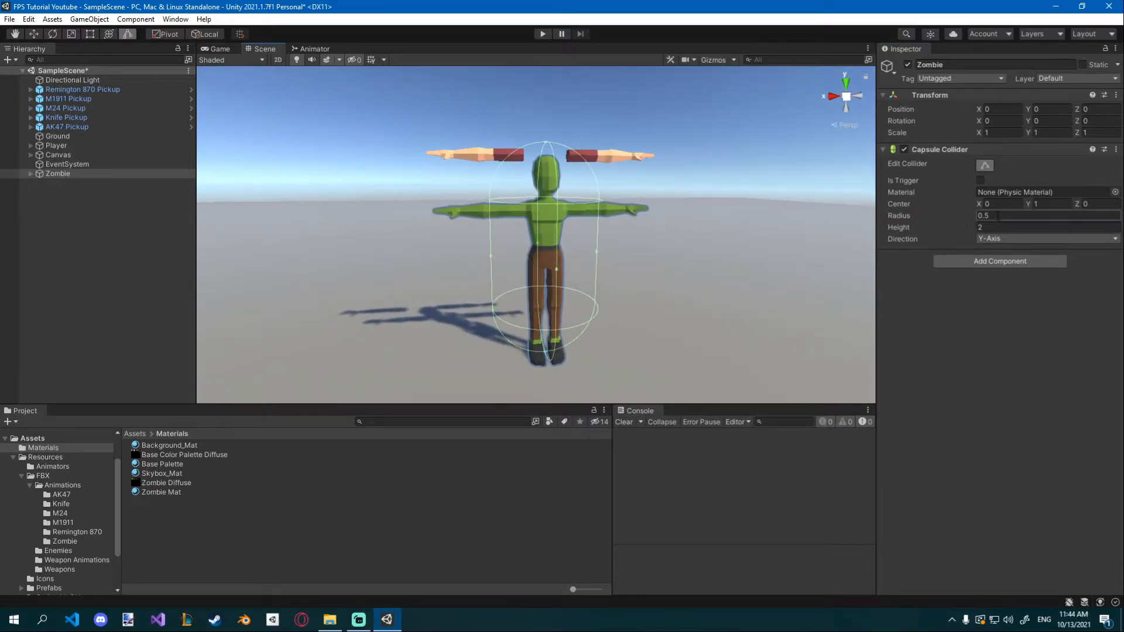
{"action": "type", "text": "0"}
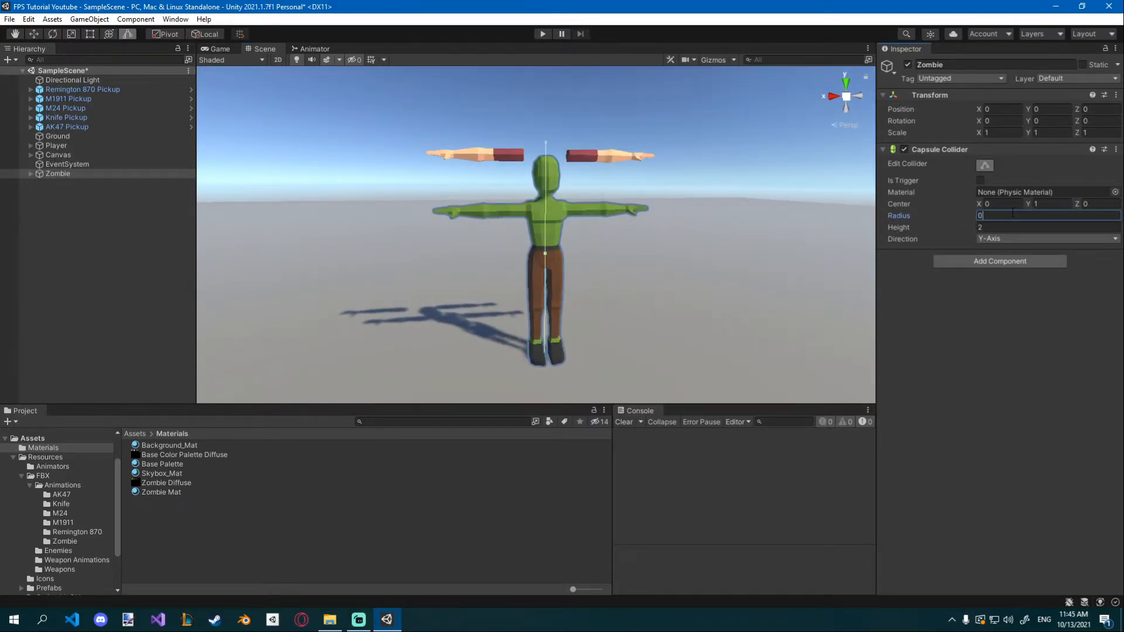
{"action": "type", "text": "0.4"}
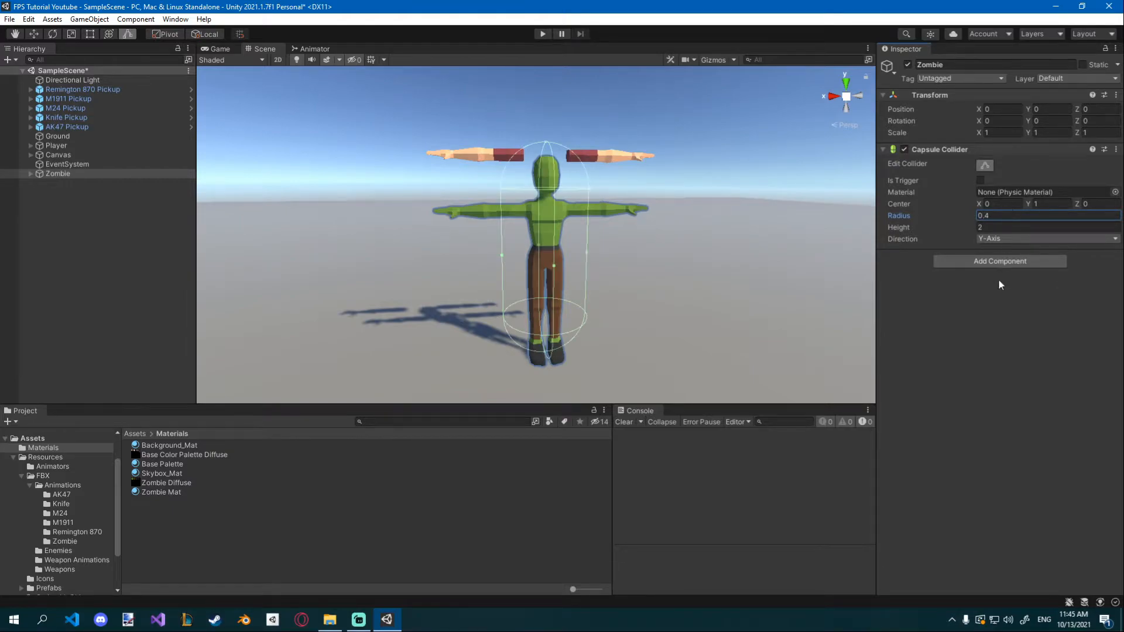
{"action": "left_click", "coordinate": [999, 259]}
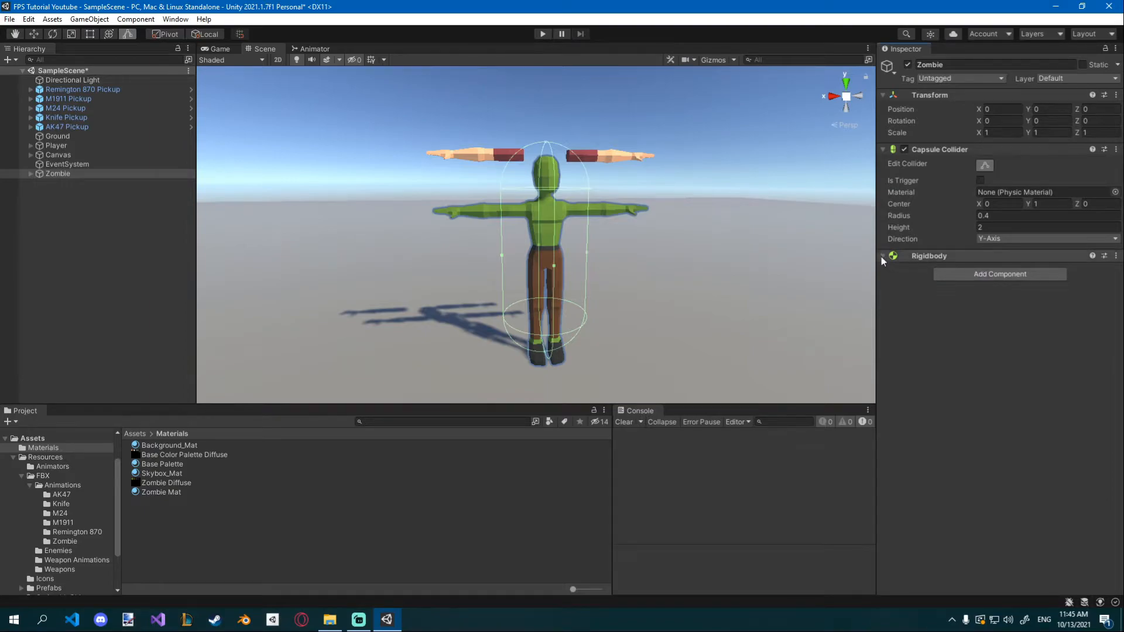
- Add a Humanoid-type Nav Mesh Agent component to the Zombie
{"action": "left_click", "coordinate": [883, 256]}
{"action": "type", "text": "nav"}
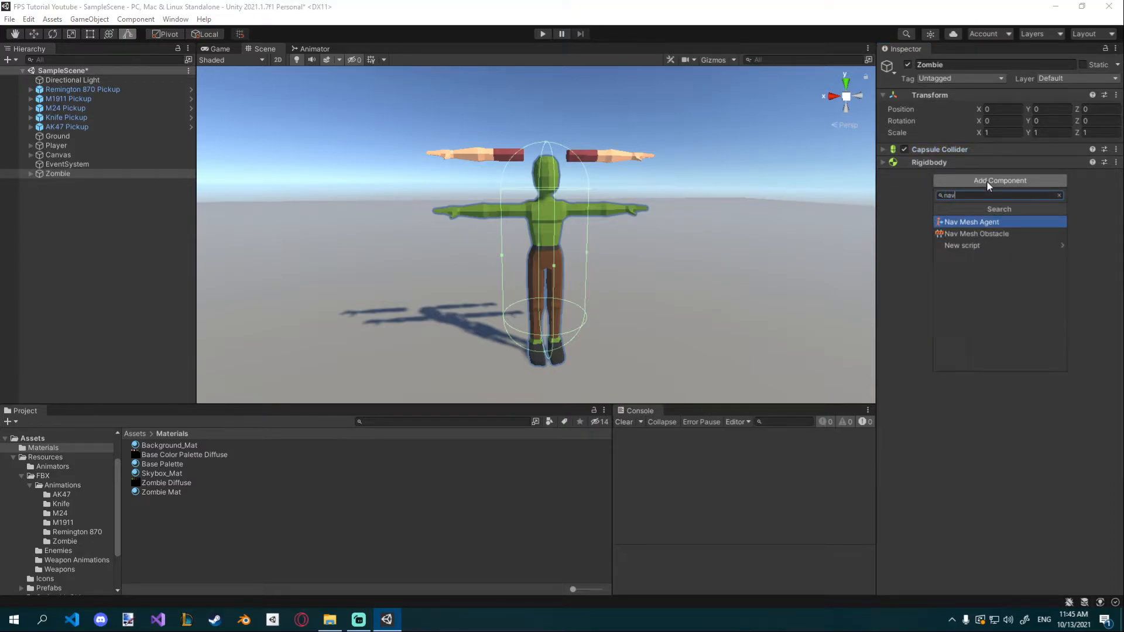
{"action": "left_click", "coordinate": [973, 221]}
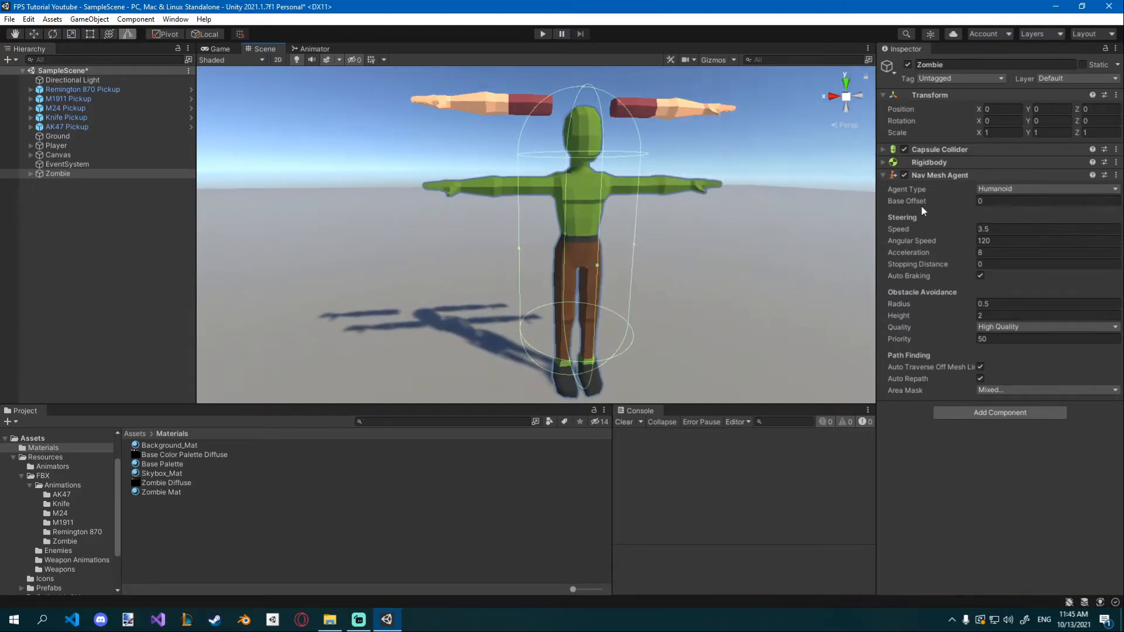
{"action": "mouse_move", "coordinate": [882, 179]}
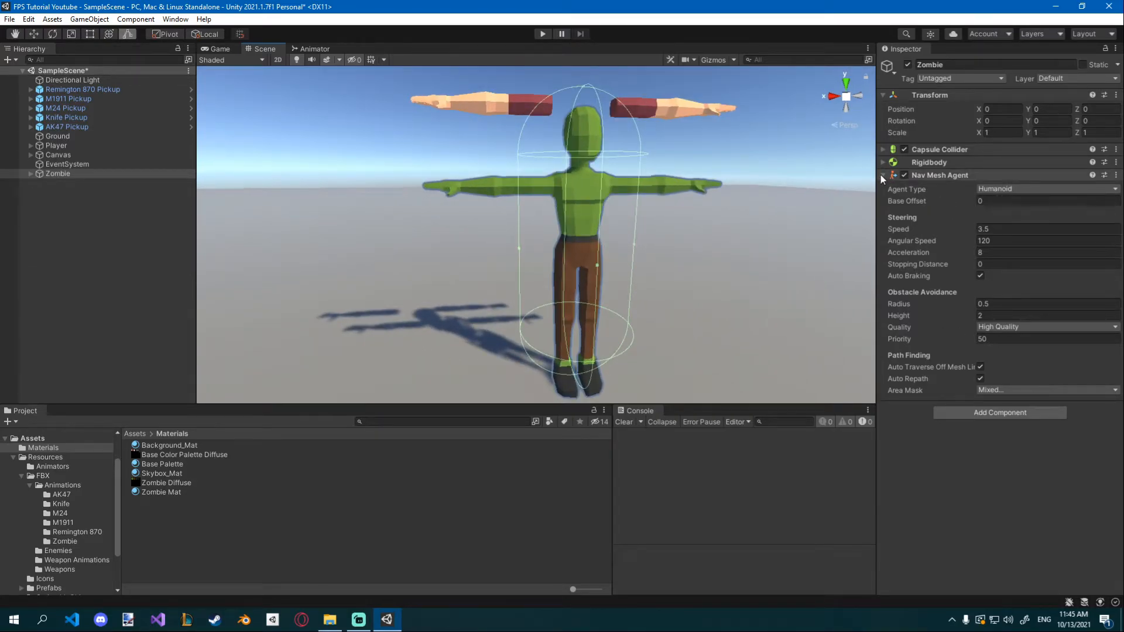
{"action": "left_click", "coordinate": [883, 174]}
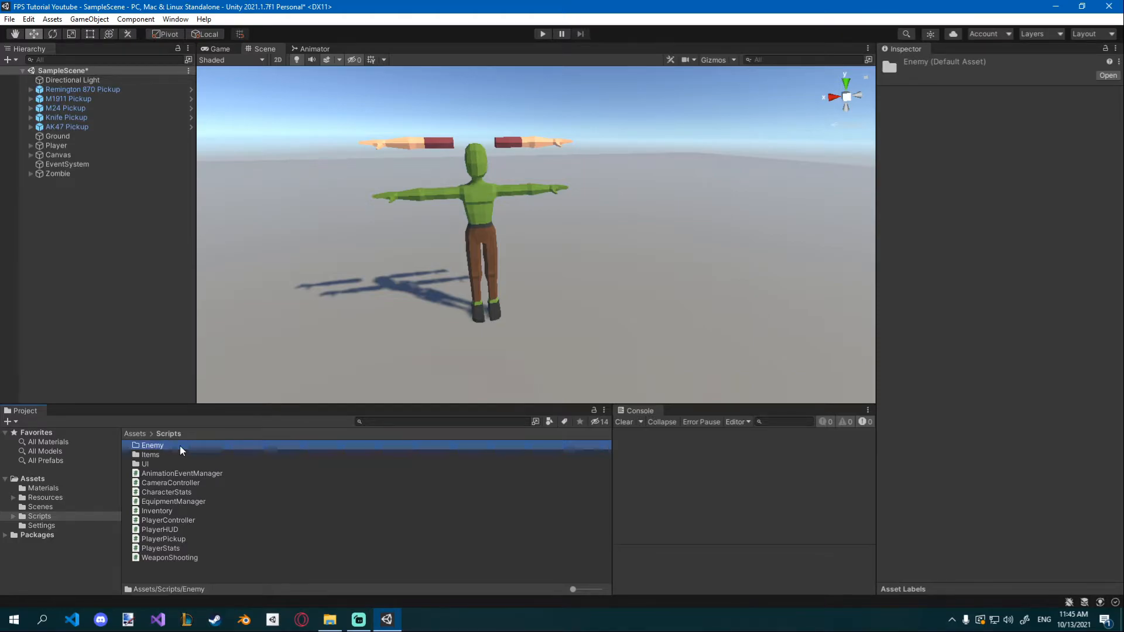
- Create a C# script named ZombieController in the Assets/Scripts/Enemy folder
{"action": "right_click", "coordinate": [181, 445]}
{"action": "type", "text": "ZombieContro"}
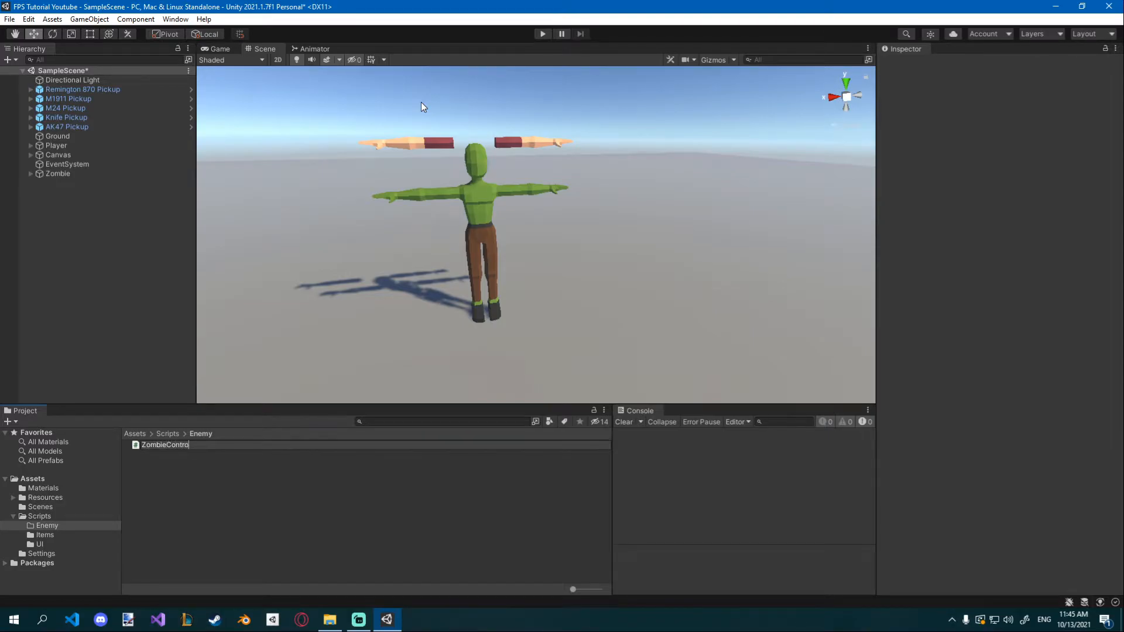
{"action": "left_click", "coordinate": [58, 173]}
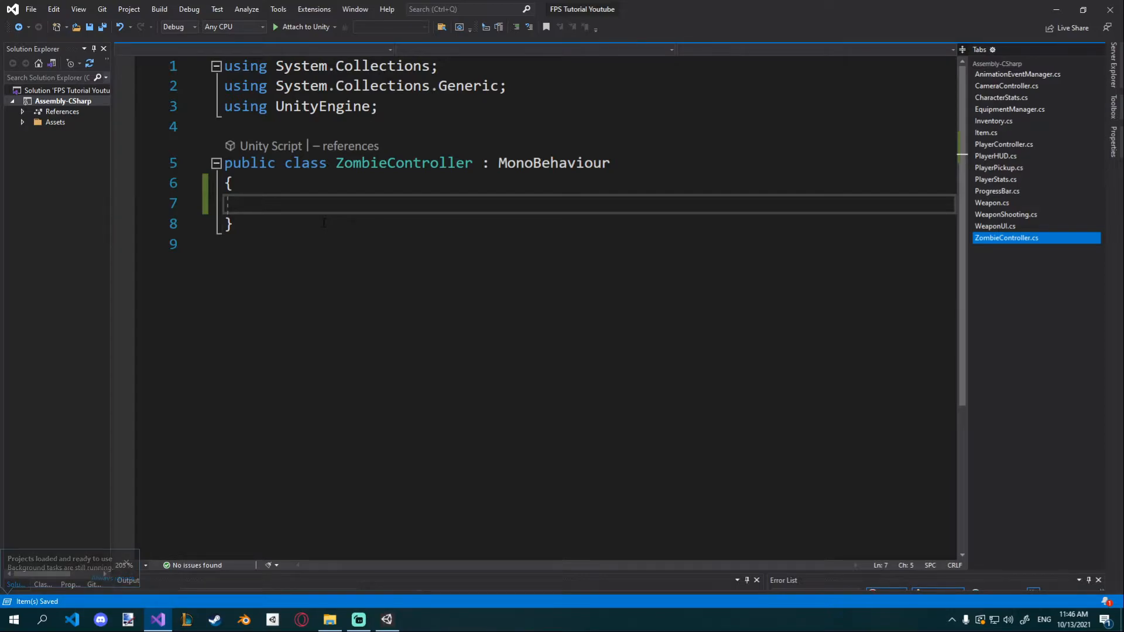
- Import UnityEngine.AI and declare 'private NavMeshAgent agent = null;'
{"action": "type", "text": "private Nav"}
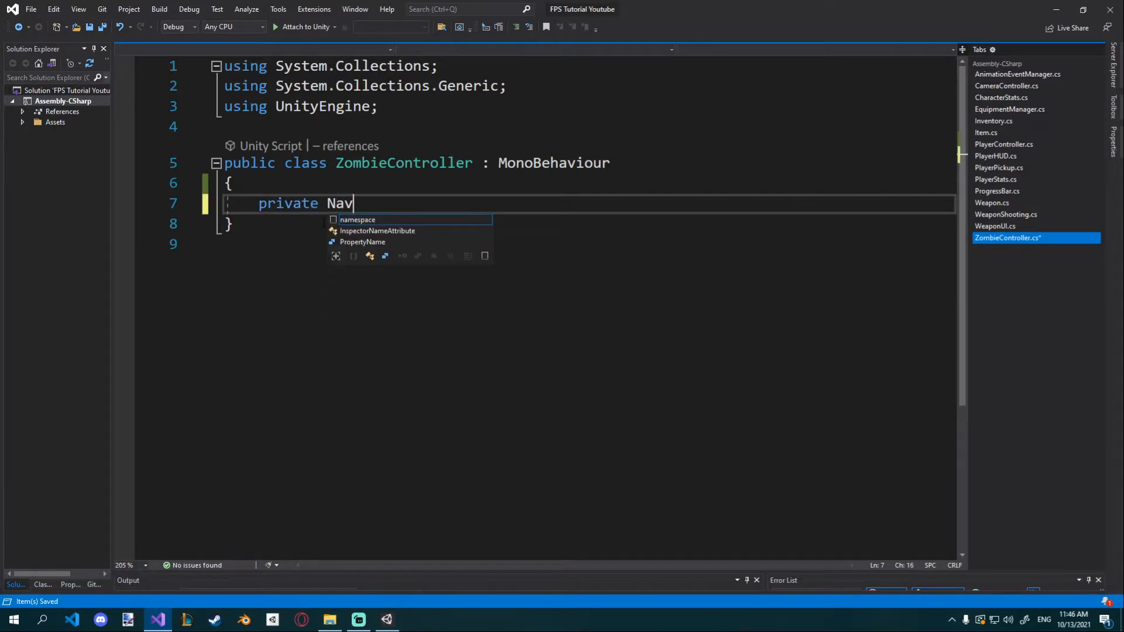
{"action": "type", "text": "MeshAgent"}
{"action": "left_click", "coordinate": [584, 126]}
{"action": "type", "text": "using UnityEngine."}
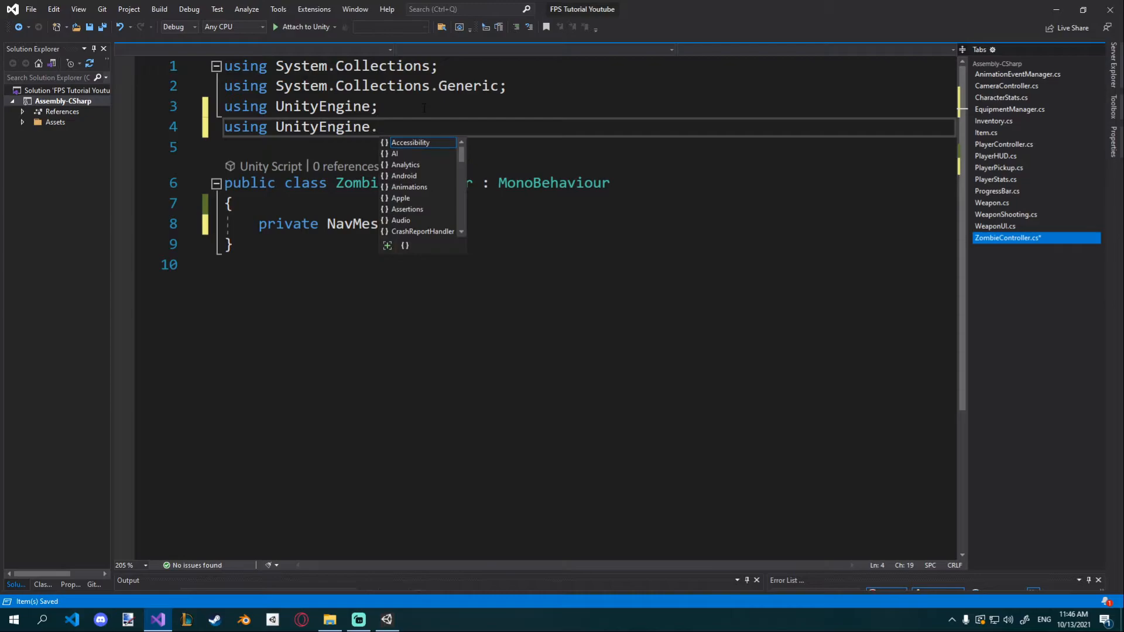
{"action": "type", "text": "AI;"}
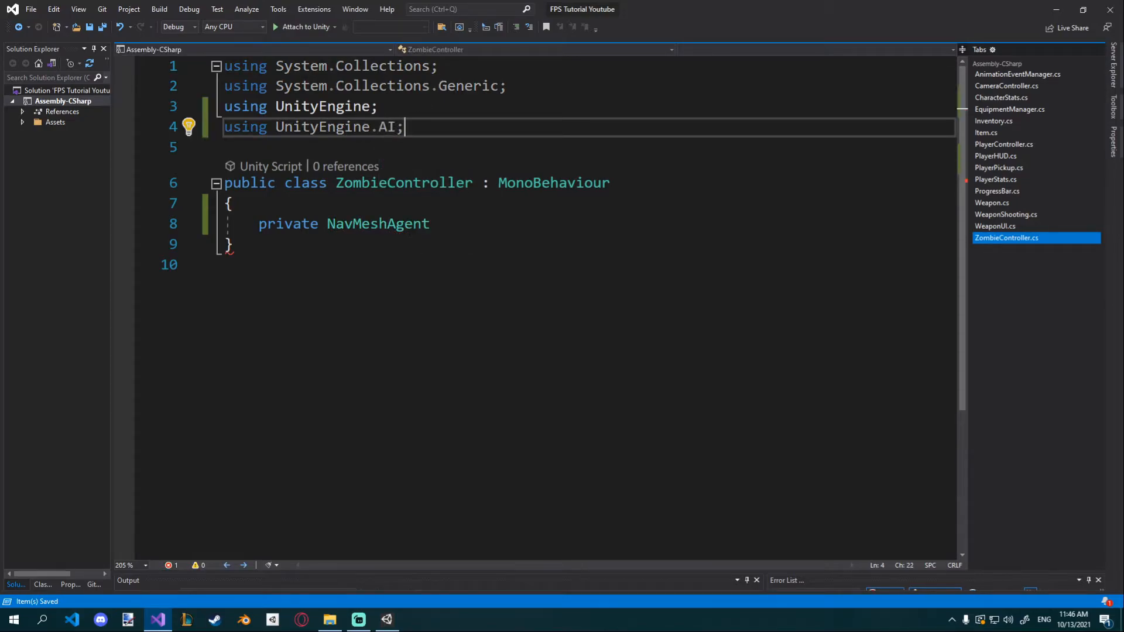
{"action": "type", "text": "agen"}
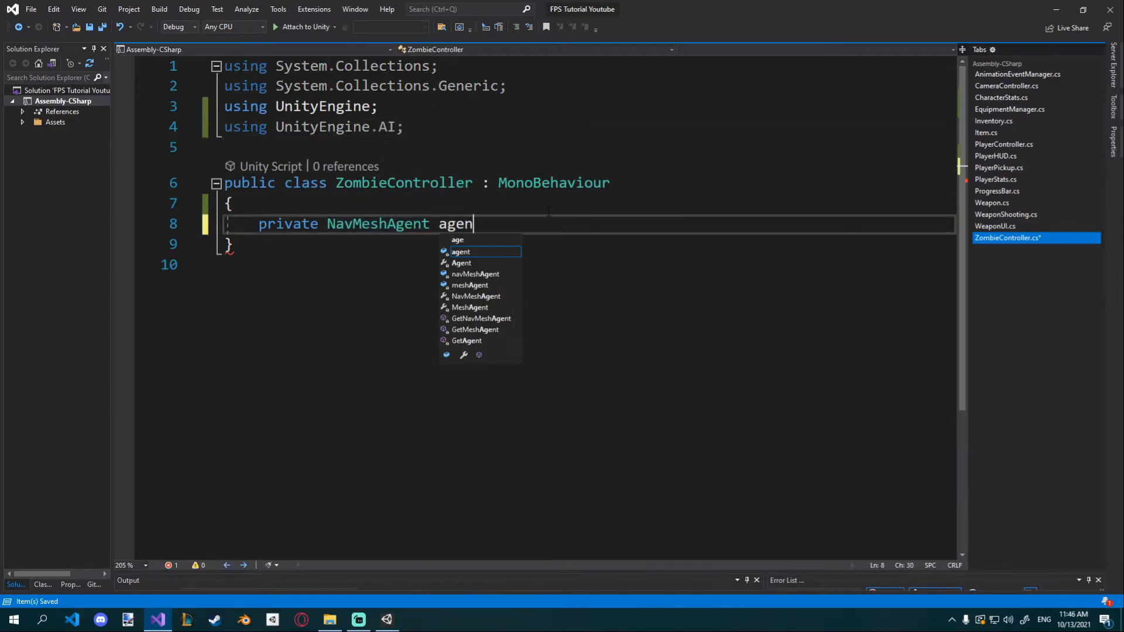
{"action": "type", "text": "t = null"}
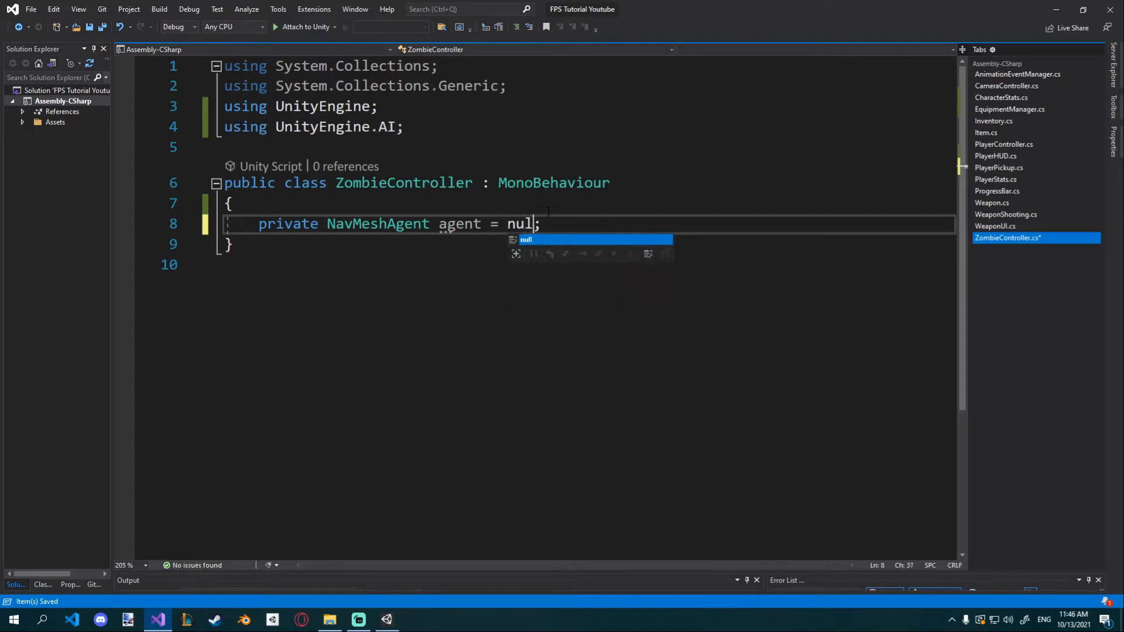
- Write a Start method assigning agent = GetComponent<NavMeshAgent>();
{"action": "type", "text": "priva"}
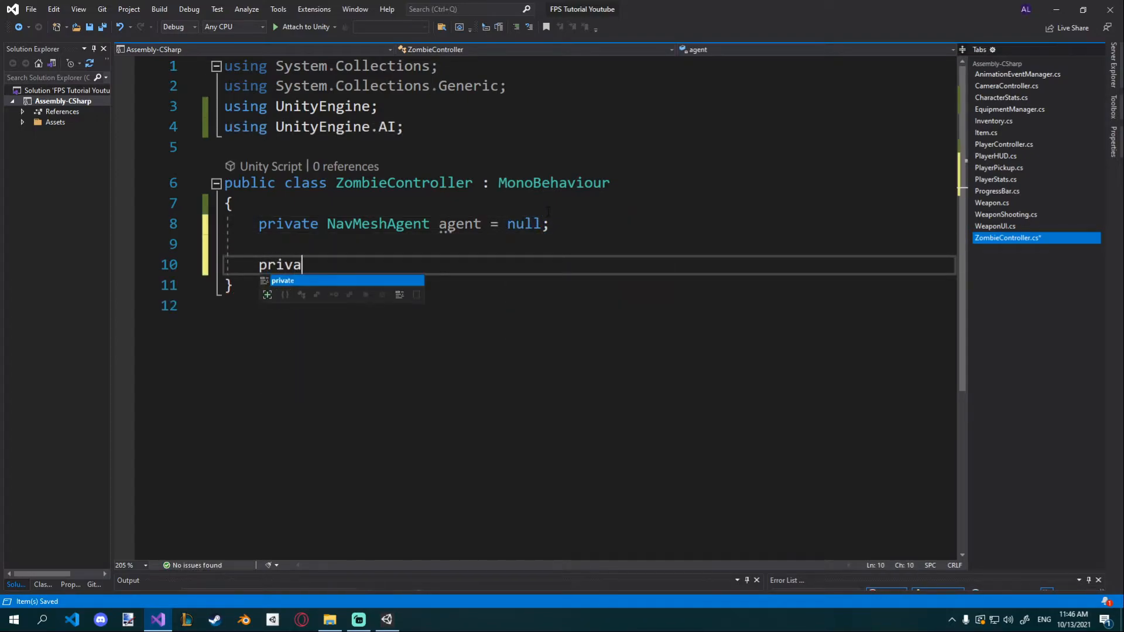
{"action": "type", "text": "te void Start("}
{"action": "type", "text": "agent"}
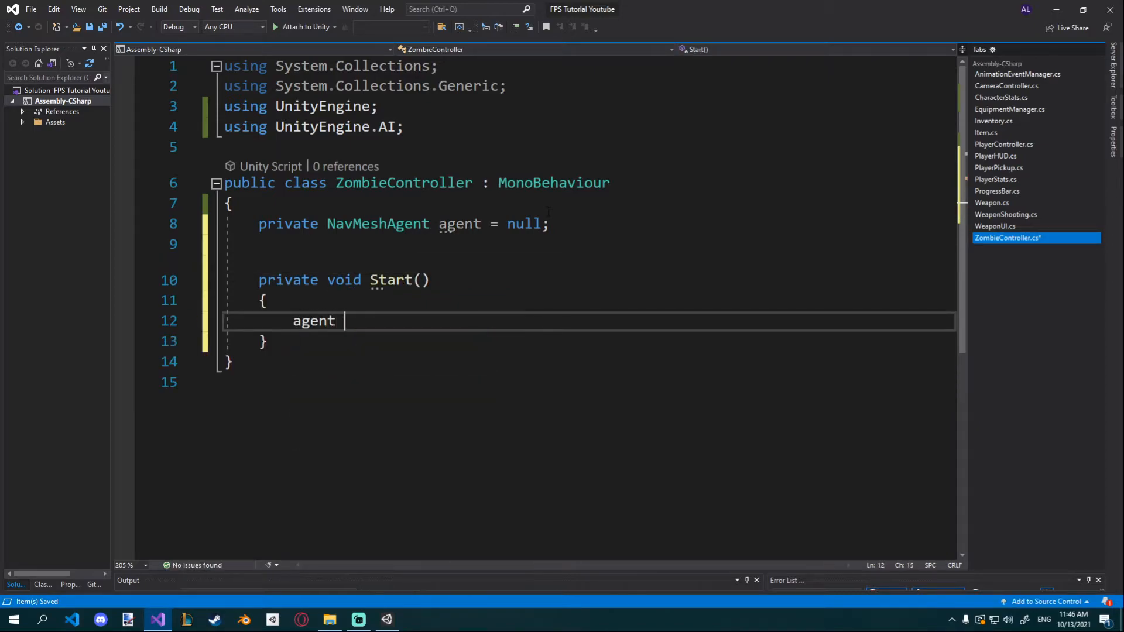
{"action": "type", "text": "= GetComponent<S>"}
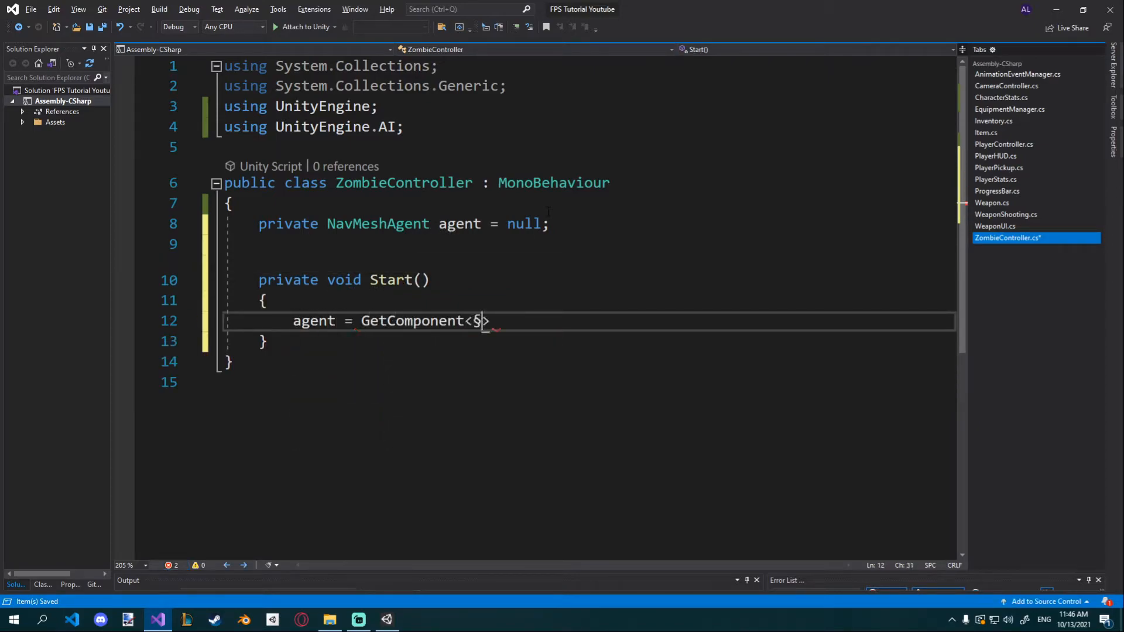
{"action": "type", "text": "NavMeshAgent"}
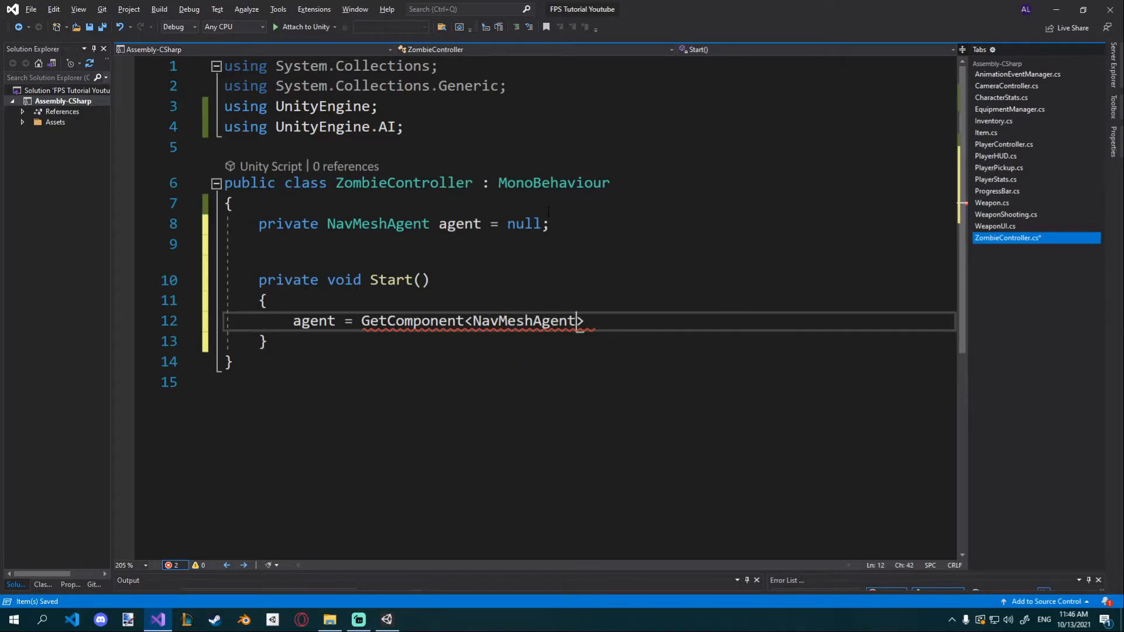
{"action": "type", "text": "();"}
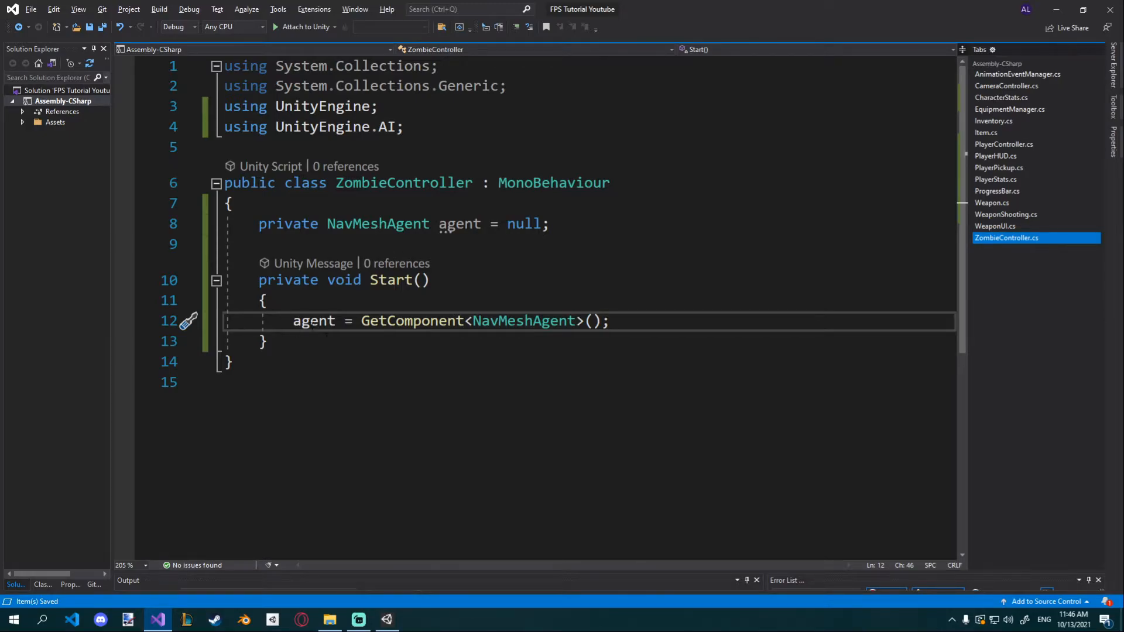
- Move the NavMeshAgent lookup into a GetReferences method and call it from Start
{"action": "type", "text": "private"}
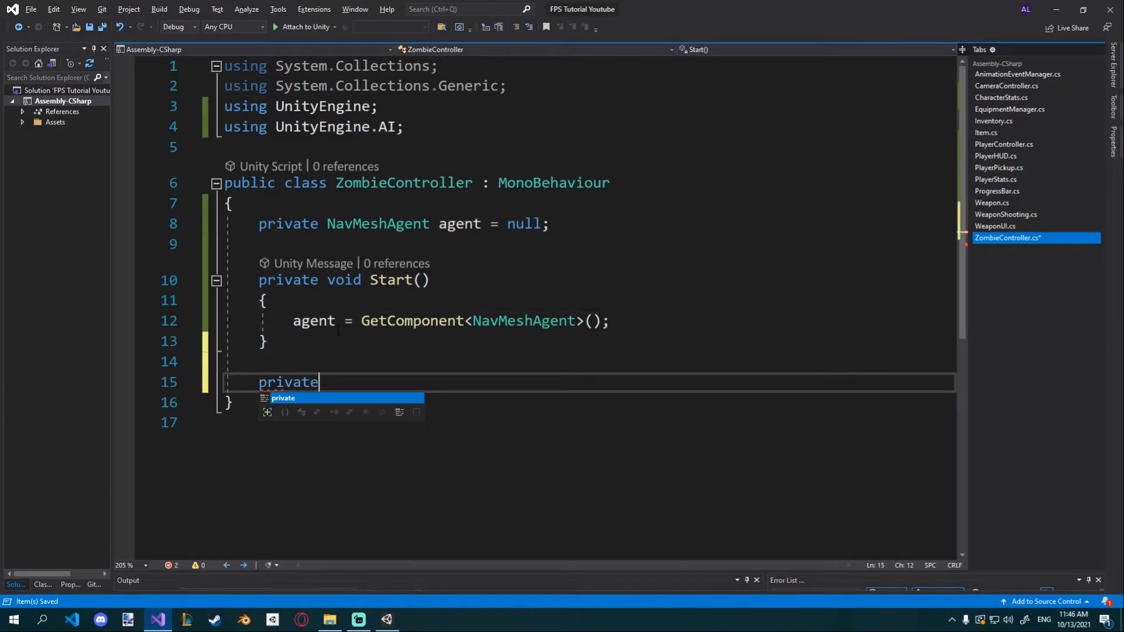
{"action": "type", "text": "void Ge"}
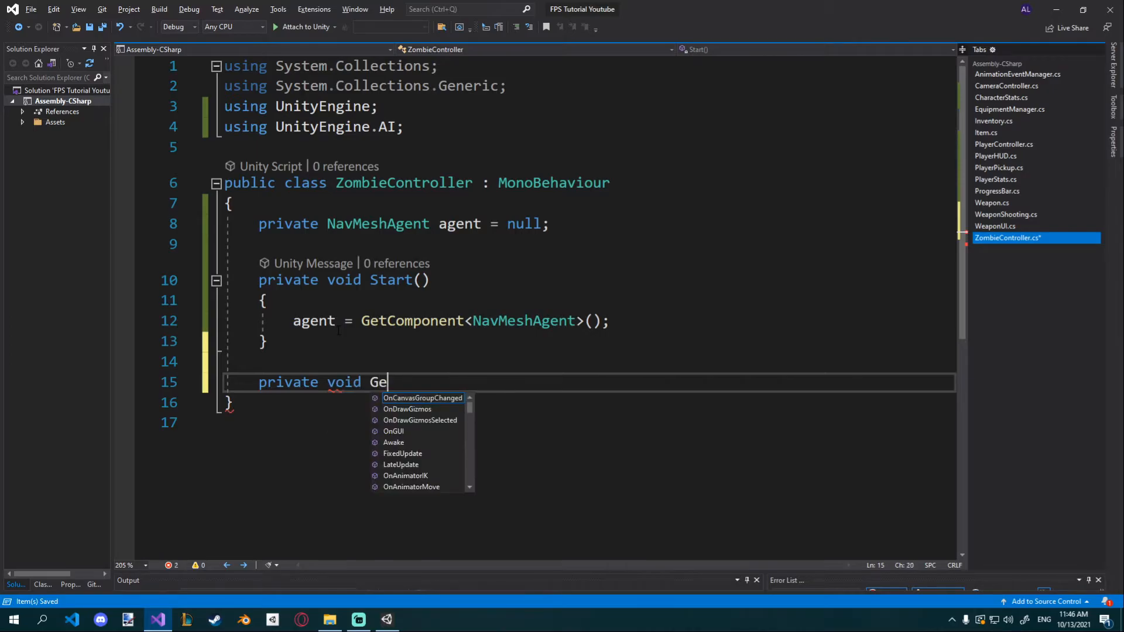
{"action": "type", "text": "tReferences()"}
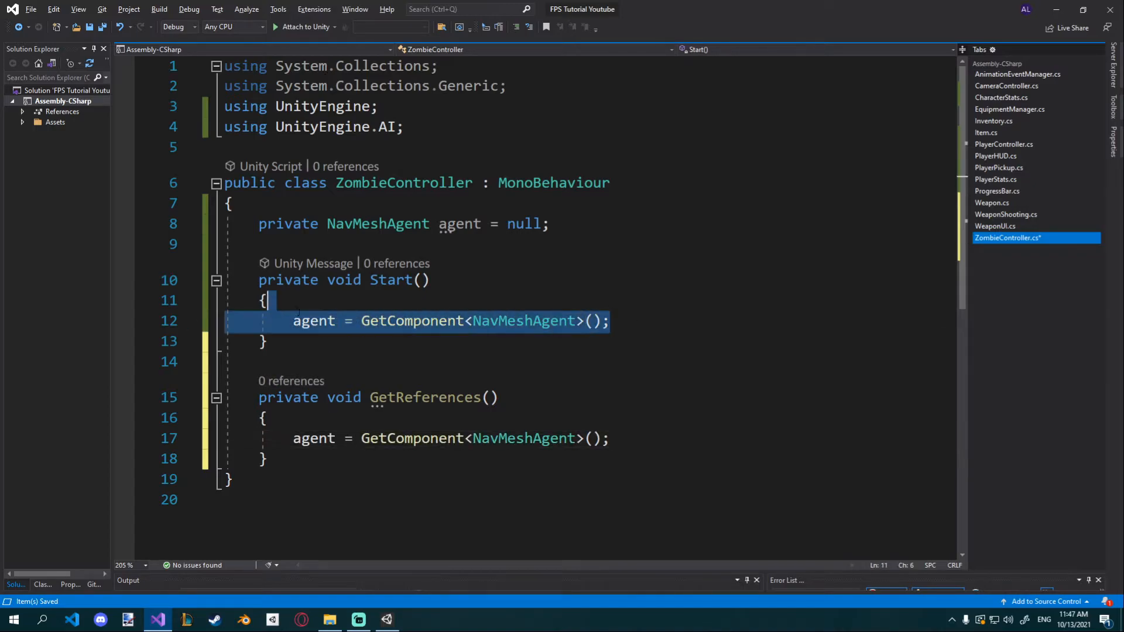
{"action": "type", "text": "Get"}
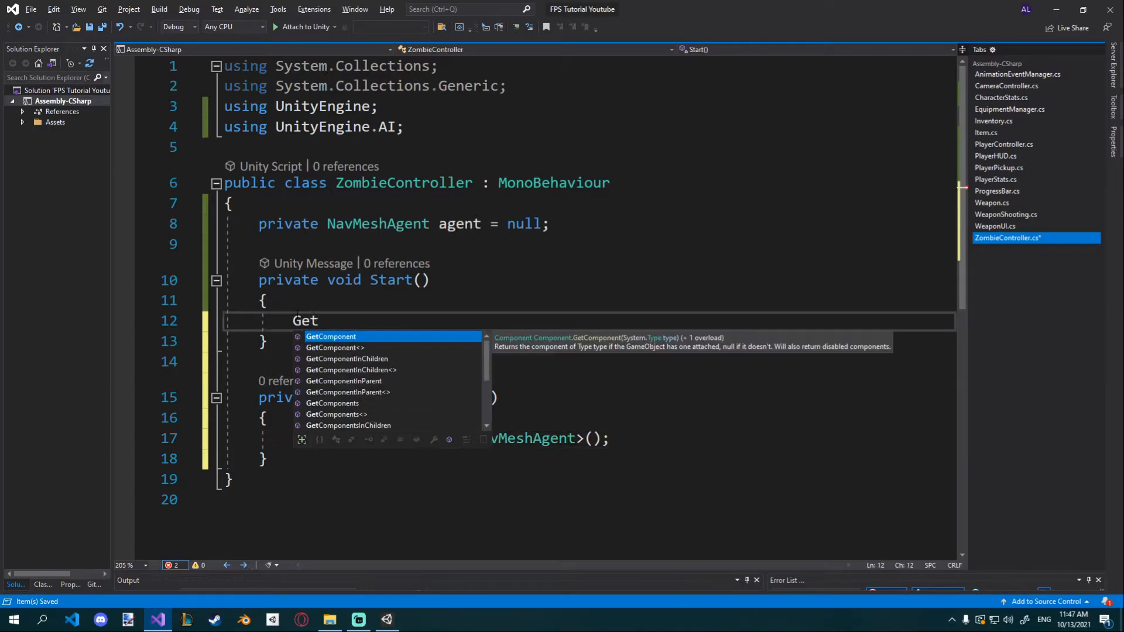
{"action": "type", "text": "References"}
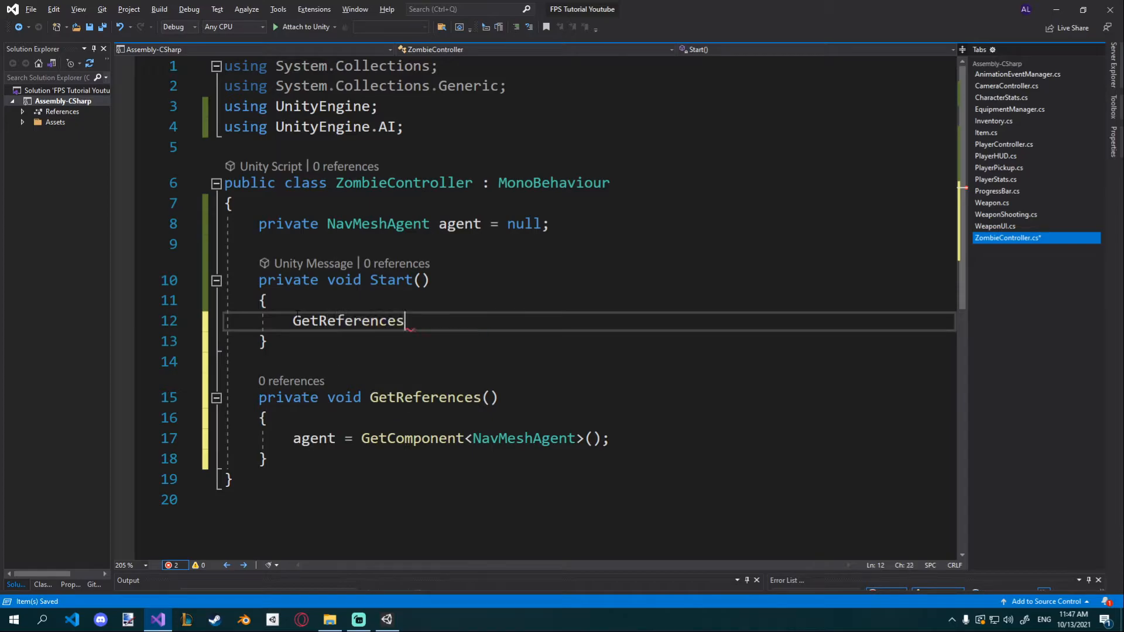
{"action": "type", "text": "();"}
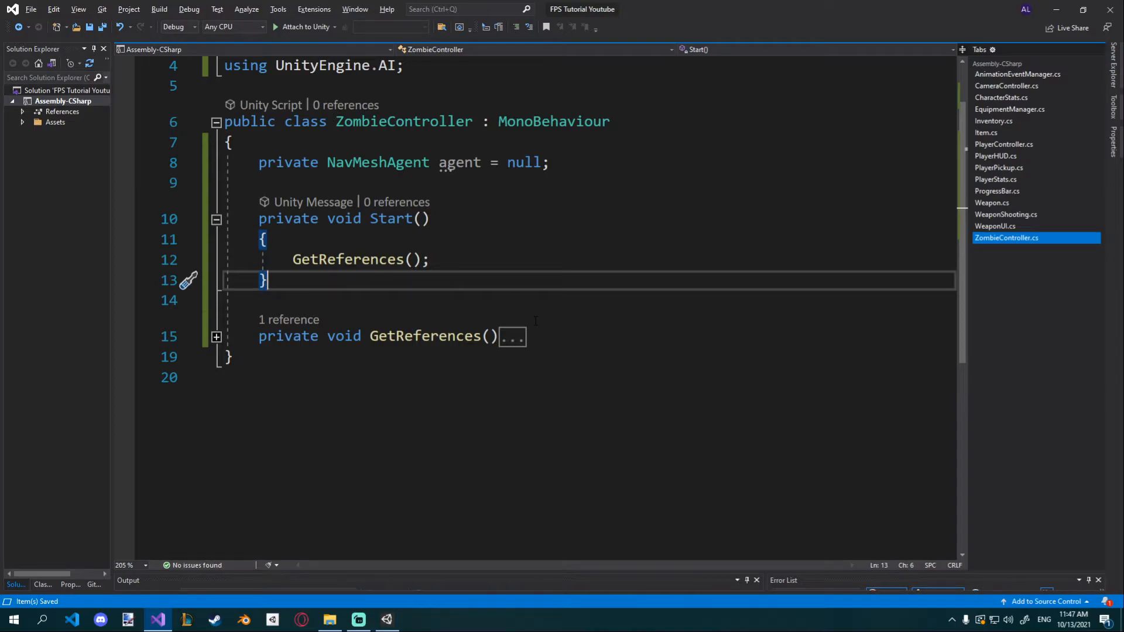
- Add a MoveToTarget method and a private Transform target field
{"action": "key", "text": "enter"}
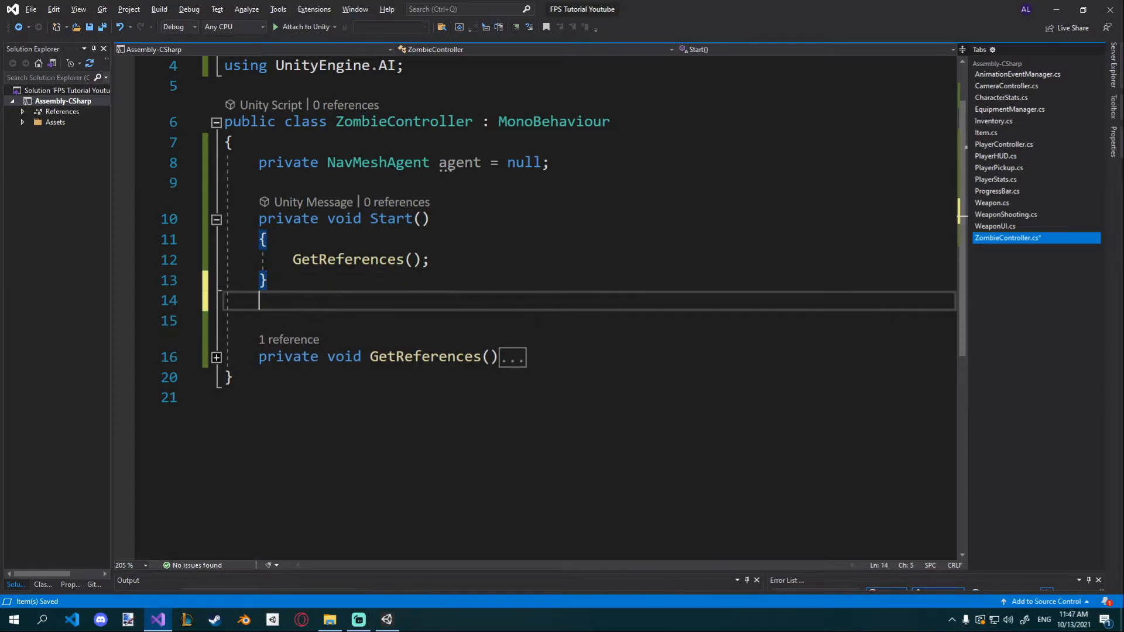
{"action": "type", "text": "private"}
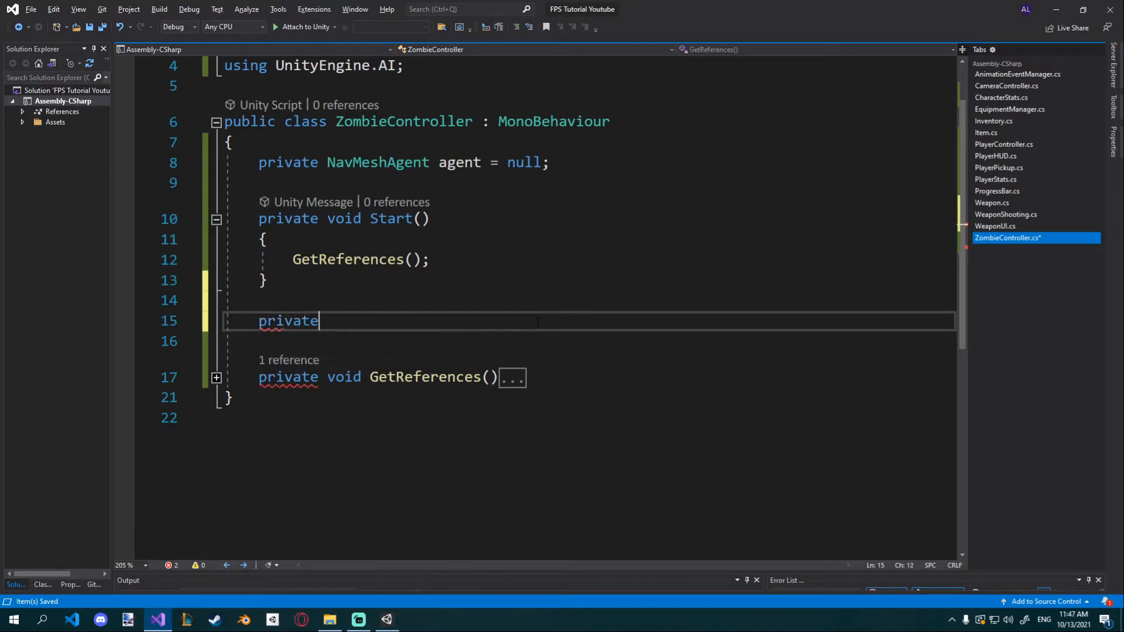
{"action": "type", "text": "void Move"}
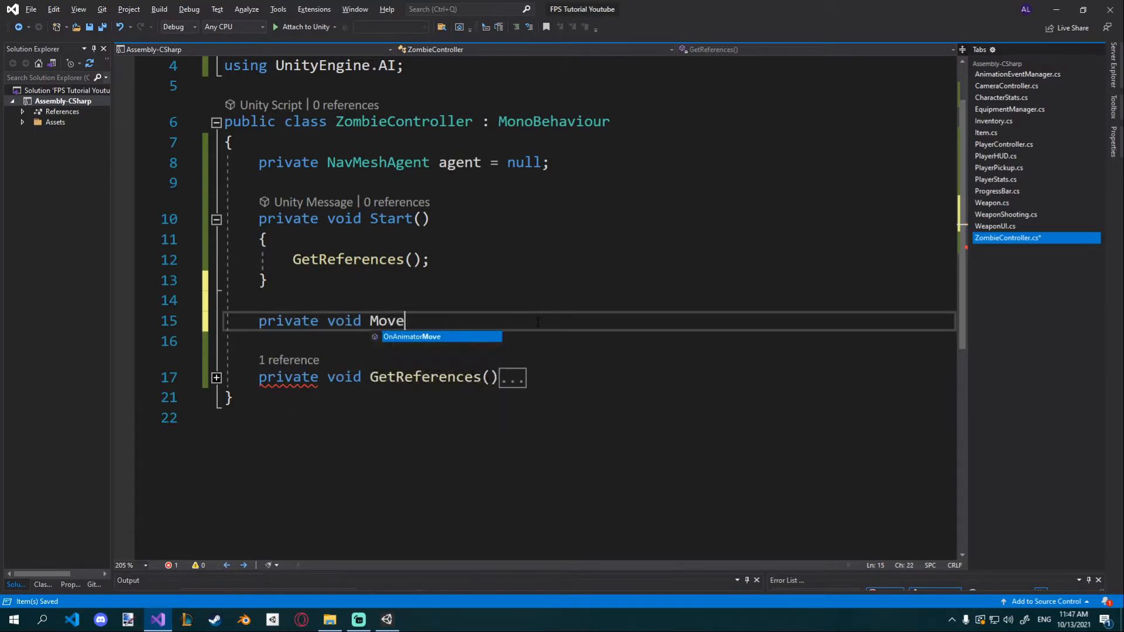
{"action": "type", "text": "ToP"}
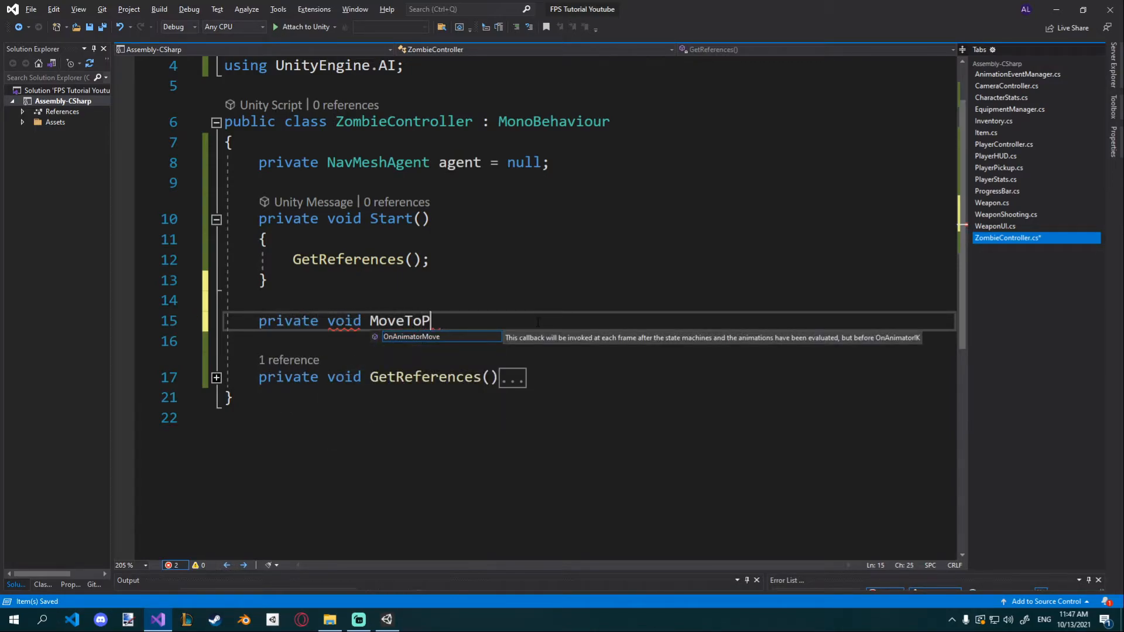
{"action": "type", "text": "arget()"}
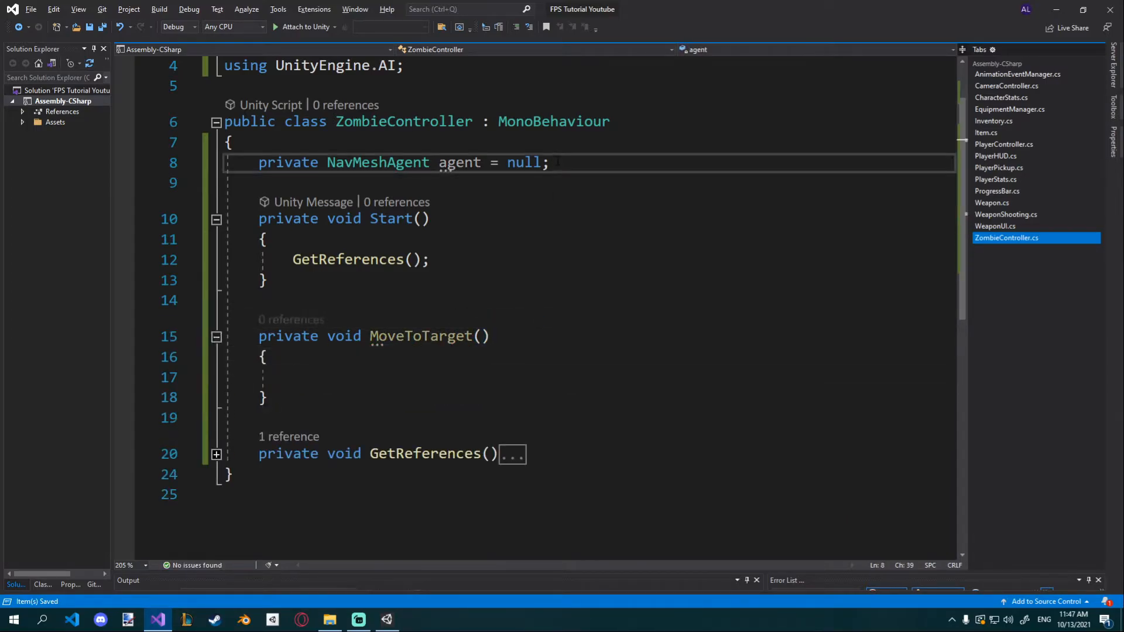
{"action": "type", "text": "private T"}
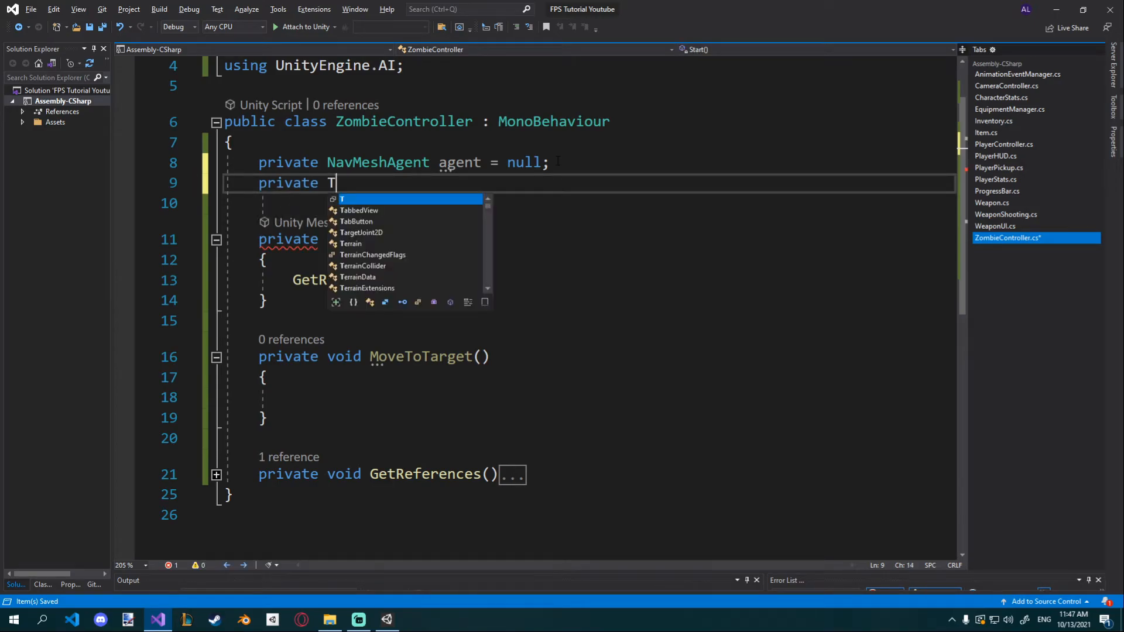
{"action": "type", "text": "ransform target;"}
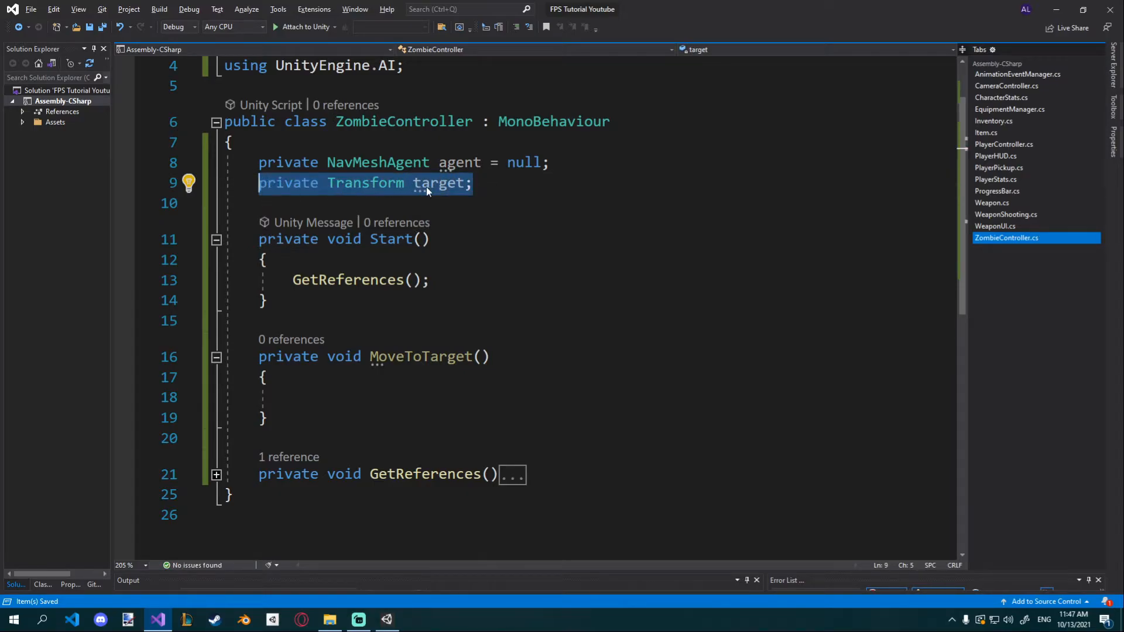
- Have MoveToTarget call agent.SetDestination(target.position) and call it from Update
{"action": "type", "text": "agent.SetDestination("}
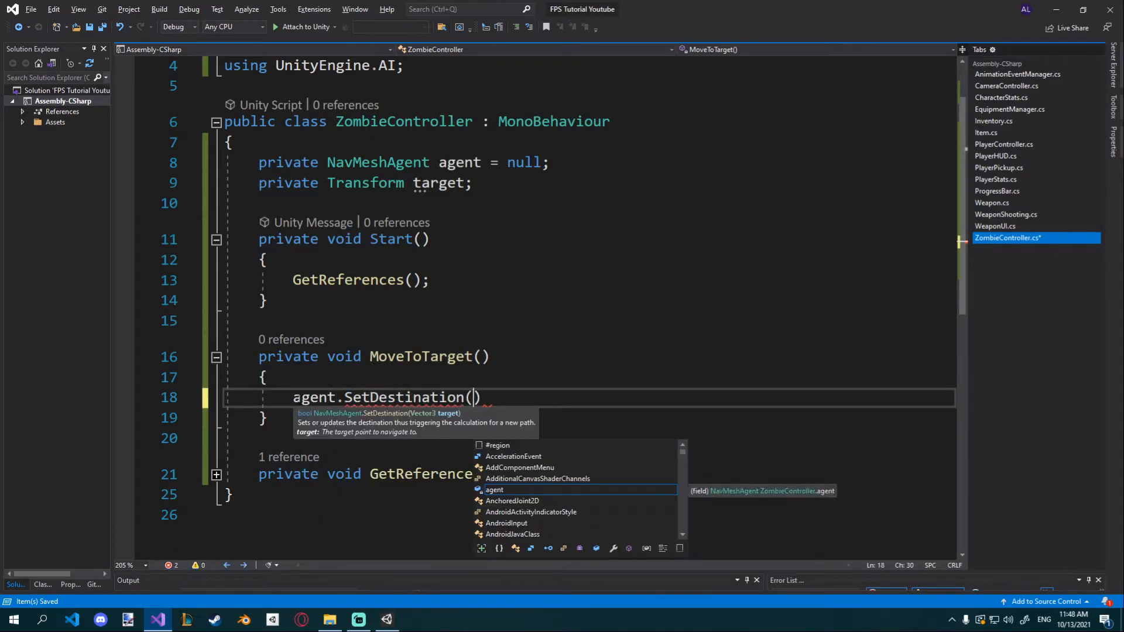
{"action": "type", "text": "target);"}
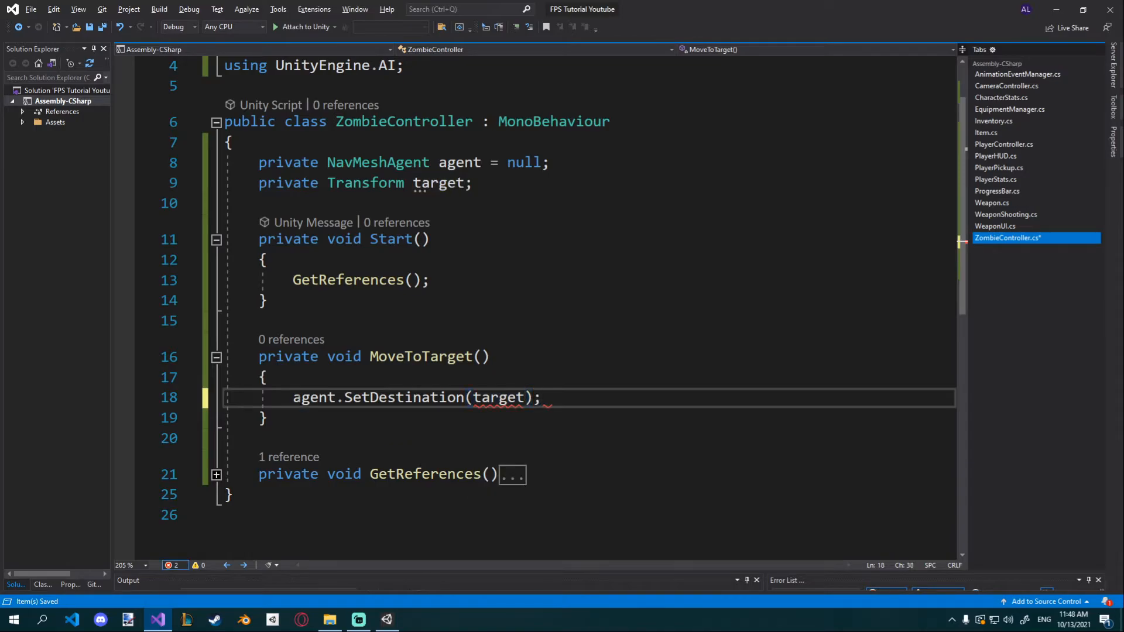
{"action": "type", "text": ".position"}
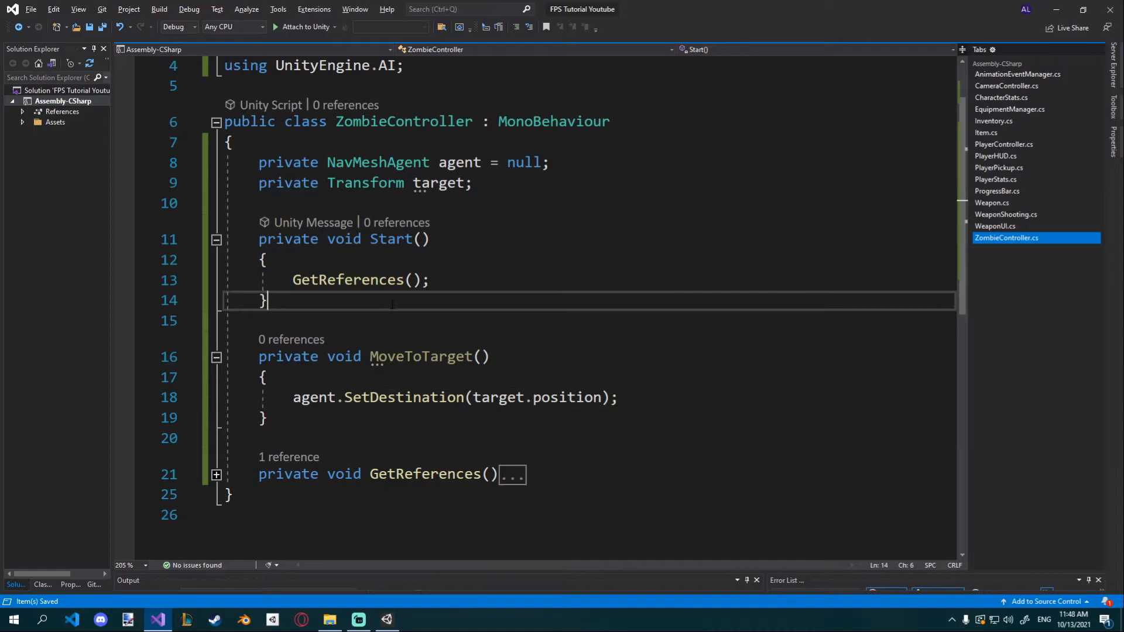
{"action": "type", "text": "private void Update()"}
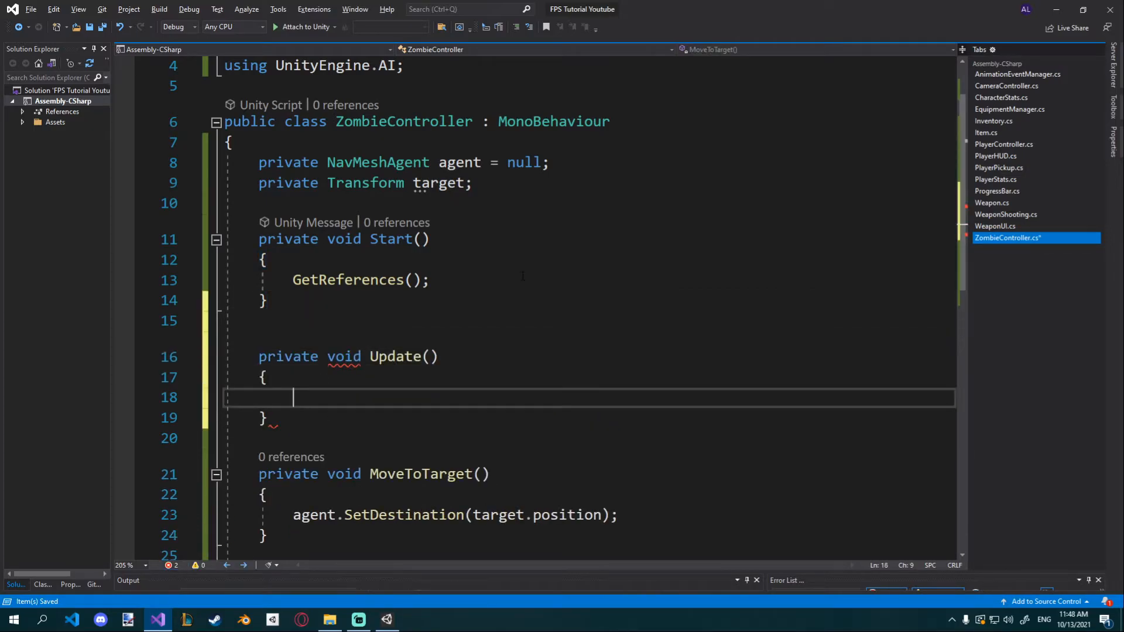
{"action": "type", "text": "MoveToTarget();"}
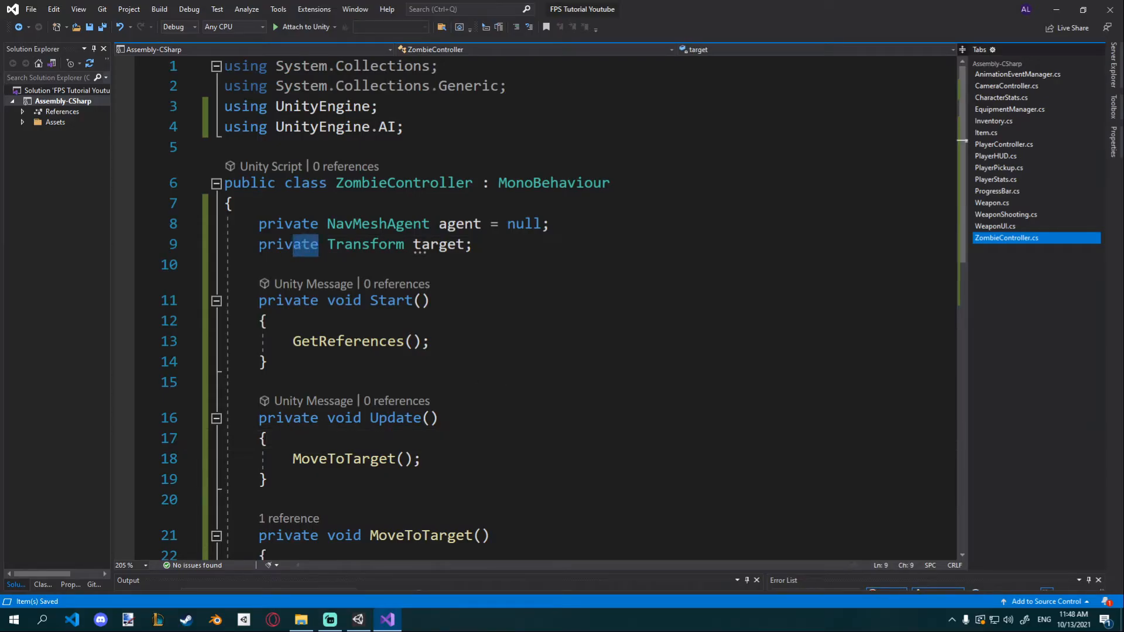
- Mark the target field [SerializeField] and return to the Unity editor
{"action": "type", "text": "[Se"}
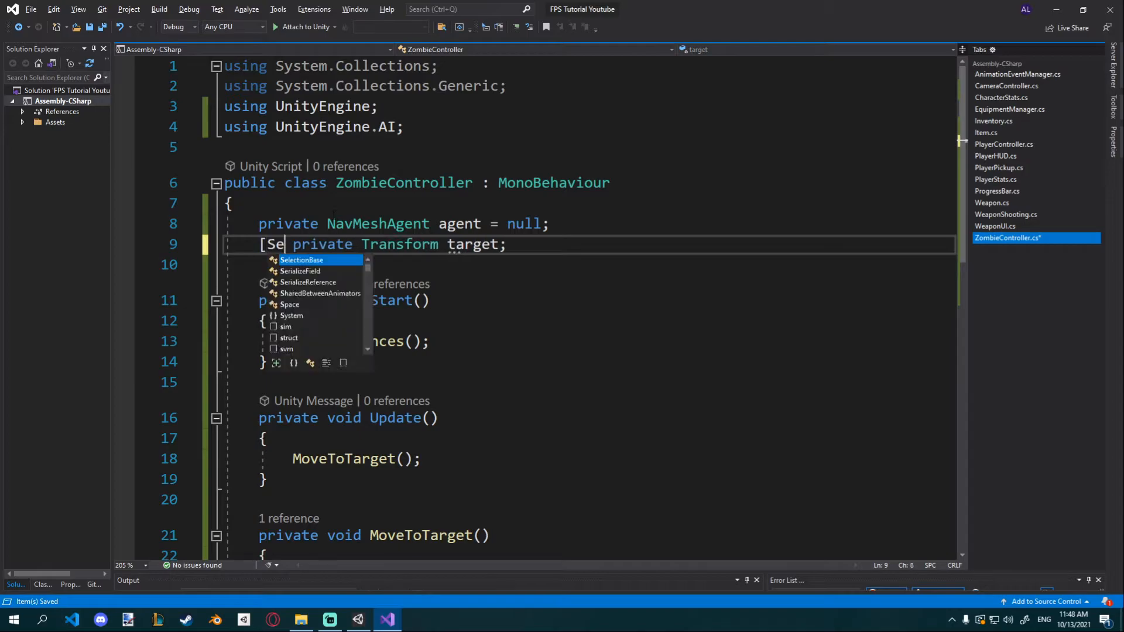
{"action": "key", "text": "Tab"}
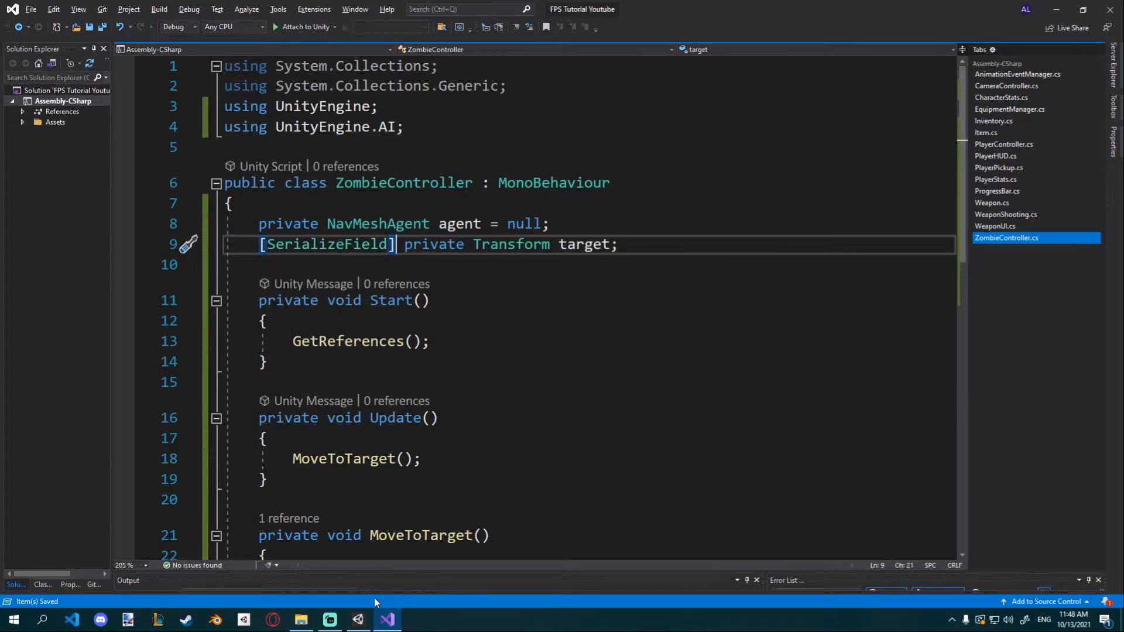
{"action": "left_click", "coordinate": [358, 620]}
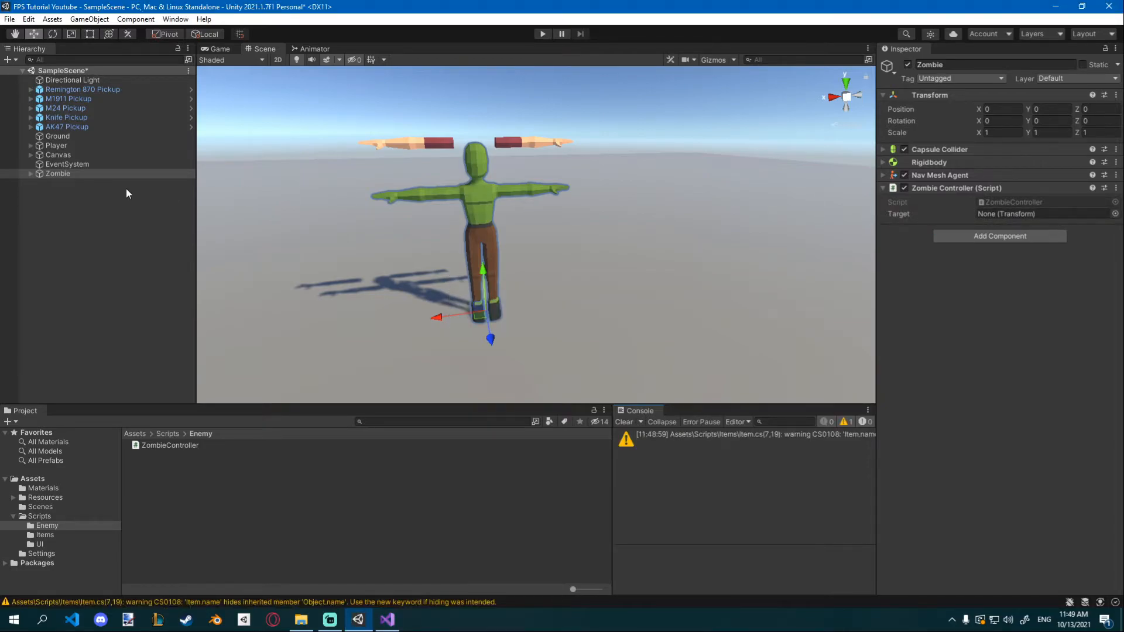
- Assign Player as the Zombie's Target, move the zombie away from the origin, and save the scene
{"action": "left_click", "coordinate": [1040, 214]}
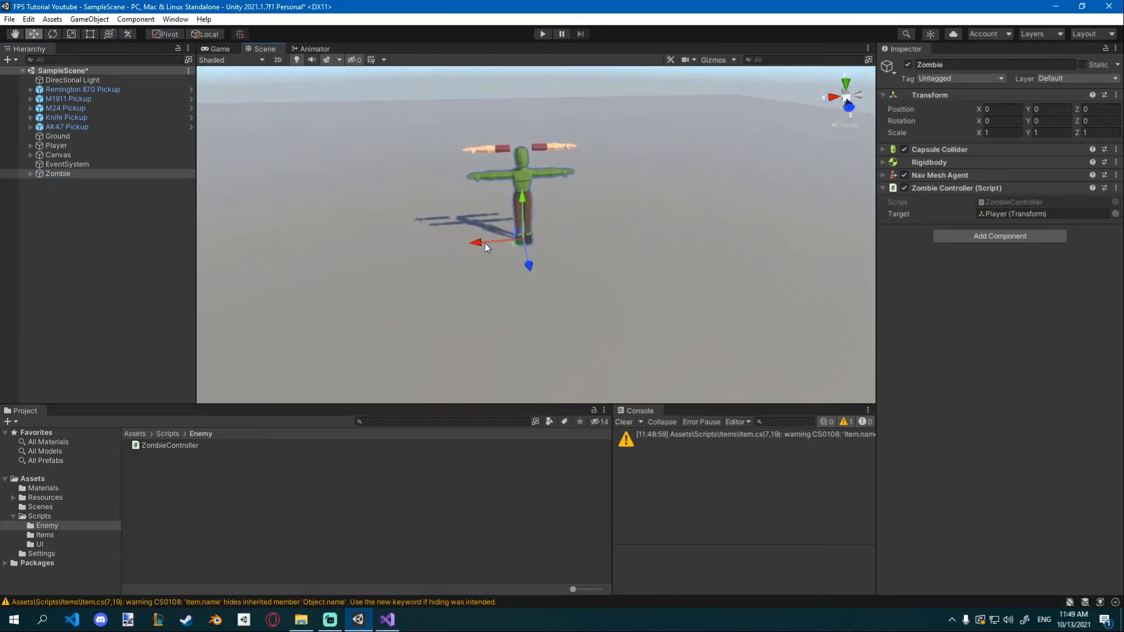
{"action": "left_click_drag", "start_coordinate": [477, 243], "coordinate": [633, 135]}
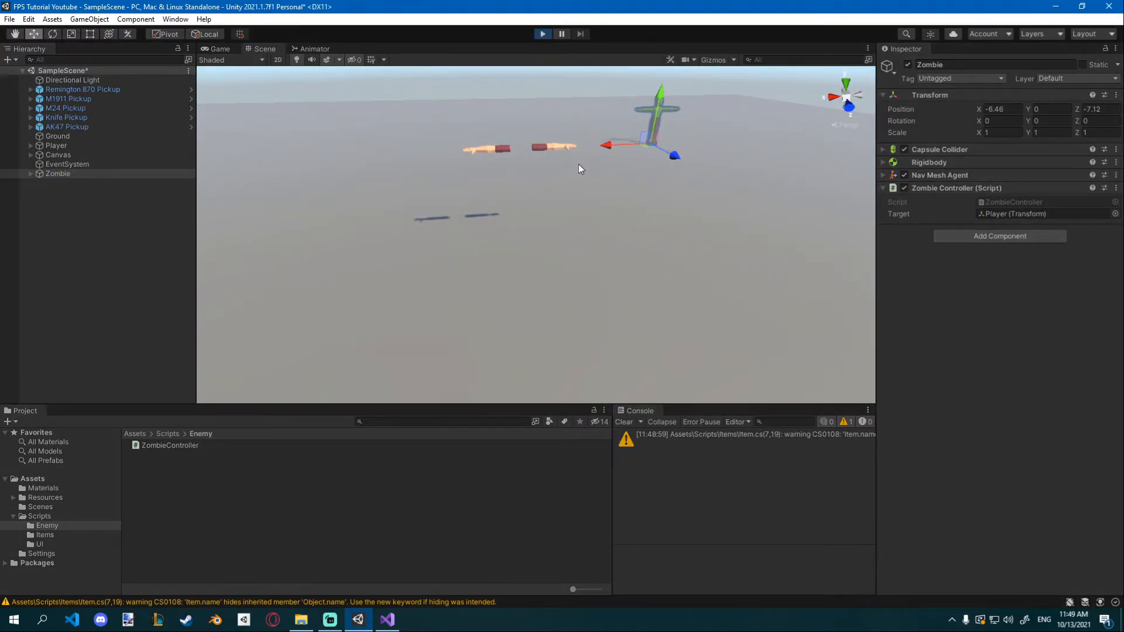
{"action": "left_click", "coordinate": [542, 34]}
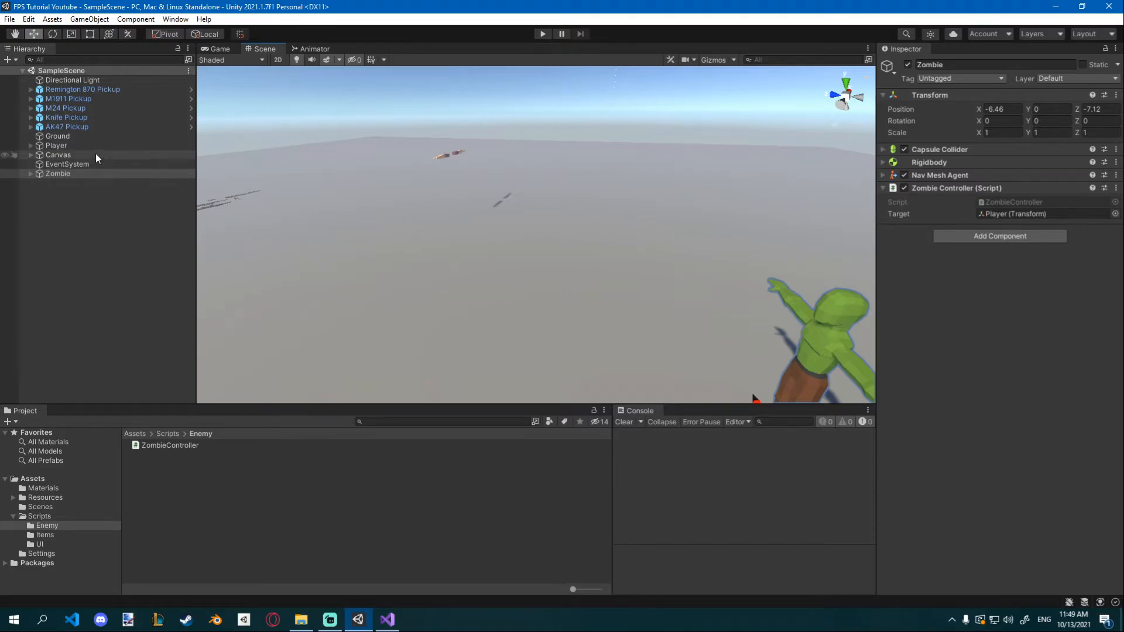
- Flag the Ground plane Navigation Static with Walkable area in the Navigation window
{"action": "left_click", "coordinate": [57, 136]}
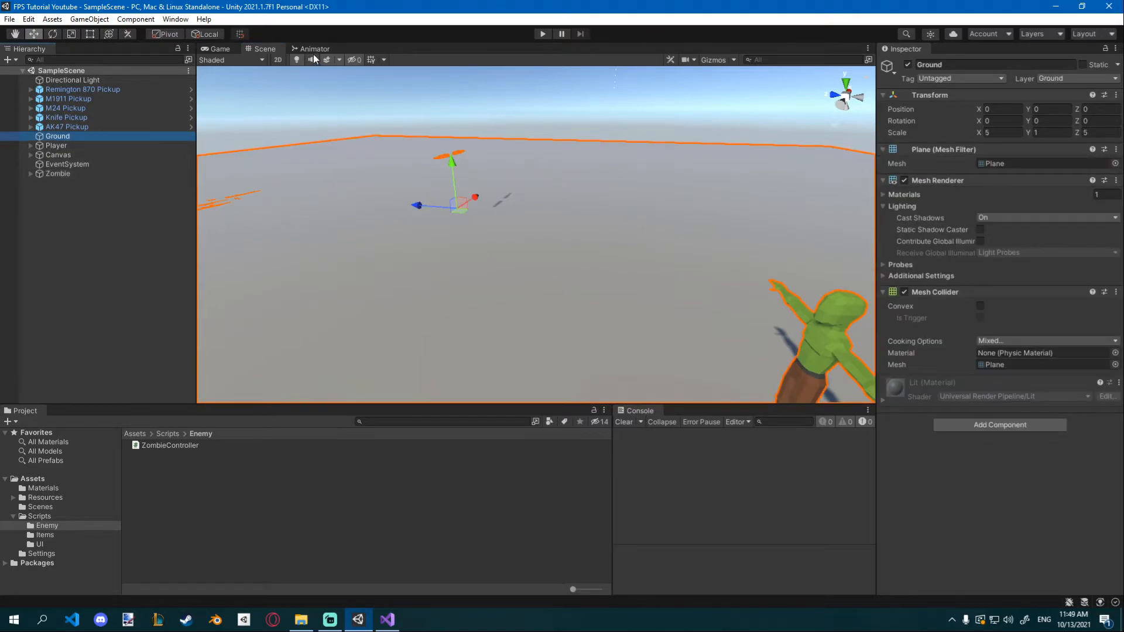
{"action": "left_click", "coordinate": [175, 19]}
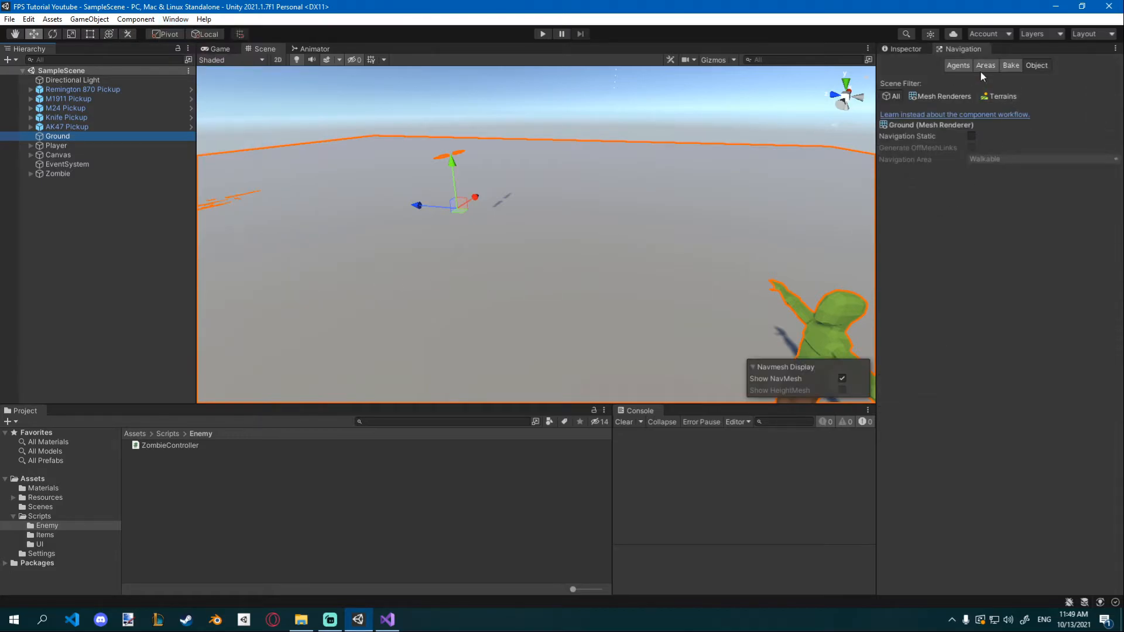
{"action": "mouse_move", "coordinate": [993, 174]}
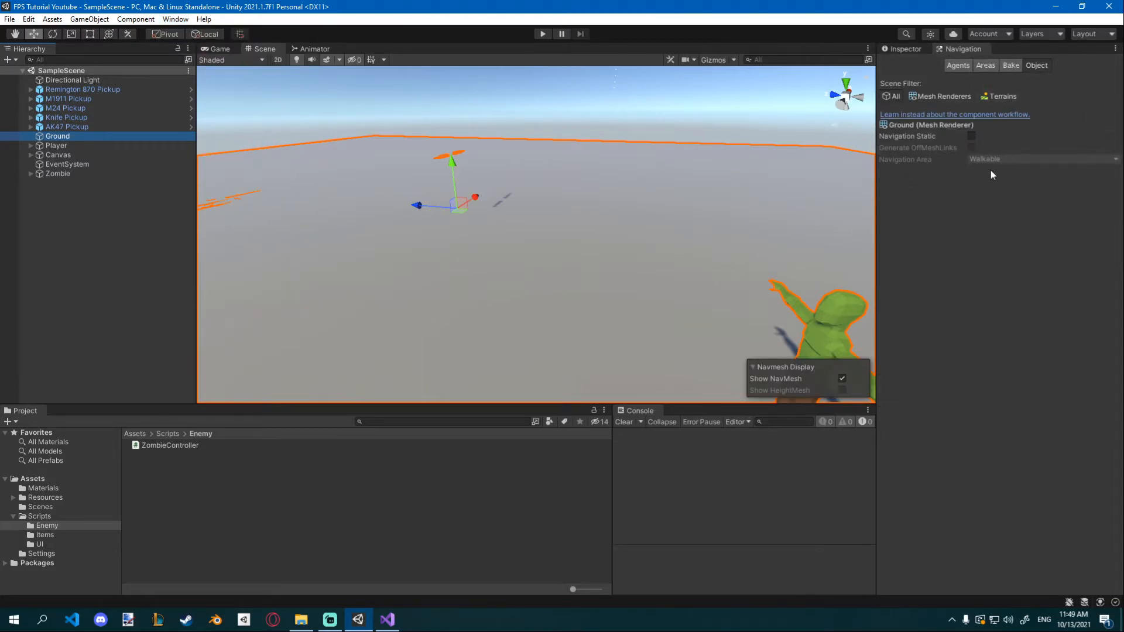
{"action": "left_click", "coordinate": [1011, 66]}
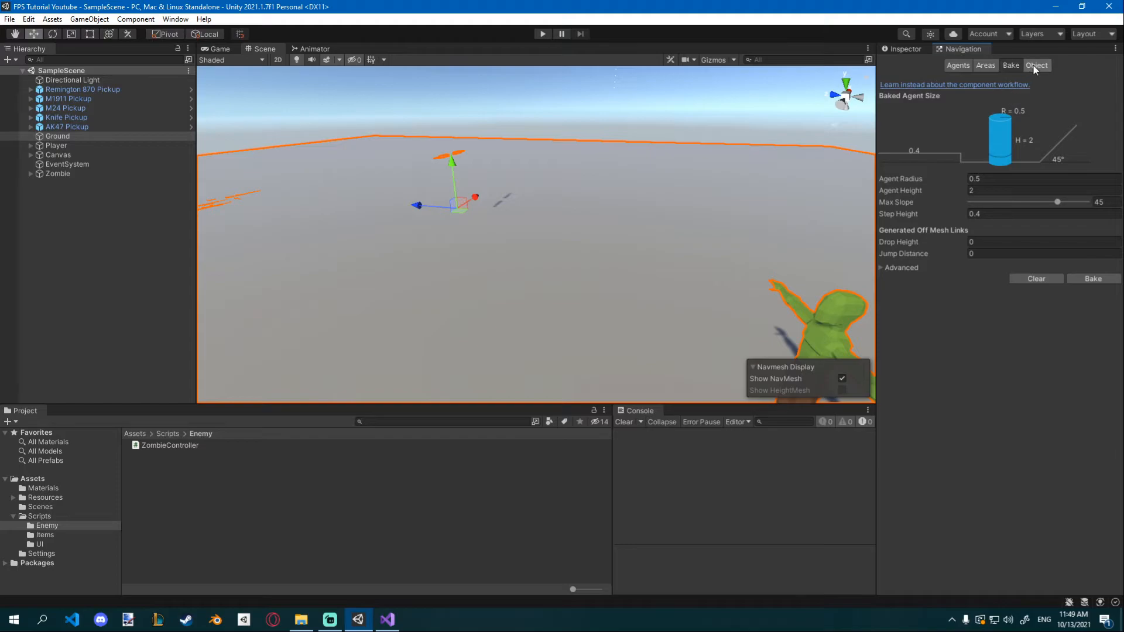
{"action": "left_click", "coordinate": [1036, 66]}
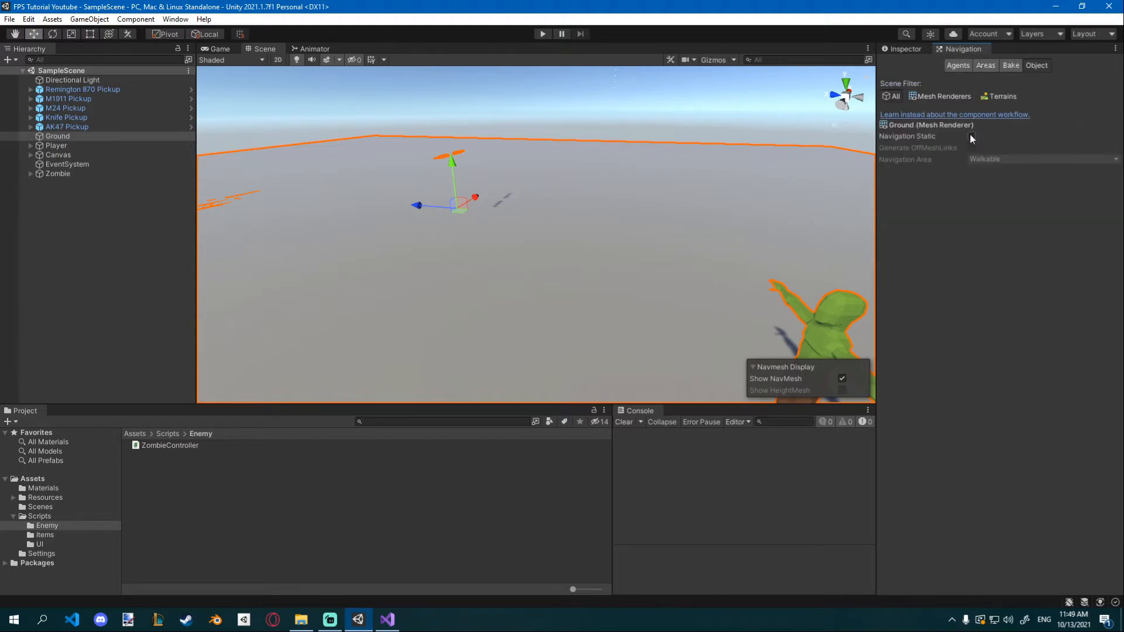
{"action": "left_click", "coordinate": [972, 136]}
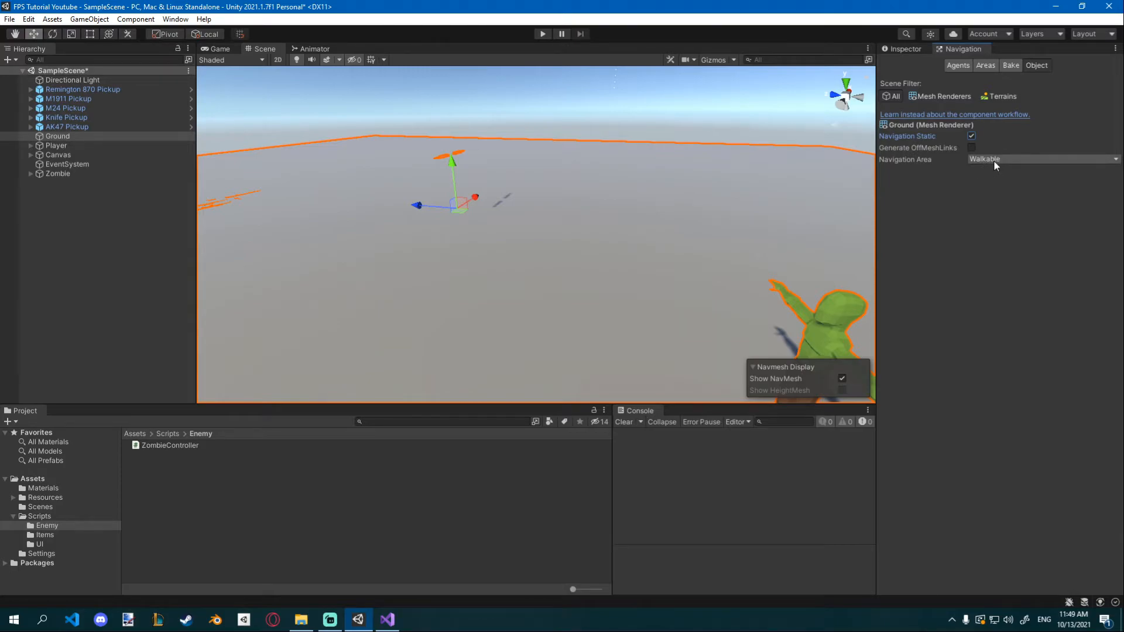
{"action": "left_click", "coordinate": [1010, 66]}
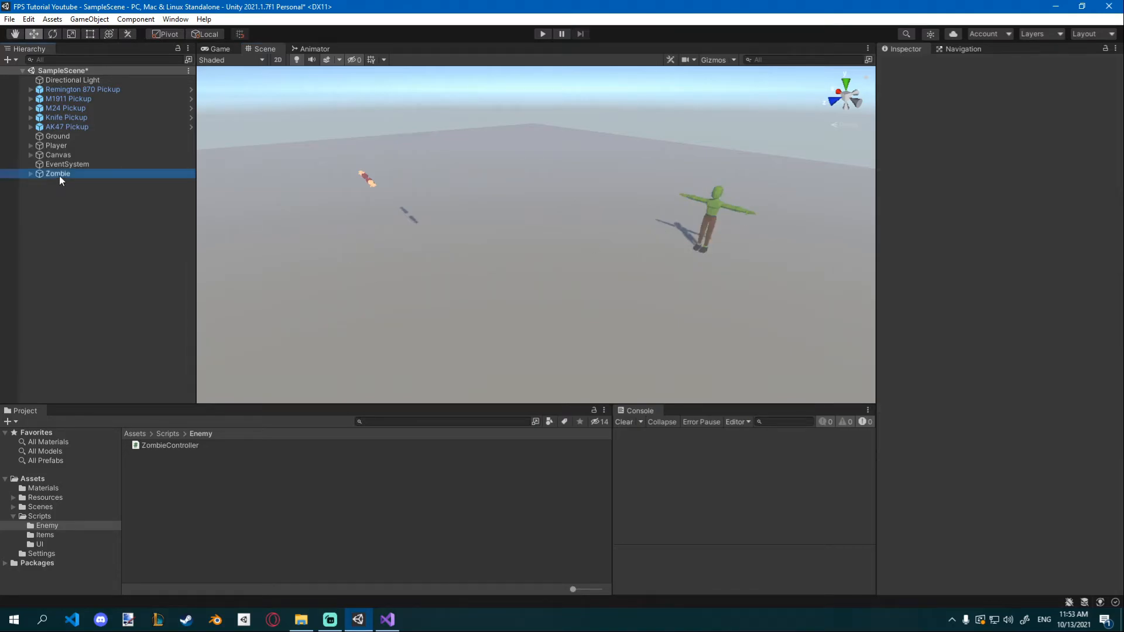
- Set the Zombie's Nav Mesh Agent stopping distance to 2.5
{"action": "left_click", "coordinate": [58, 174]}
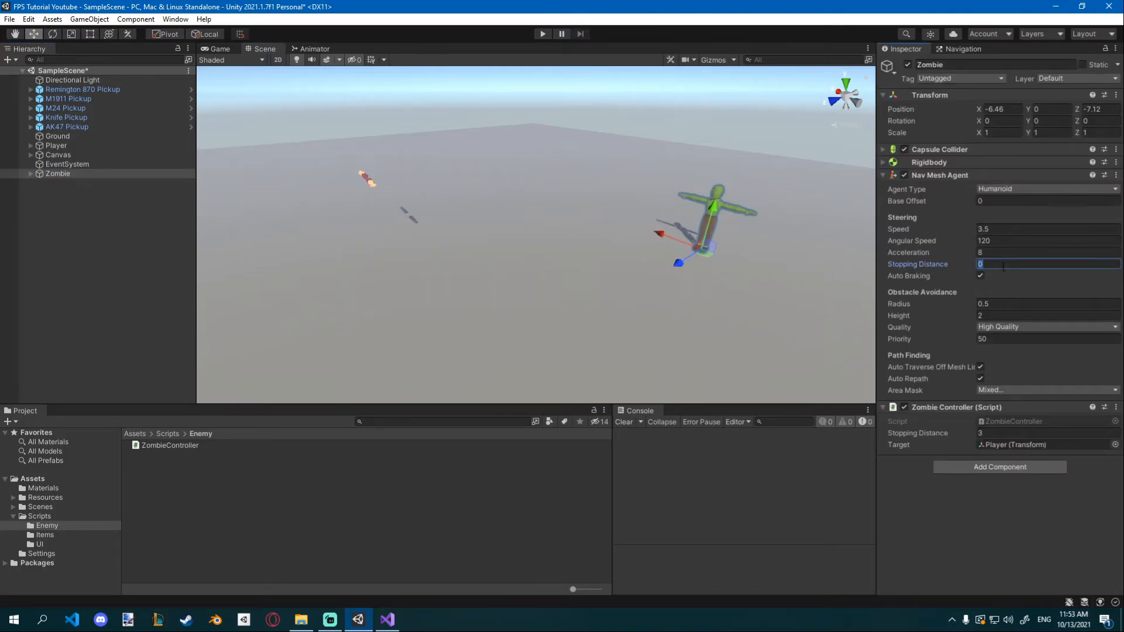
{"action": "type", "text": "2.5"}
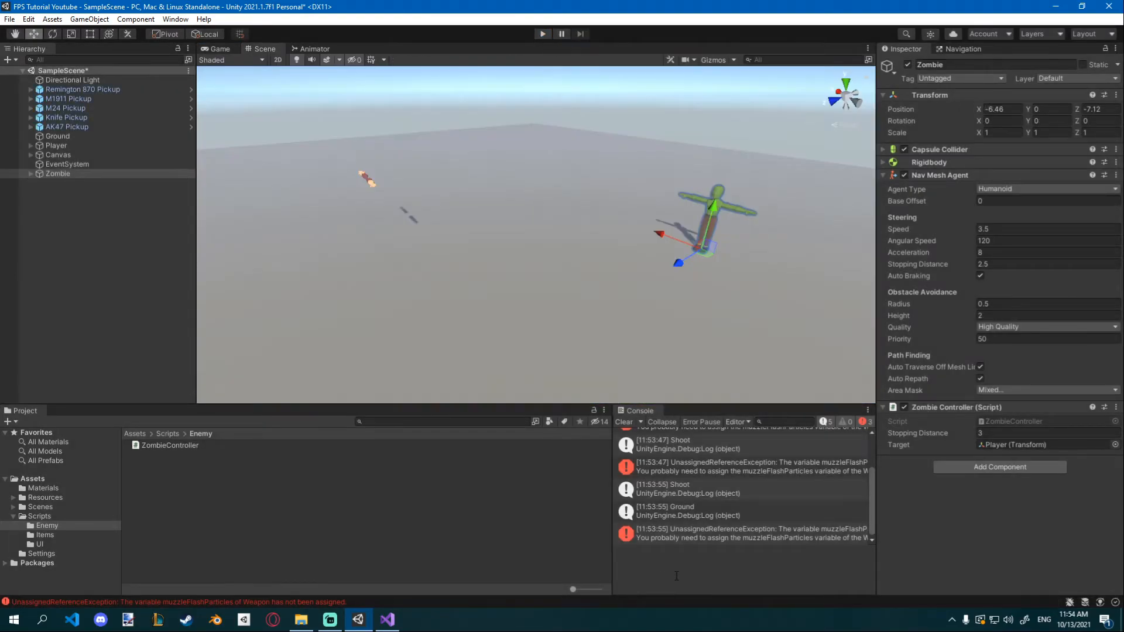
{"action": "type", "text": "transform.ro"}
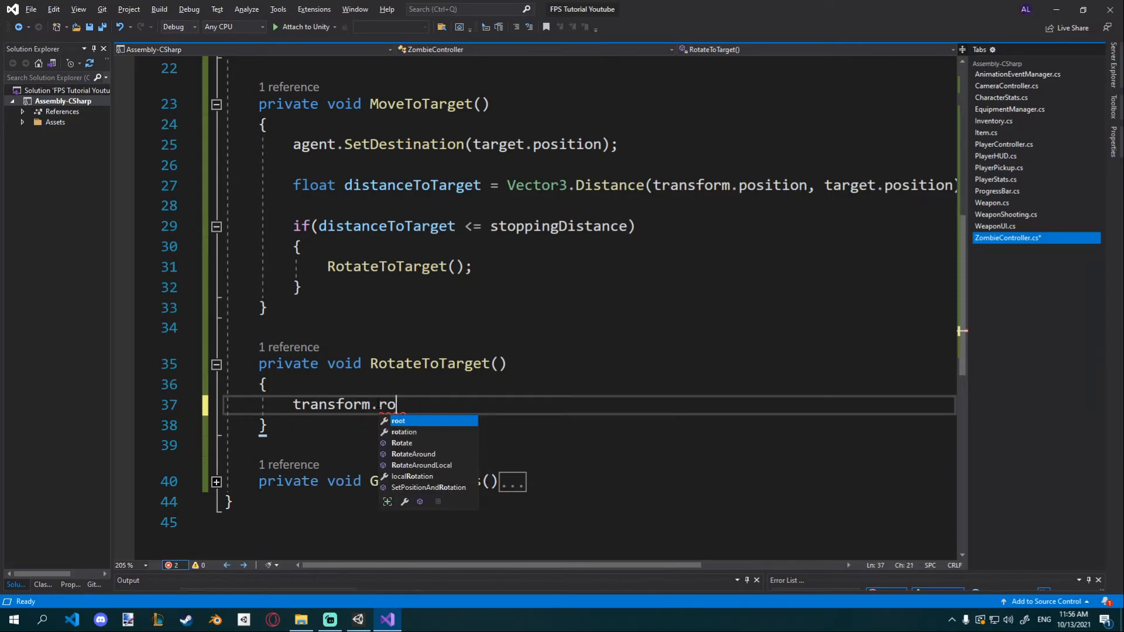
- Make RotateToTarget call transform.LookAt(target)
{"action": "type", "text": "LookAt("}
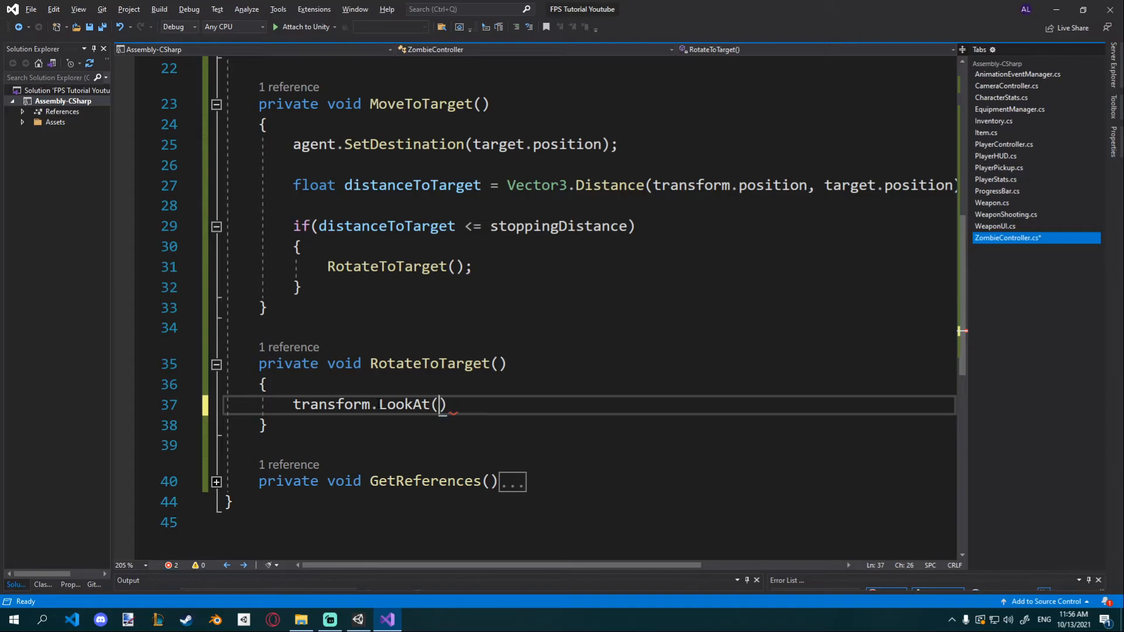
{"action": "type", "text": "target"}
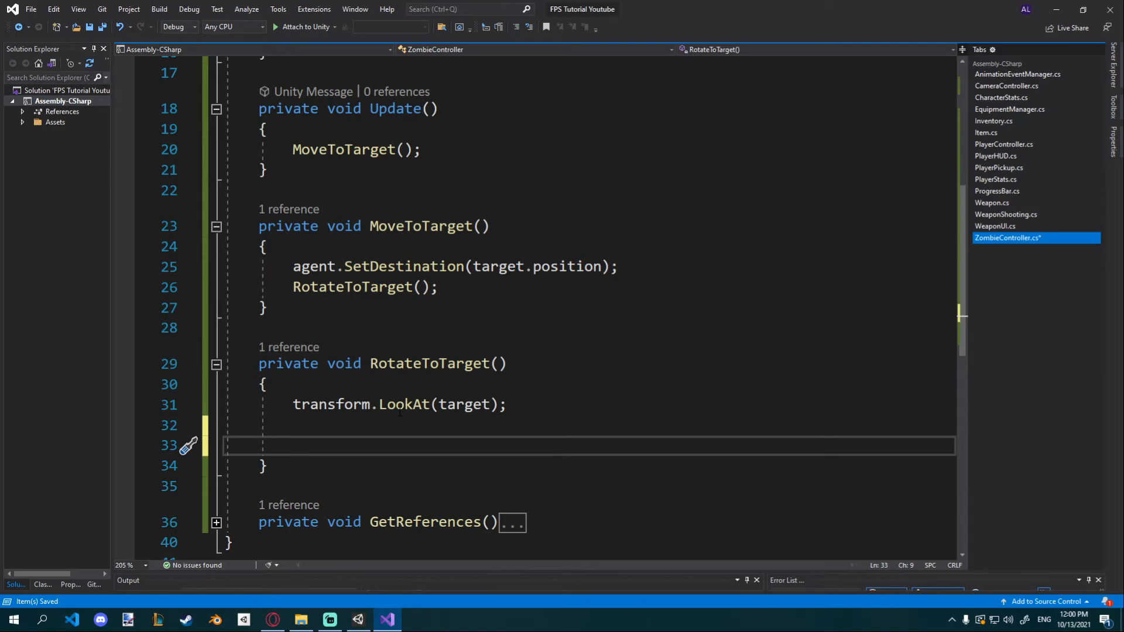
- Declare 'Vector3 direction = target.position - transform.position;' in RotateToTarget
{"action": "type", "text": "Vector3 direction = tar"}
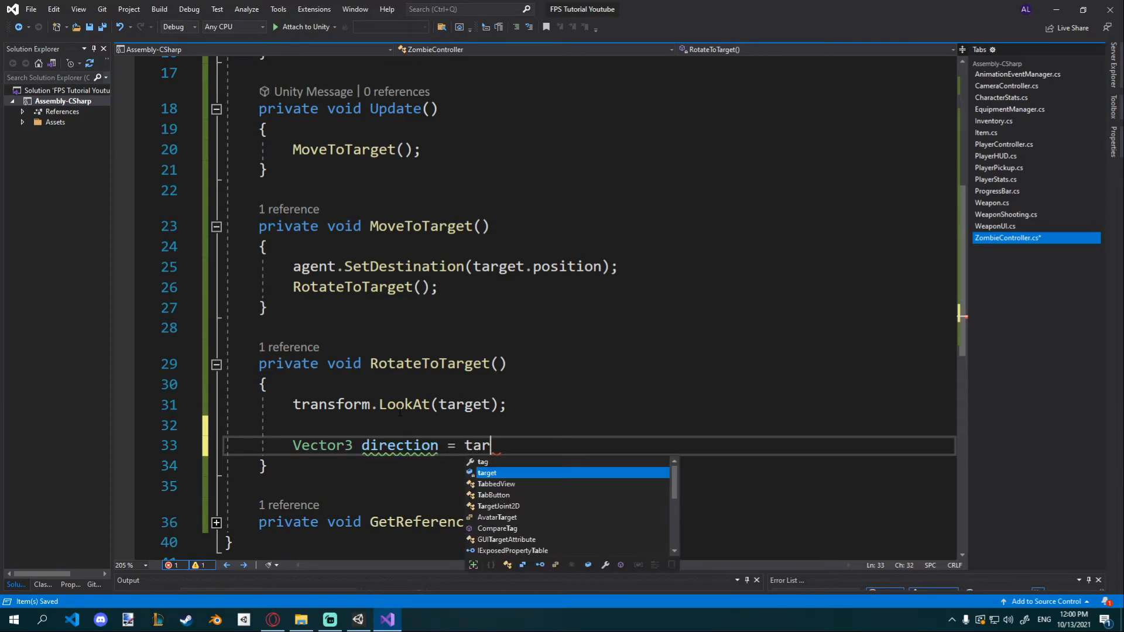
{"action": "key", "text": "Tab"}
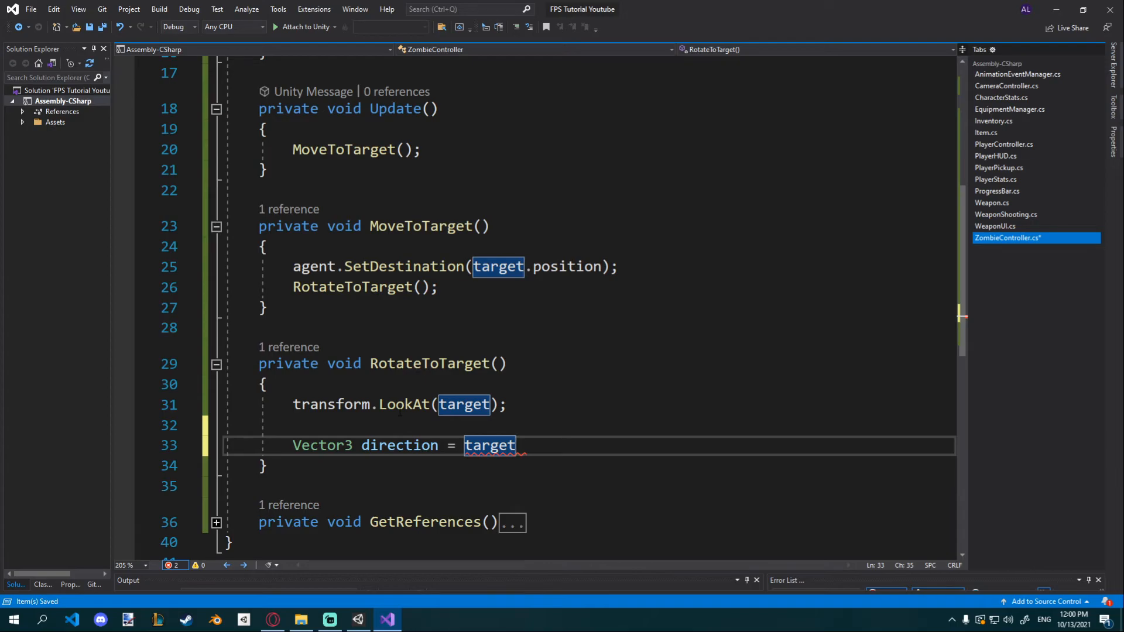
{"action": "type", "text": "- transform.position;"}
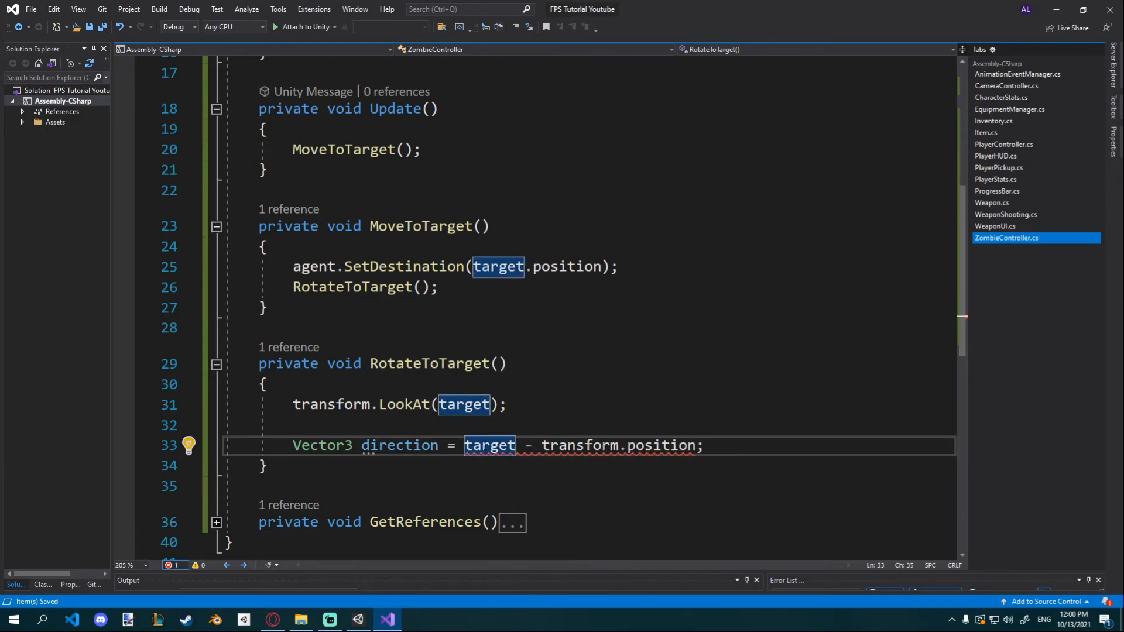
{"action": "type", "text": ".position"}
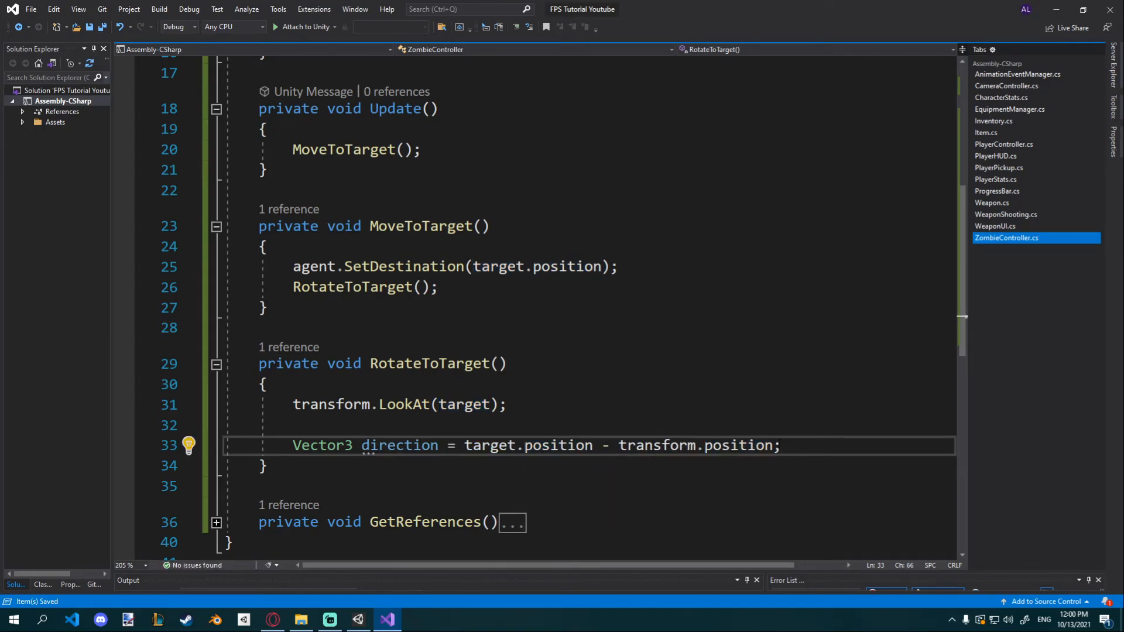
{"action": "scroll", "scroll_direction": "down", "scroll_amount": 3}
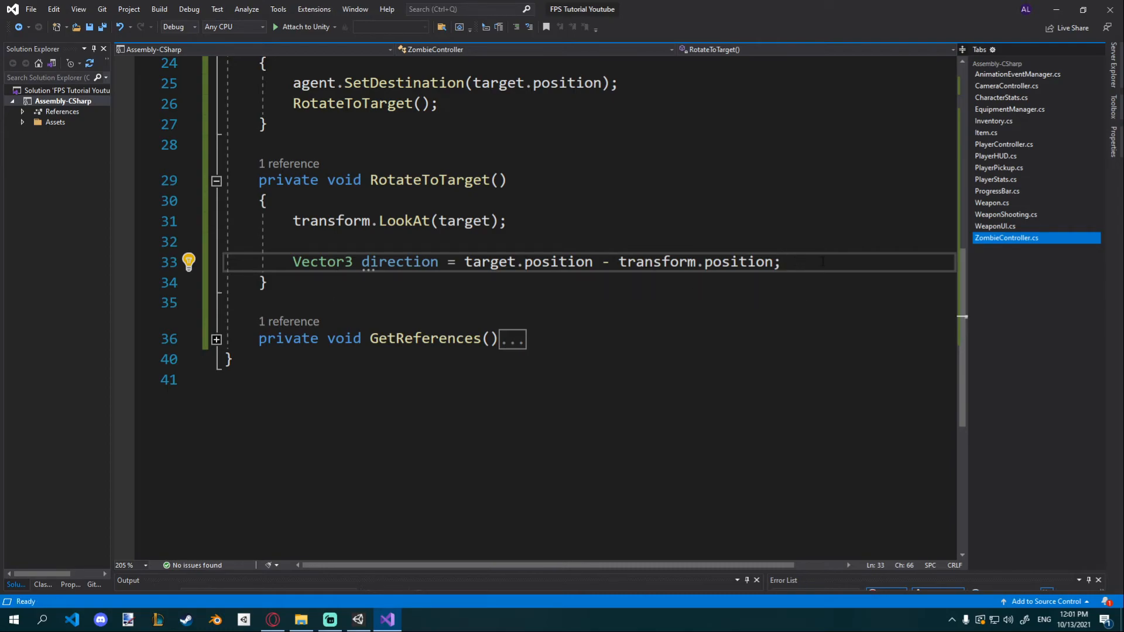
{"action": "key", "text": "enter"}
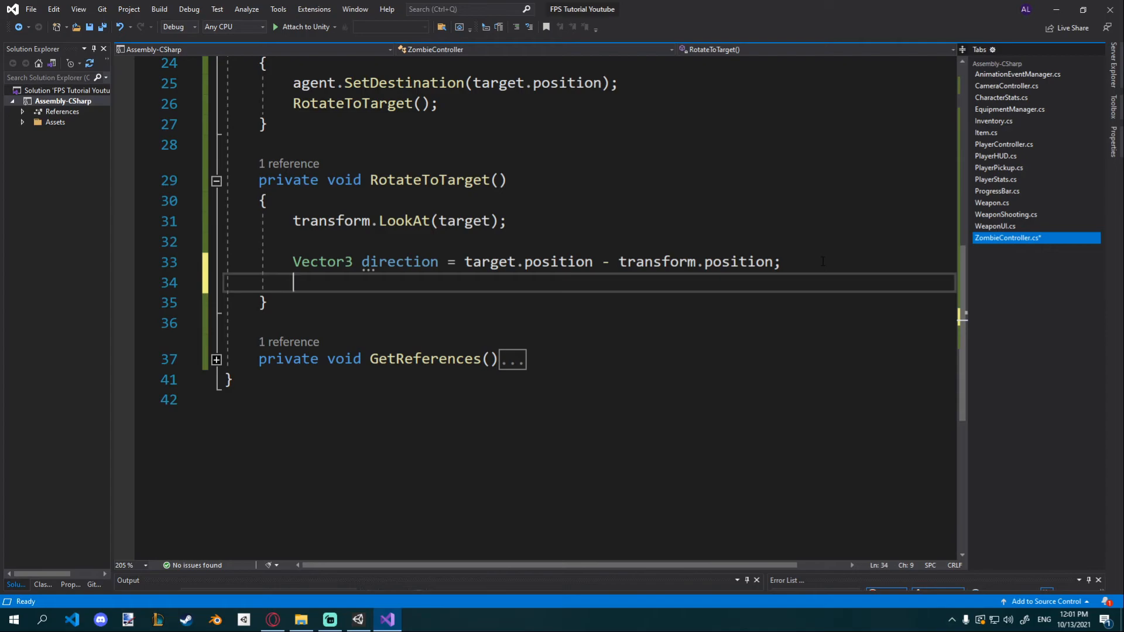
- Compute 'Quaternion rotation = Quaternion.LookRotation(direction, Vector3.up);' and save
{"action": "type", "text": "Quaternion"}
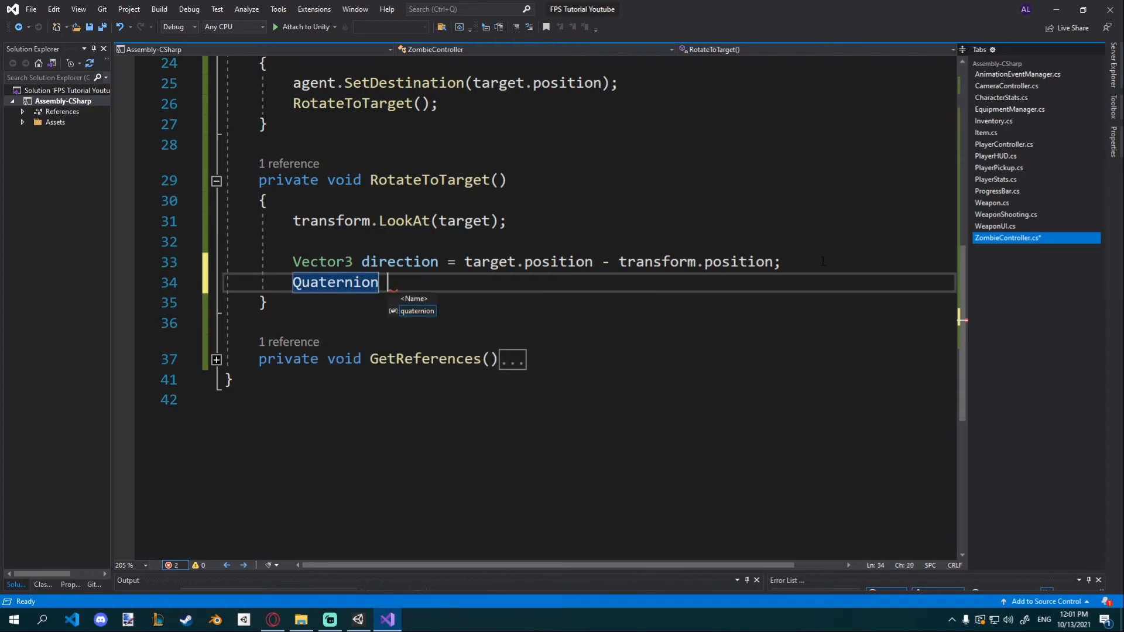
{"action": "type", "text": "rotation ="}
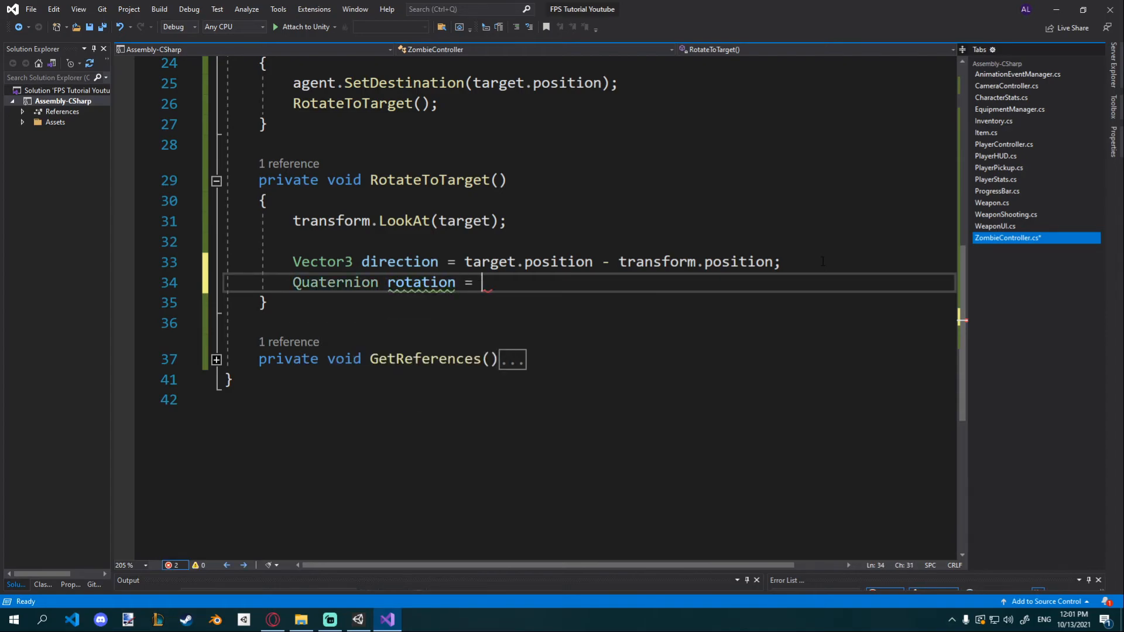
{"action": "type", "text": "Quaternion.lo"}
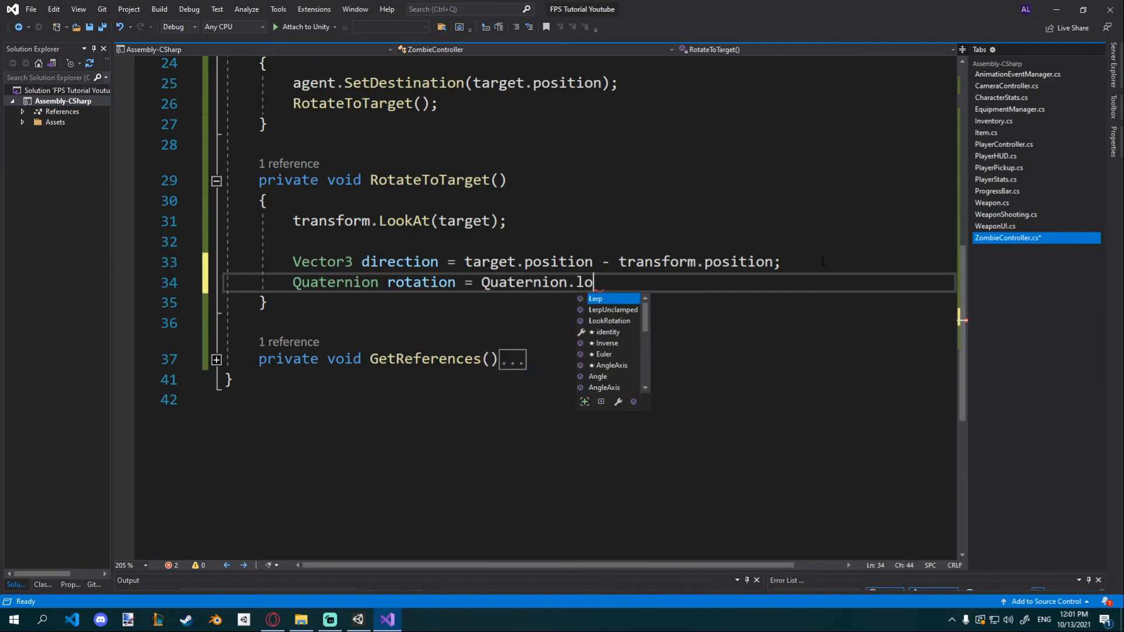
{"action": "type", "text": "okRotation("}
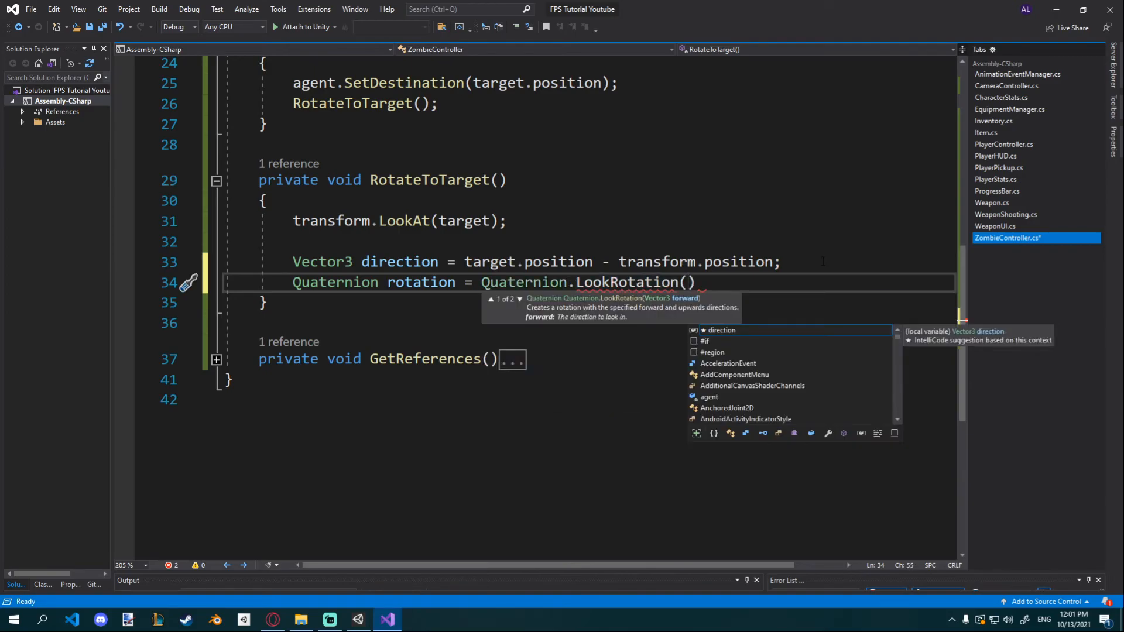
{"action": "type", "text": "d"}
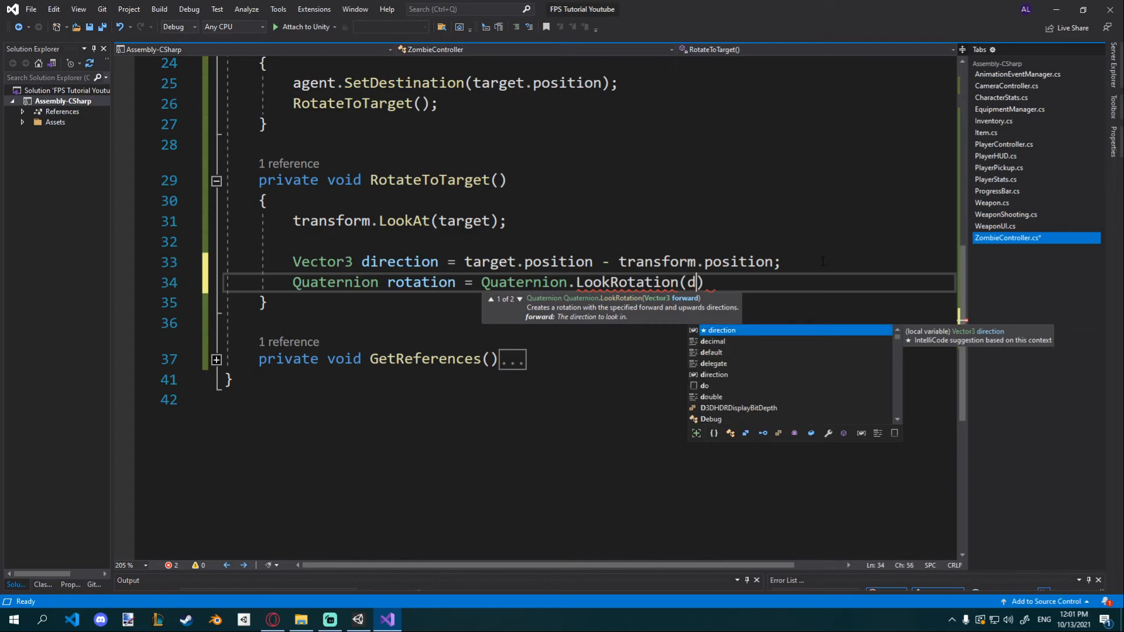
{"action": "type", "text": "irection,"}
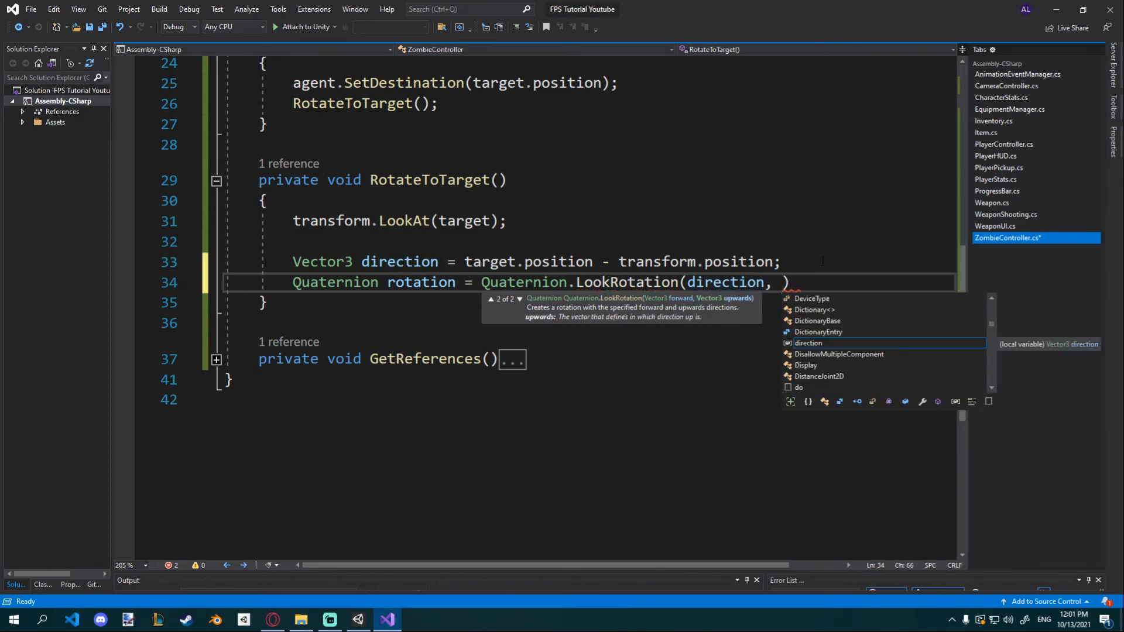
{"action": "type", "text": "Vector3.u"}
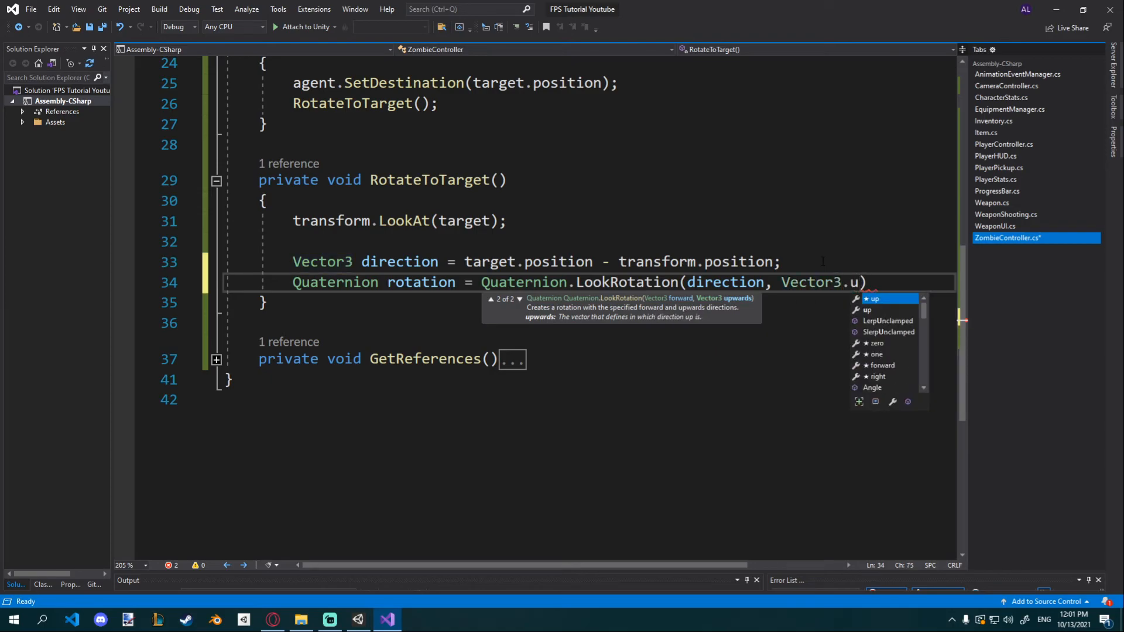
{"action": "type", "text": "up);"}
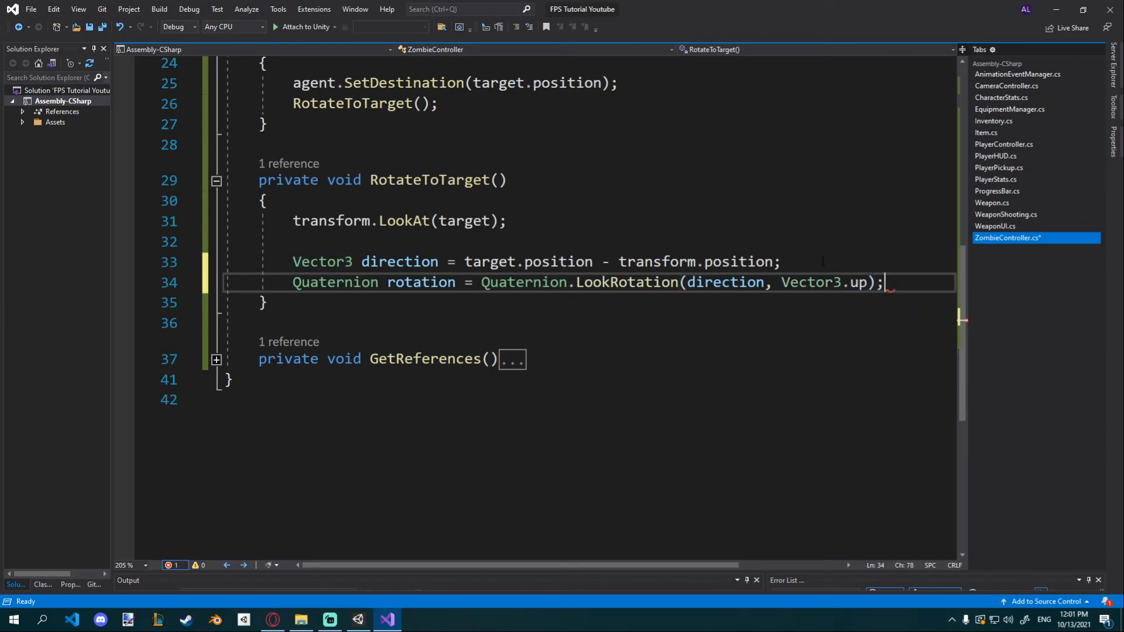
{"action": "key", "text": "ctrl+s"}
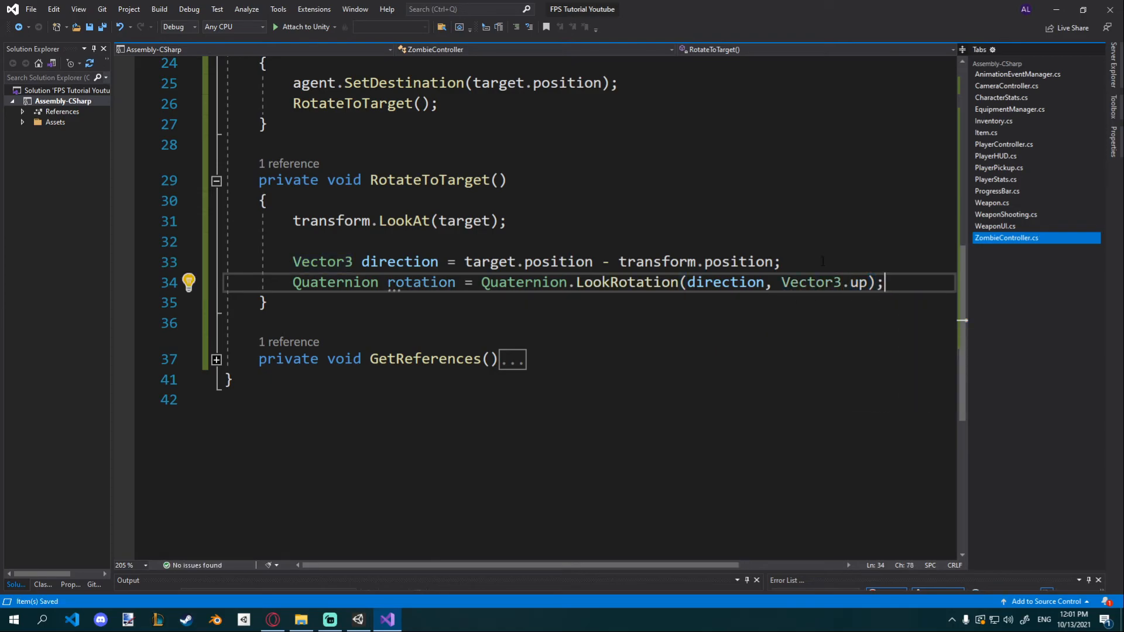
- Assign the rotation with 'transform.rotation = rotation;'
{"action": "type", "text": "transform"}
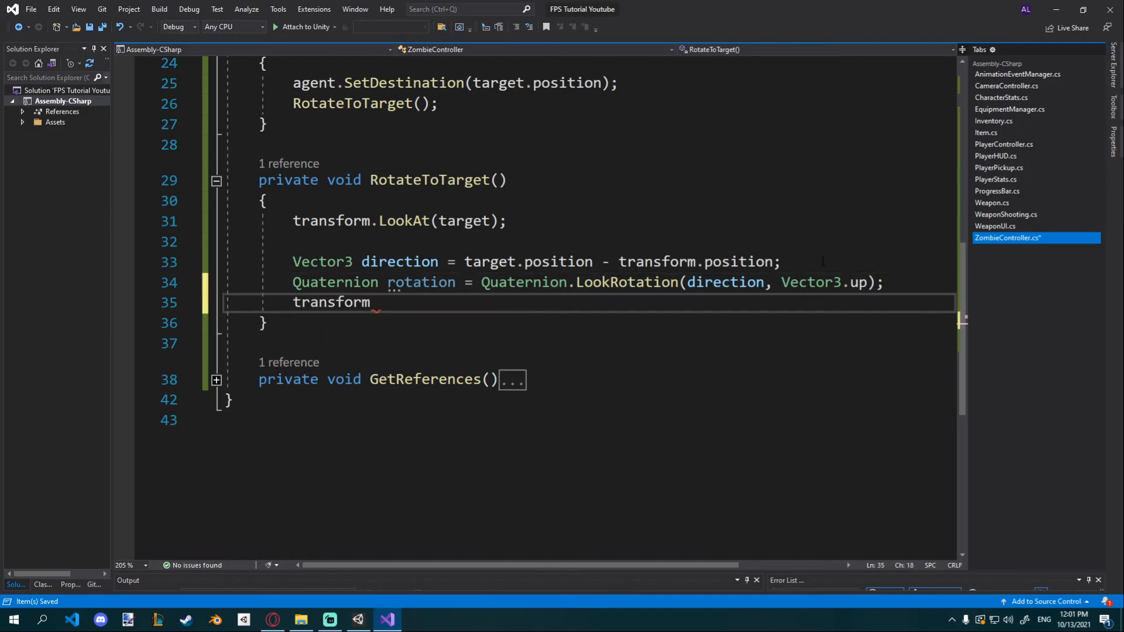
{"action": "type", "text": ".rotation = r"}
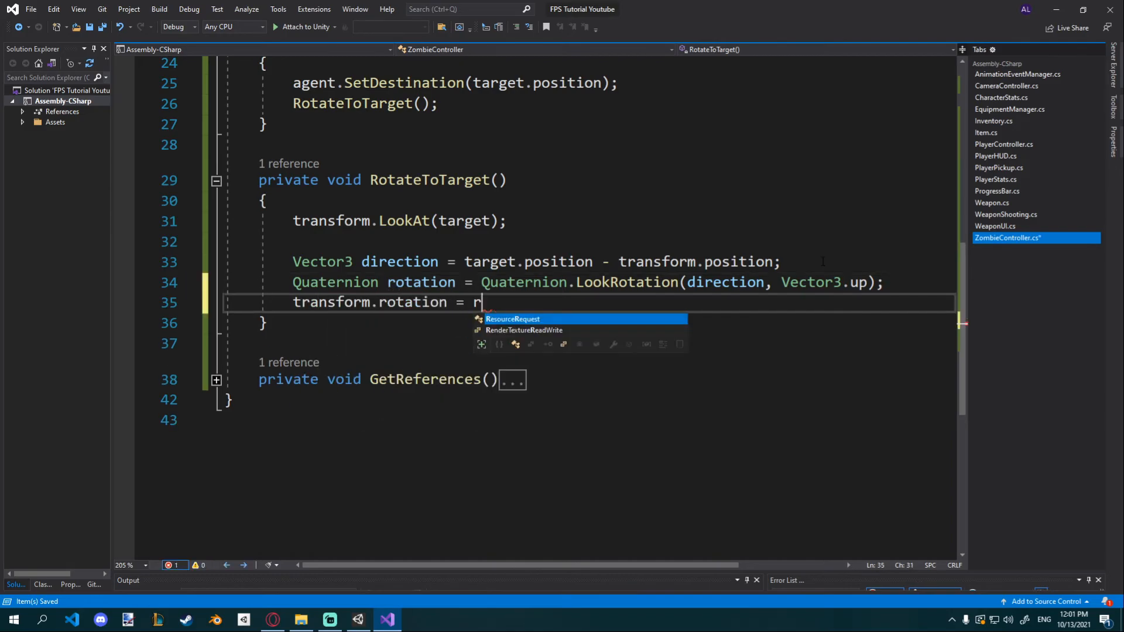
{"action": "type", "text": "otation;"}
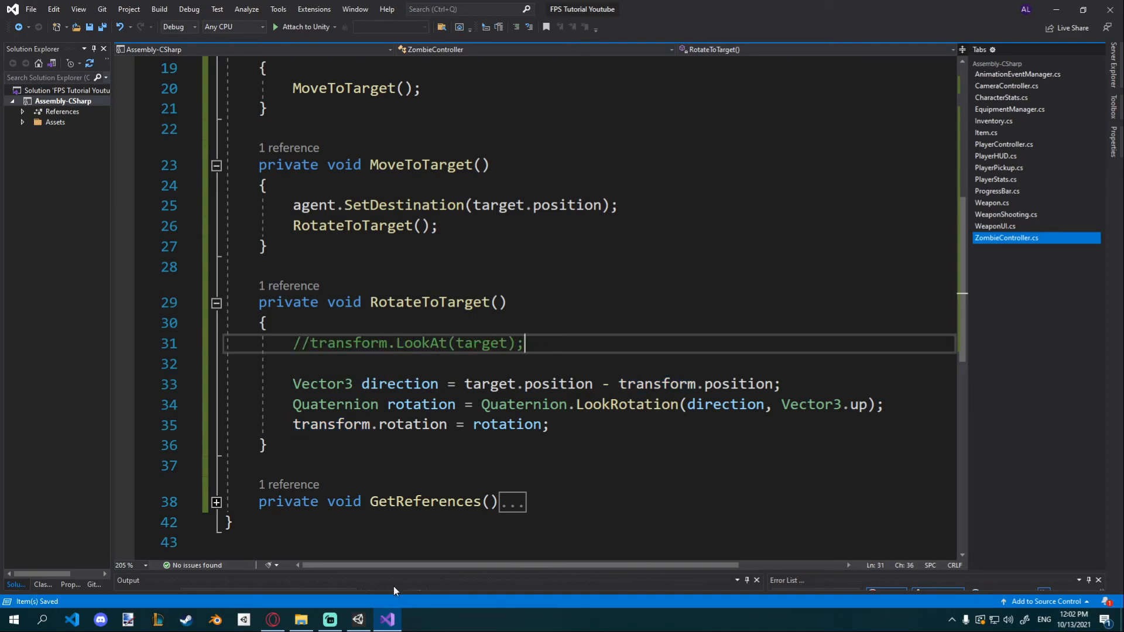
- Play-test in Unity so the zombie walks up to face the player, then end play mode
{"action": "left_click", "coordinate": [329, 620]}
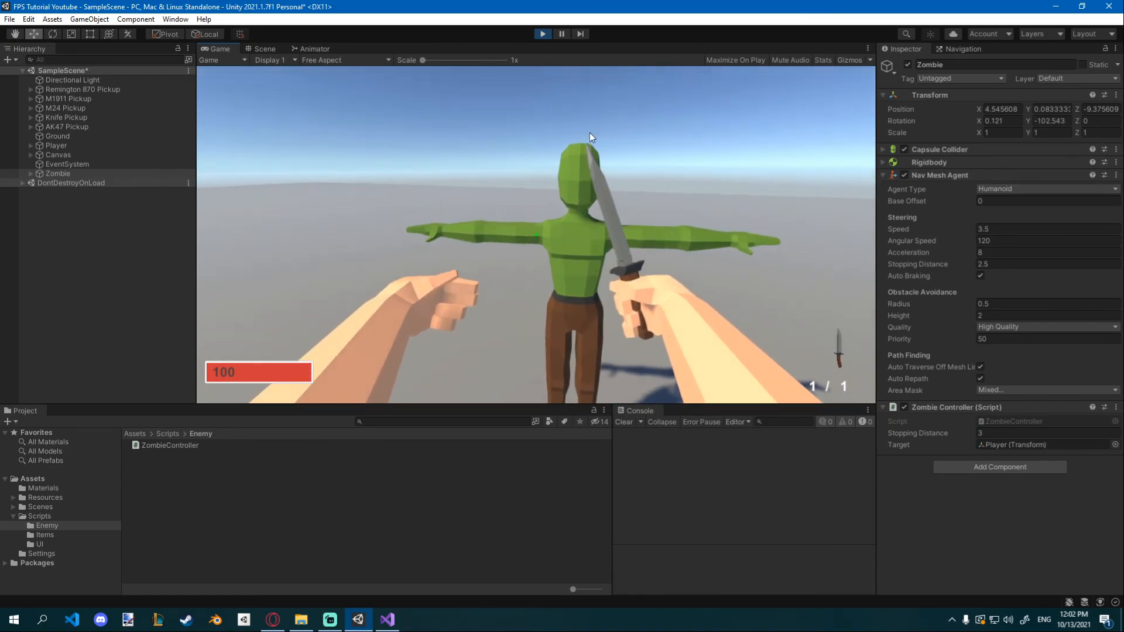
{"action": "left_click", "coordinate": [561, 34]}
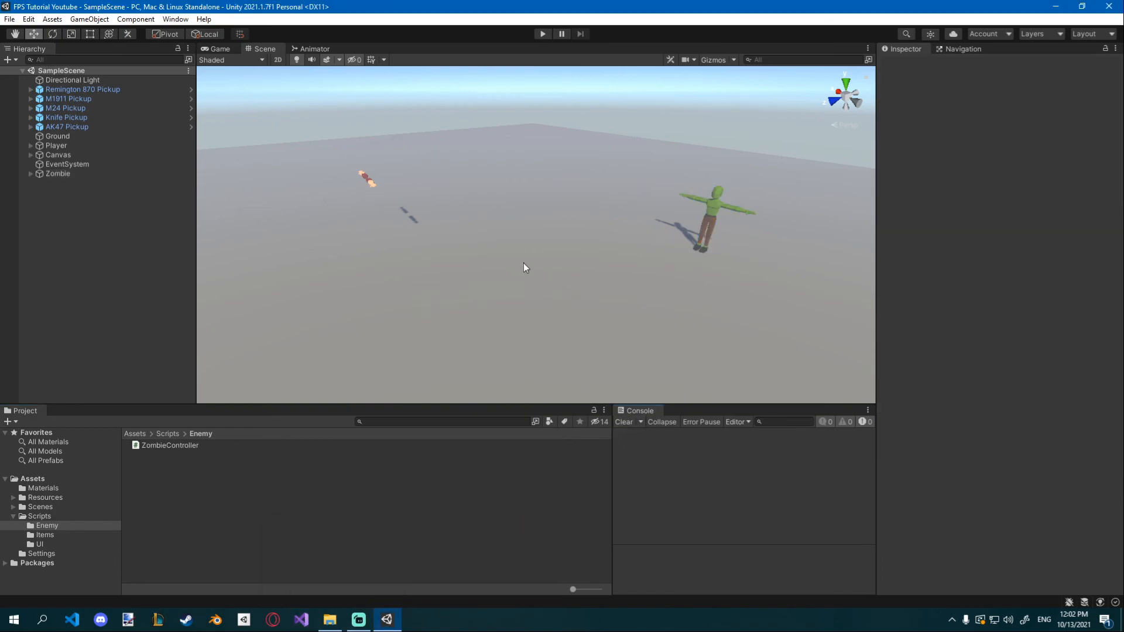
{"action": "mouse_move", "coordinate": [498, 259]}
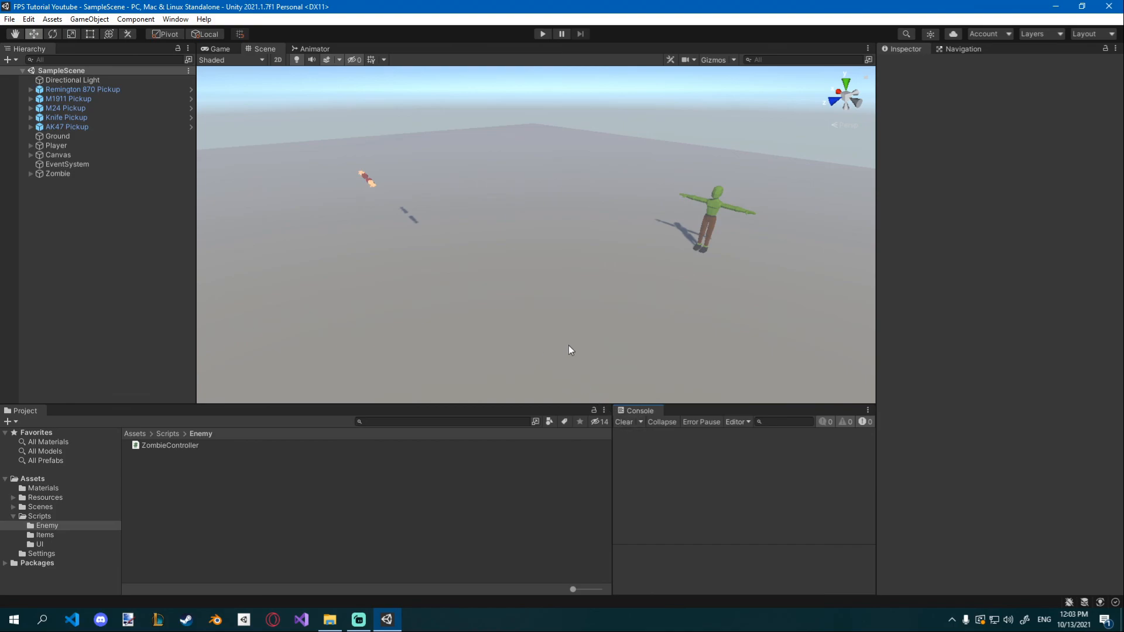
{"action": "mouse_move", "coordinate": [564, 348]}
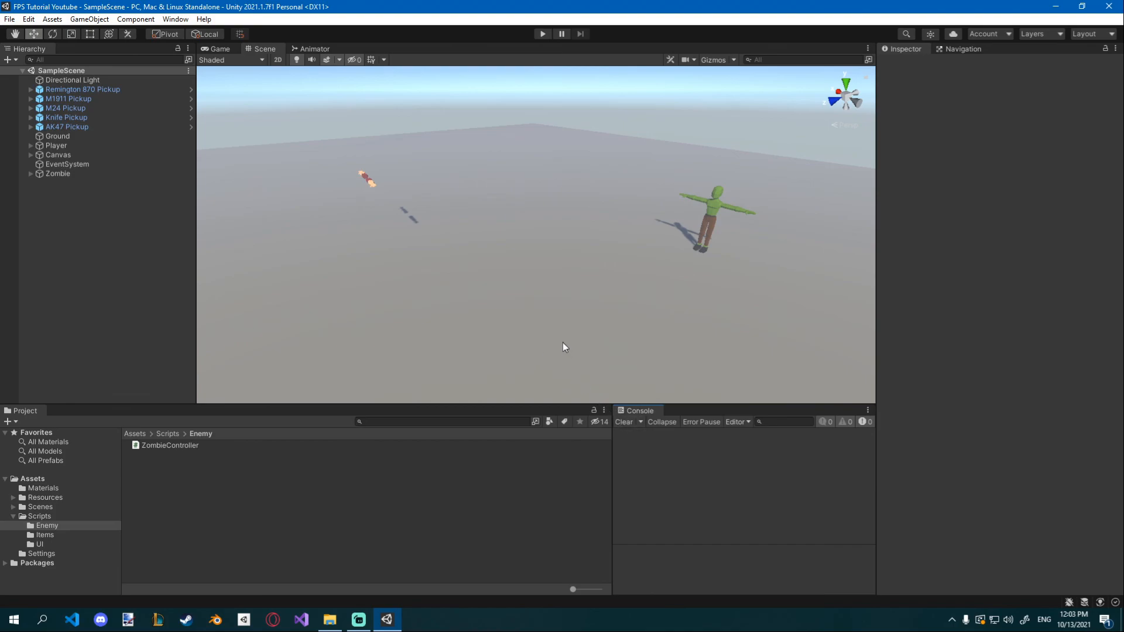